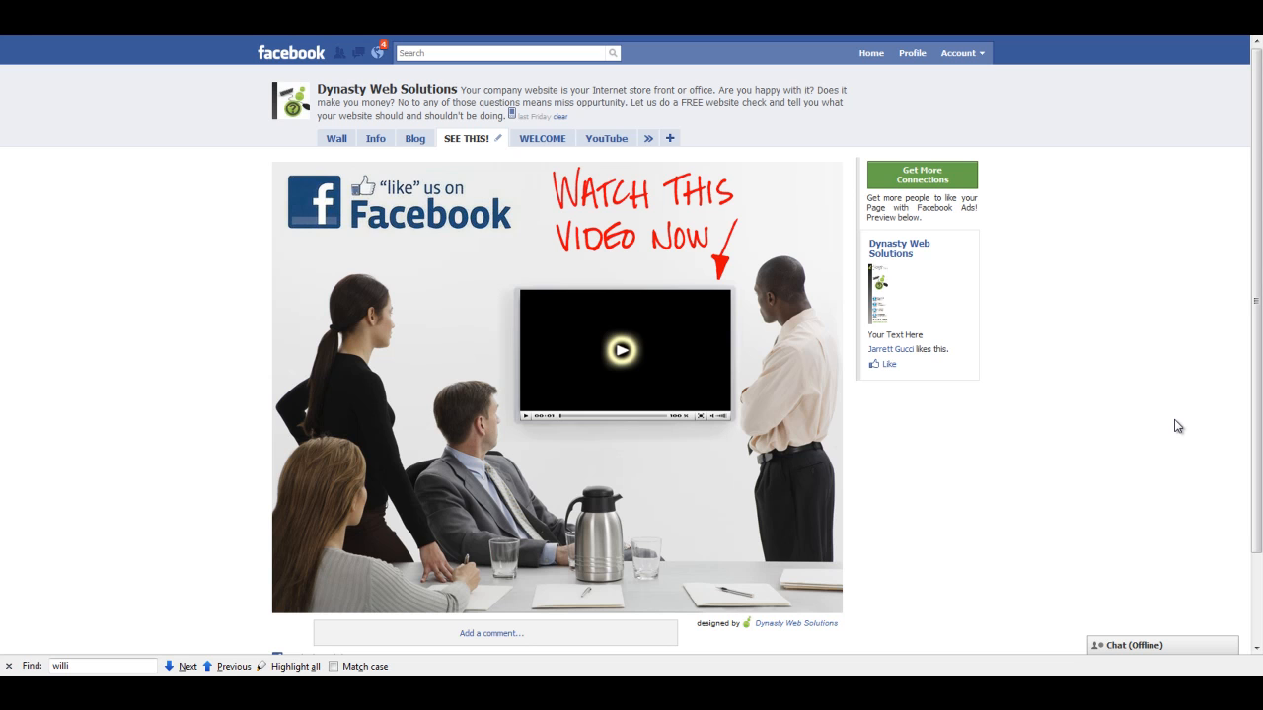
mouse_move(1160, 406)
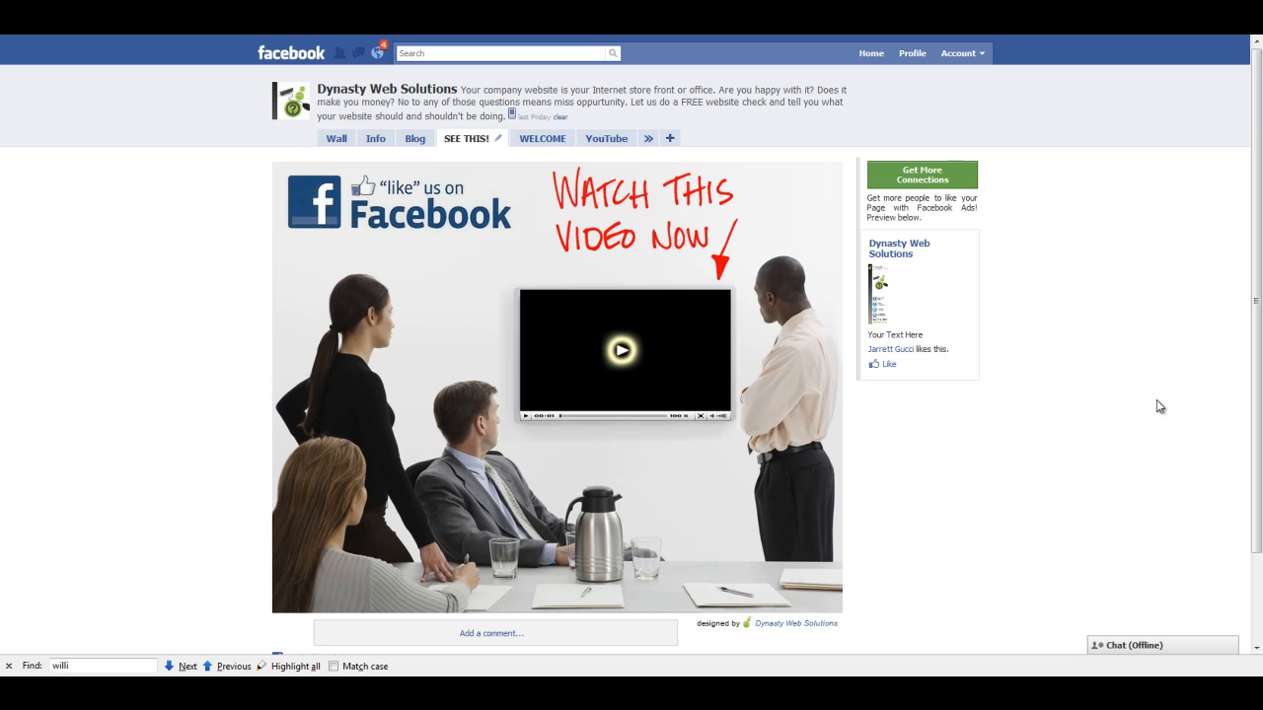
mouse_move(647, 462)
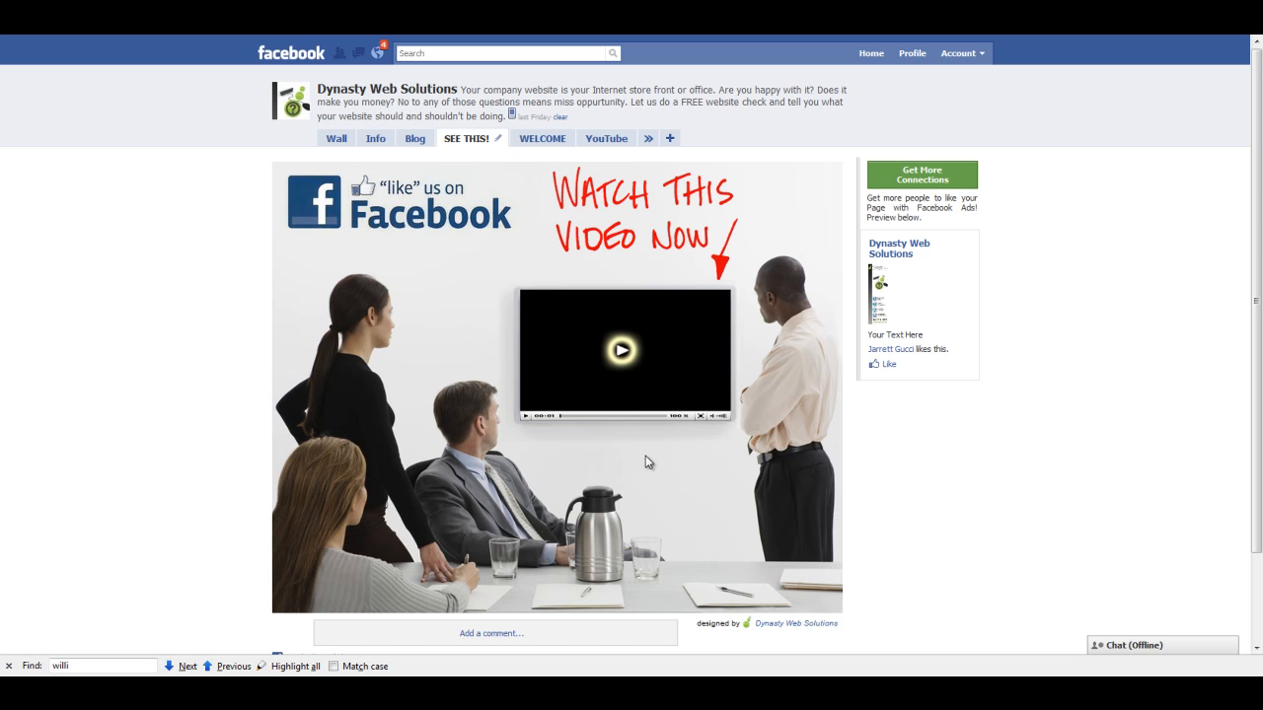
mouse_move(621, 355)
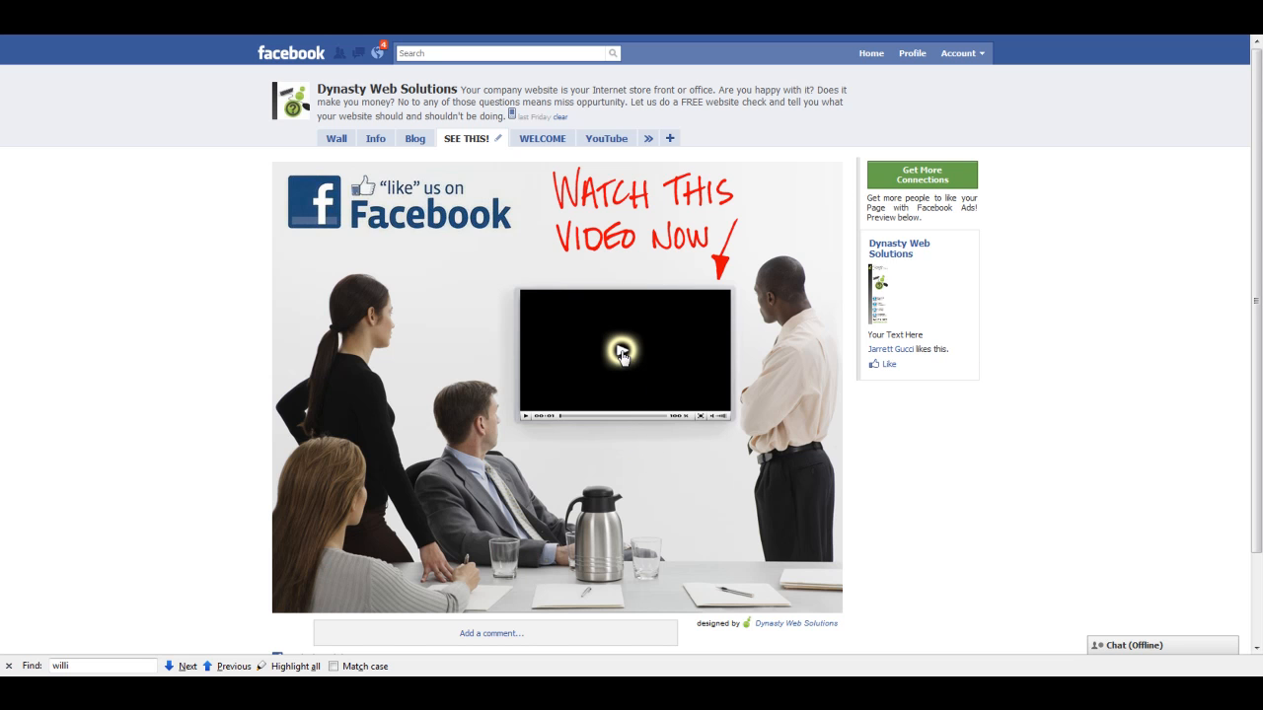
Start the embedded Dynasty Web Solutions video on the tab, then pause it a few seconds in.
left_click(624, 355)
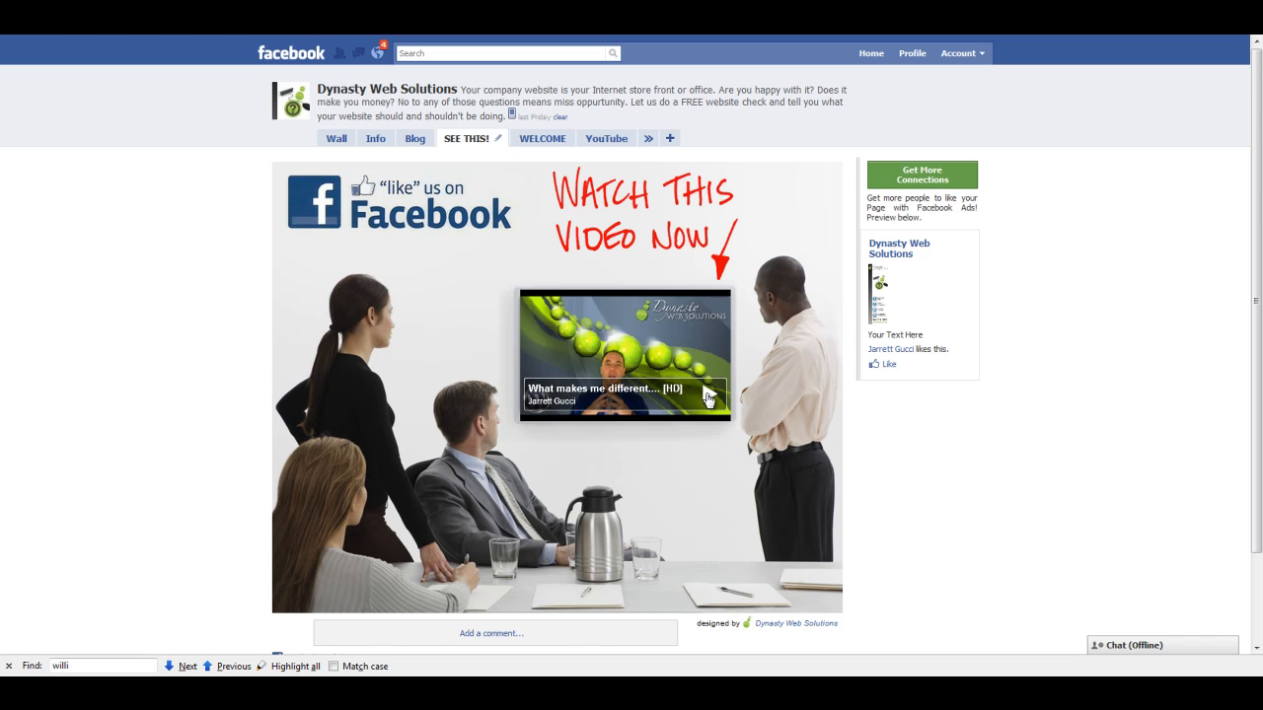
left_click(623, 355)
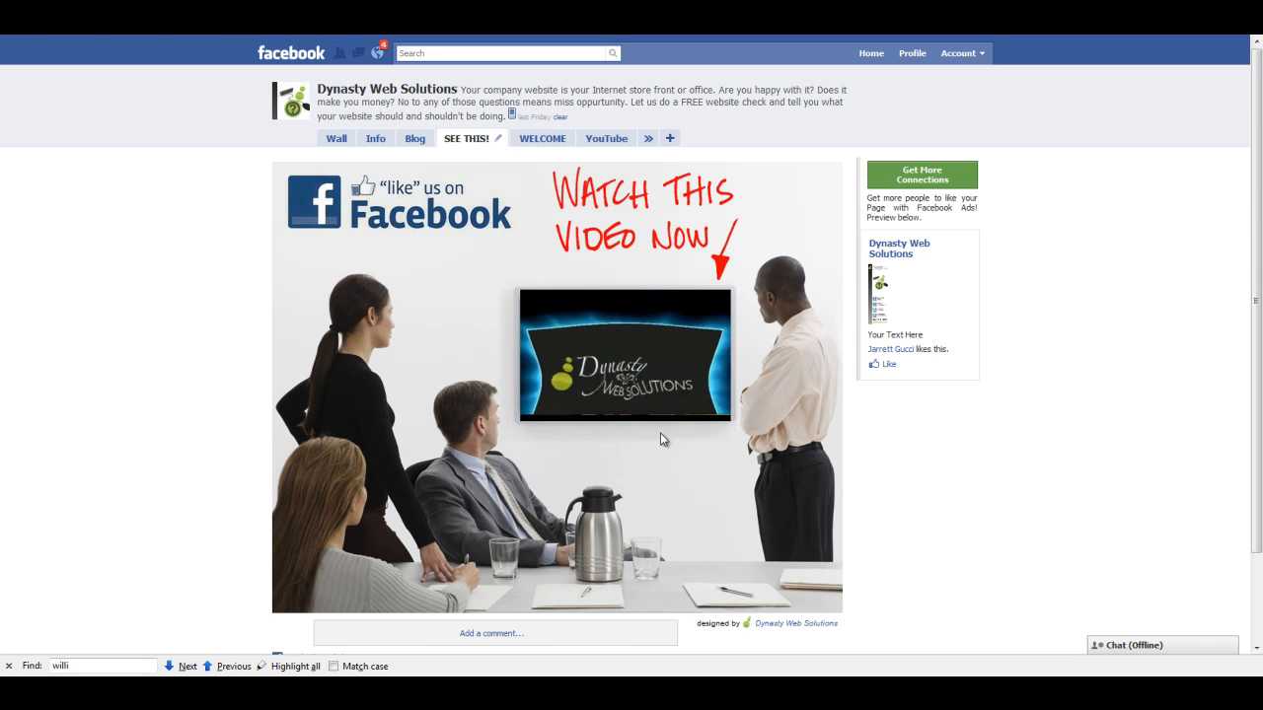
left_click(624, 357)
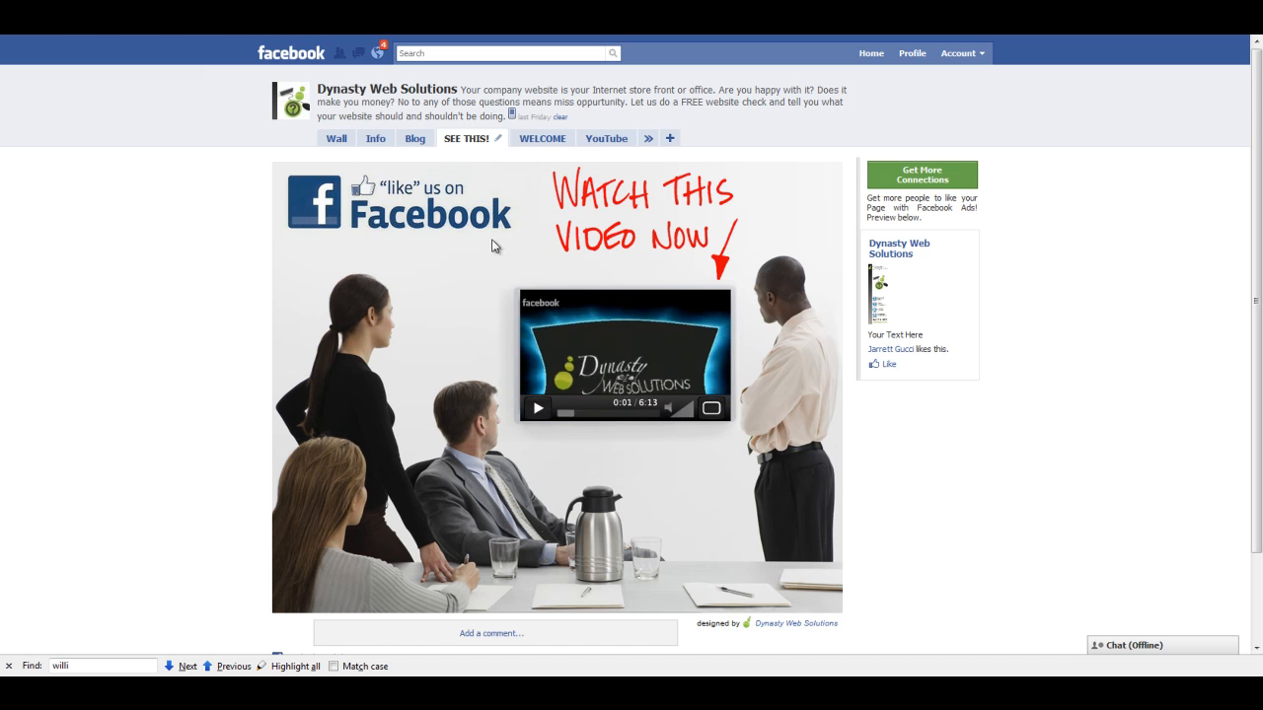
Go from Home through Photos to the Create a New Video upload page.
left_click(870, 53)
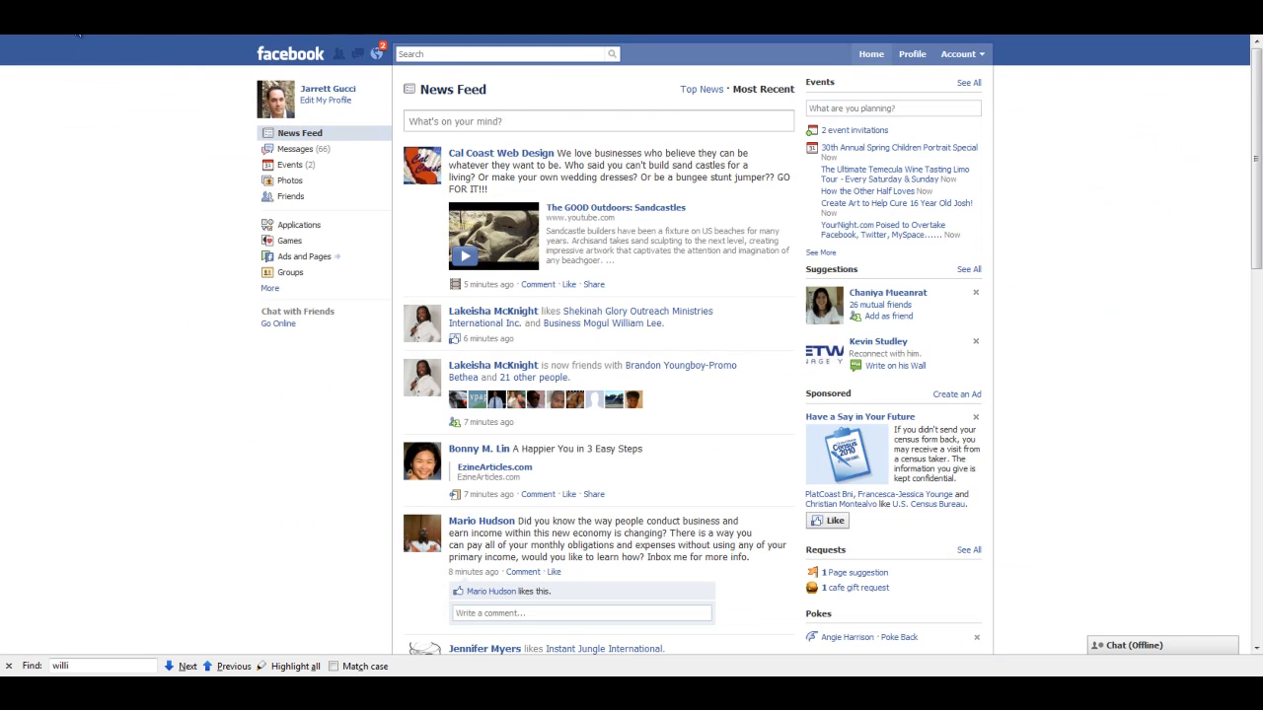
mouse_move(190, 276)
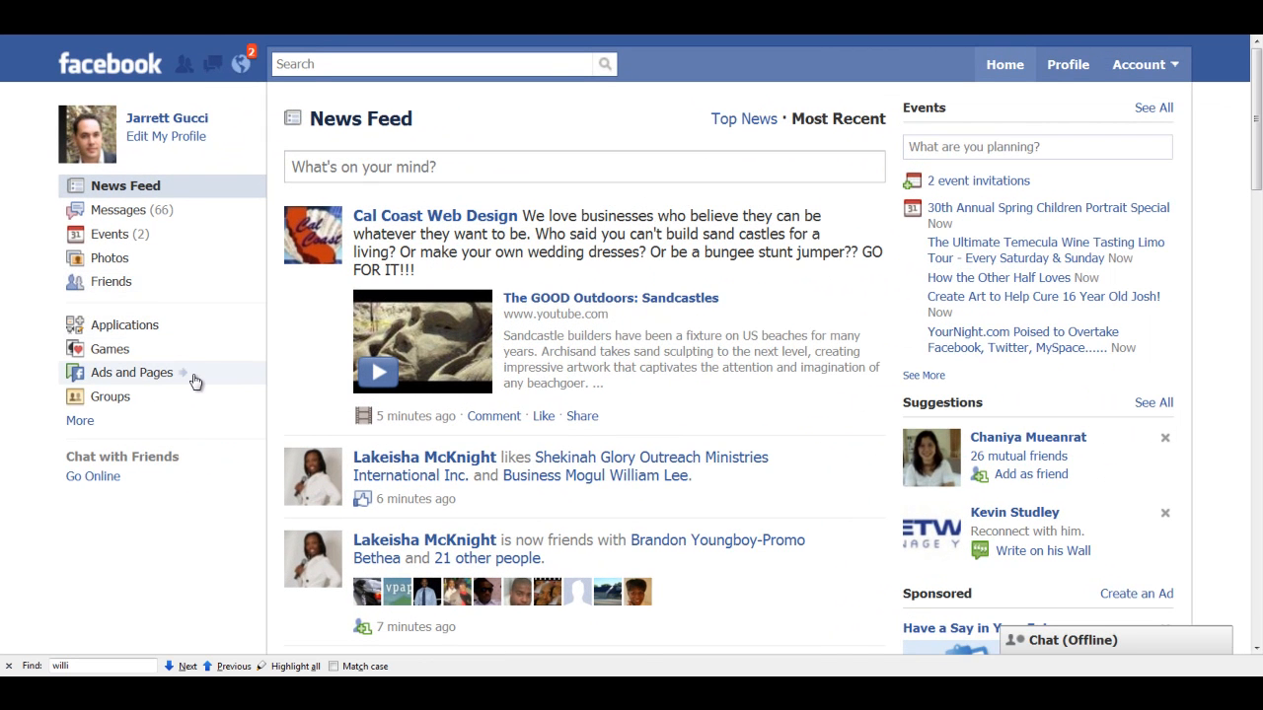
mouse_move(4, 408)
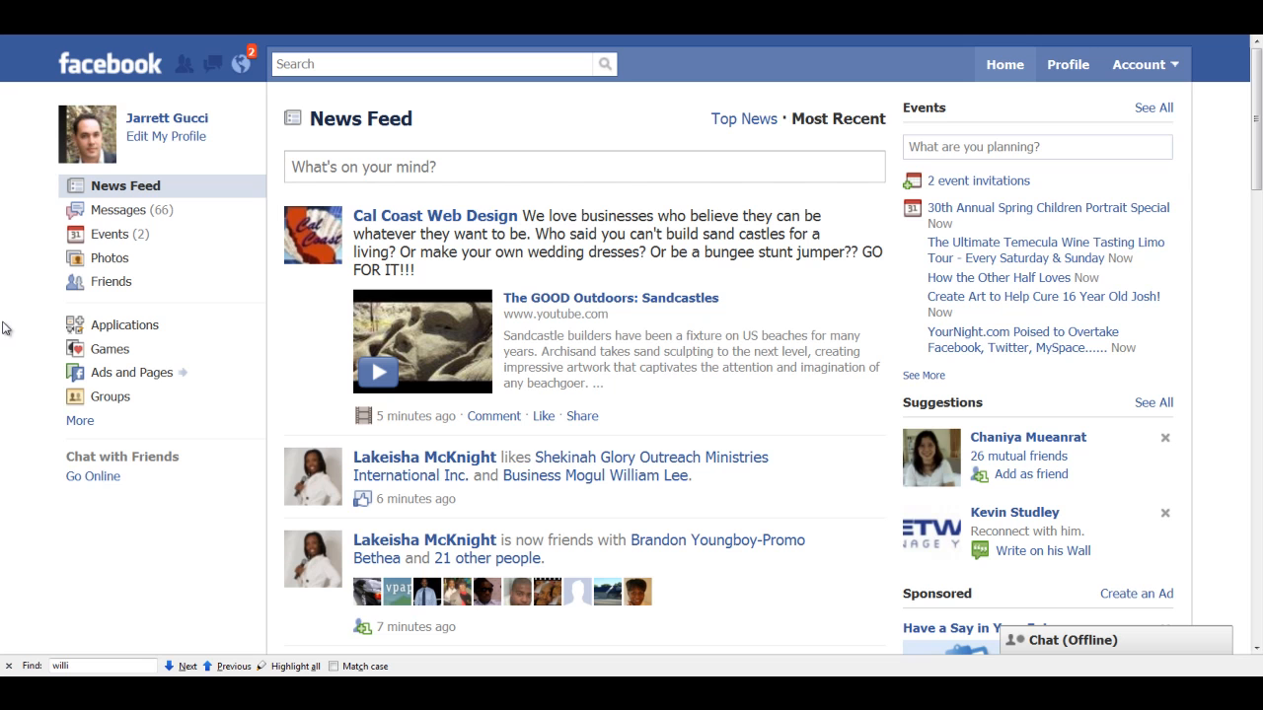
mouse_move(909, 53)
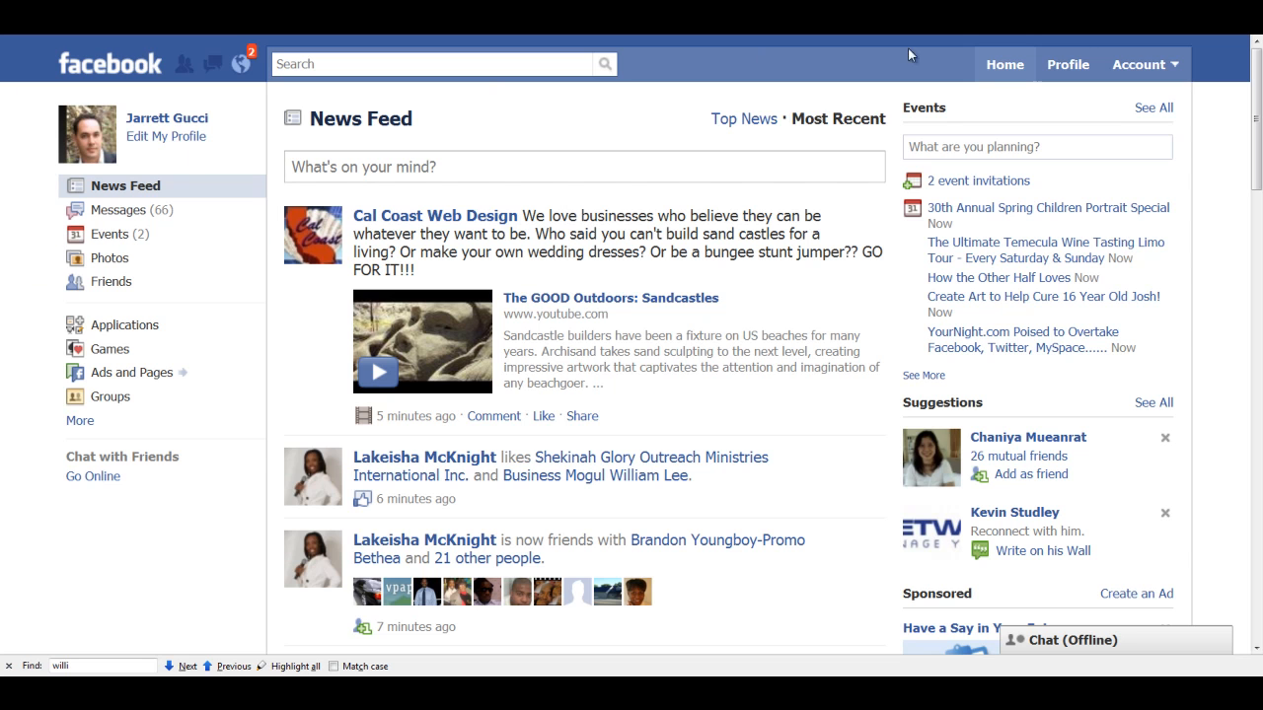
mouse_move(110, 257)
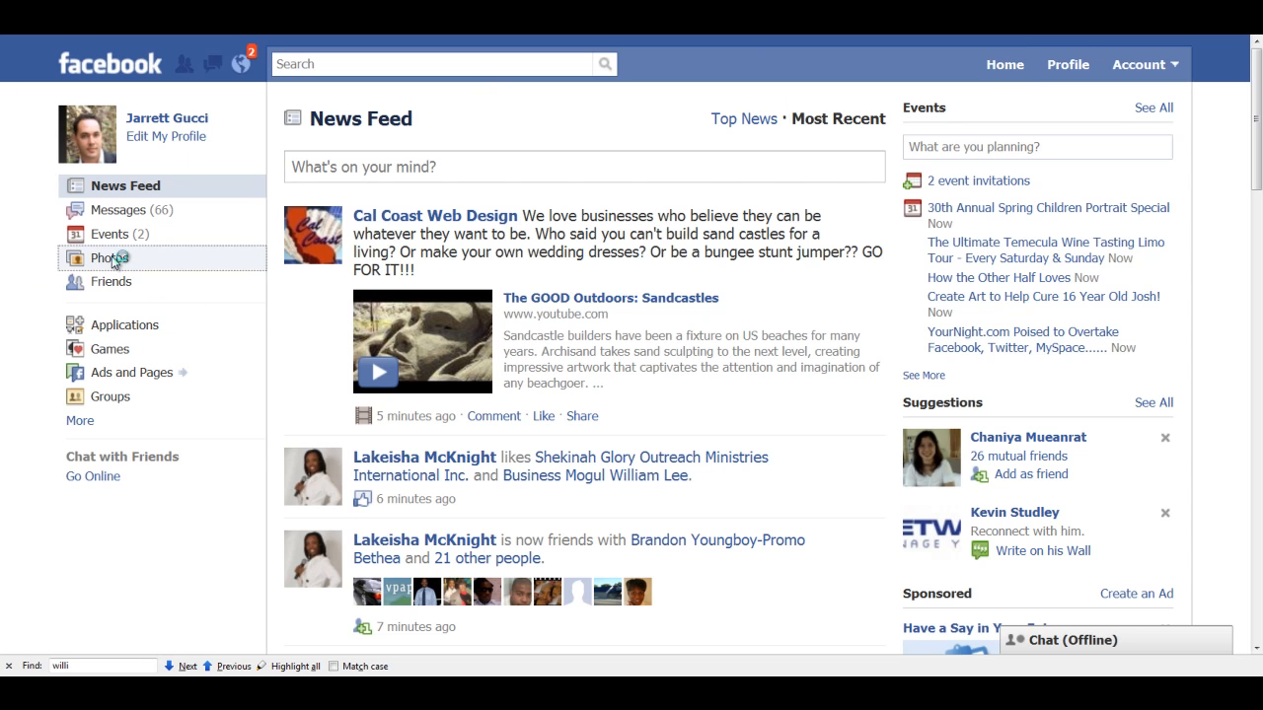
left_click(110, 257)
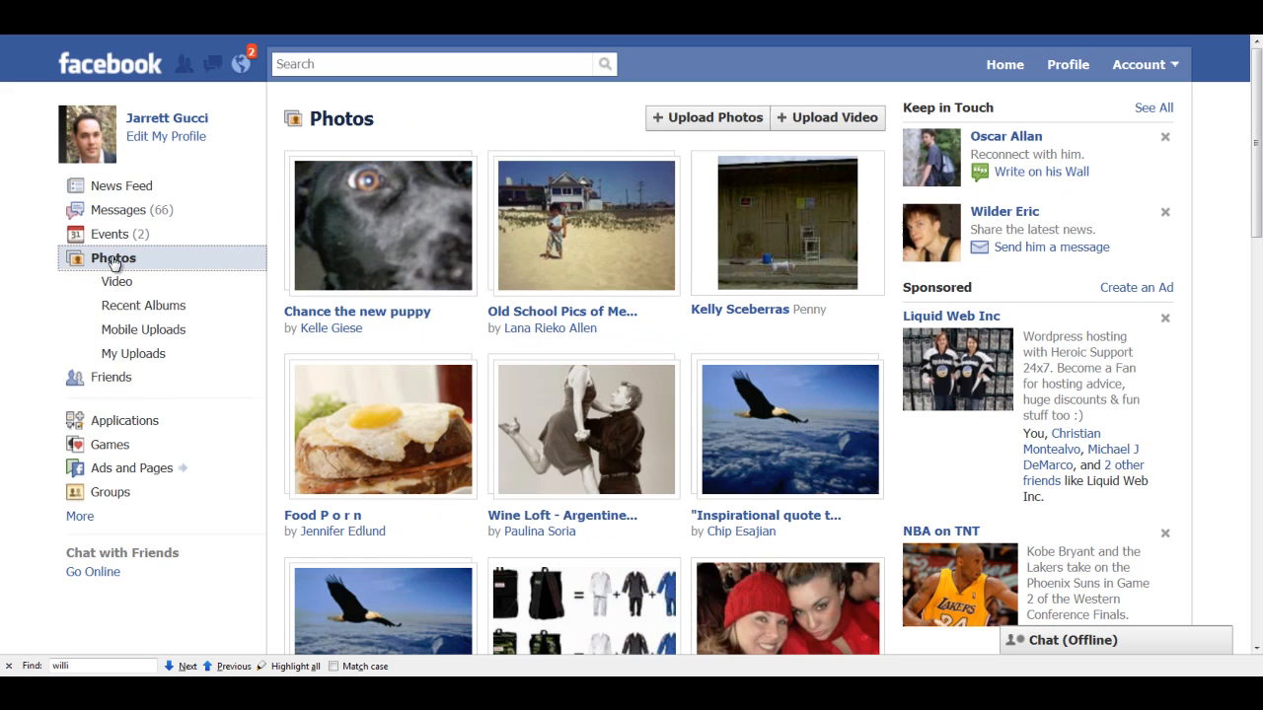
mouse_move(777, 126)
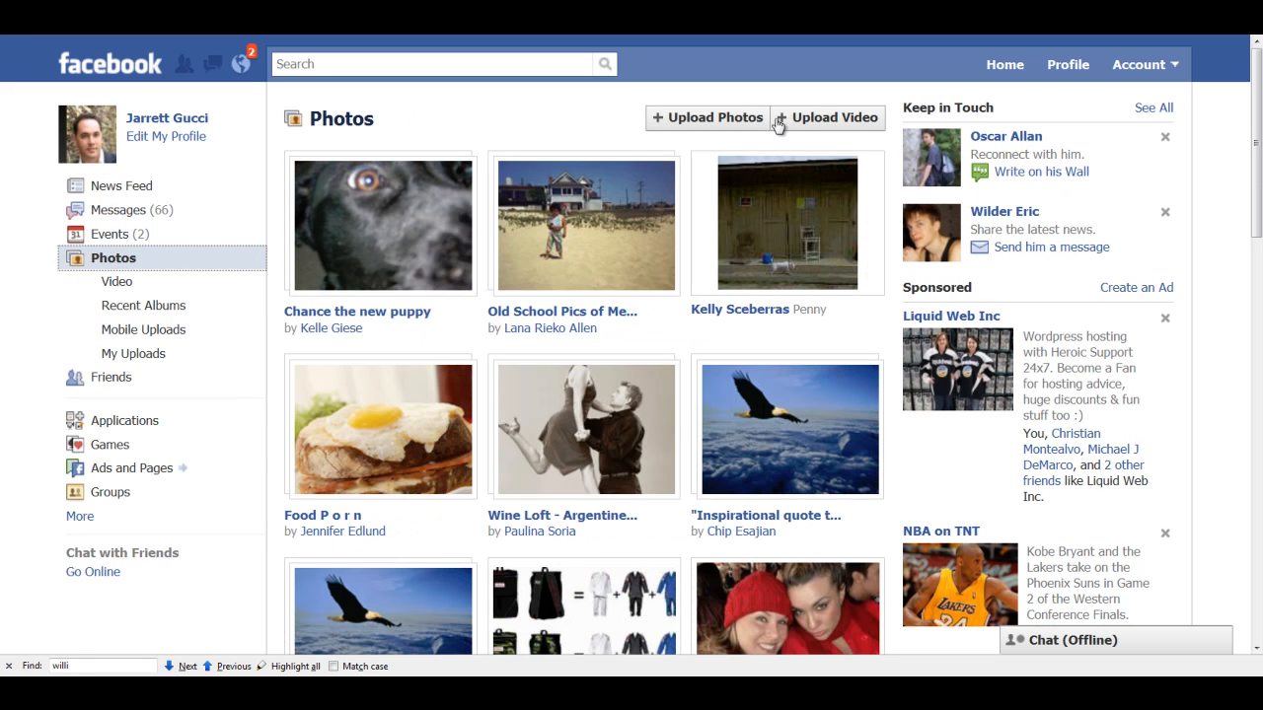
mouse_move(819, 118)
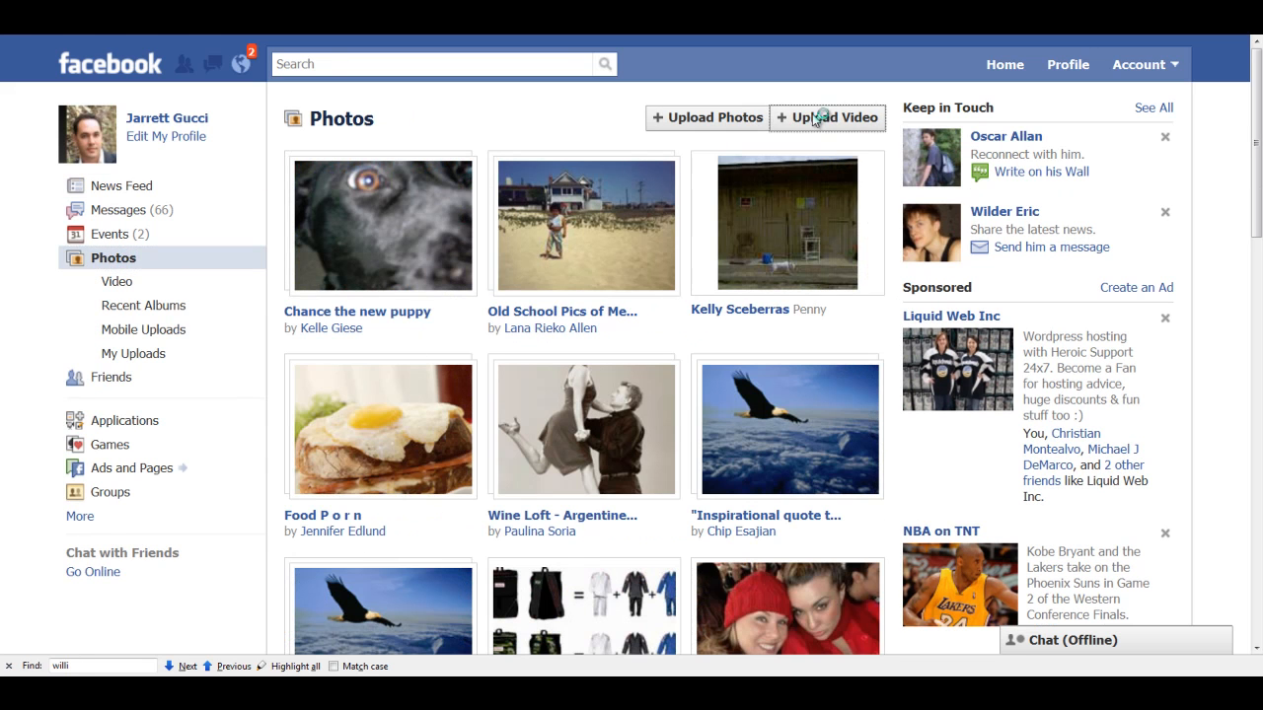
left_click(827, 119)
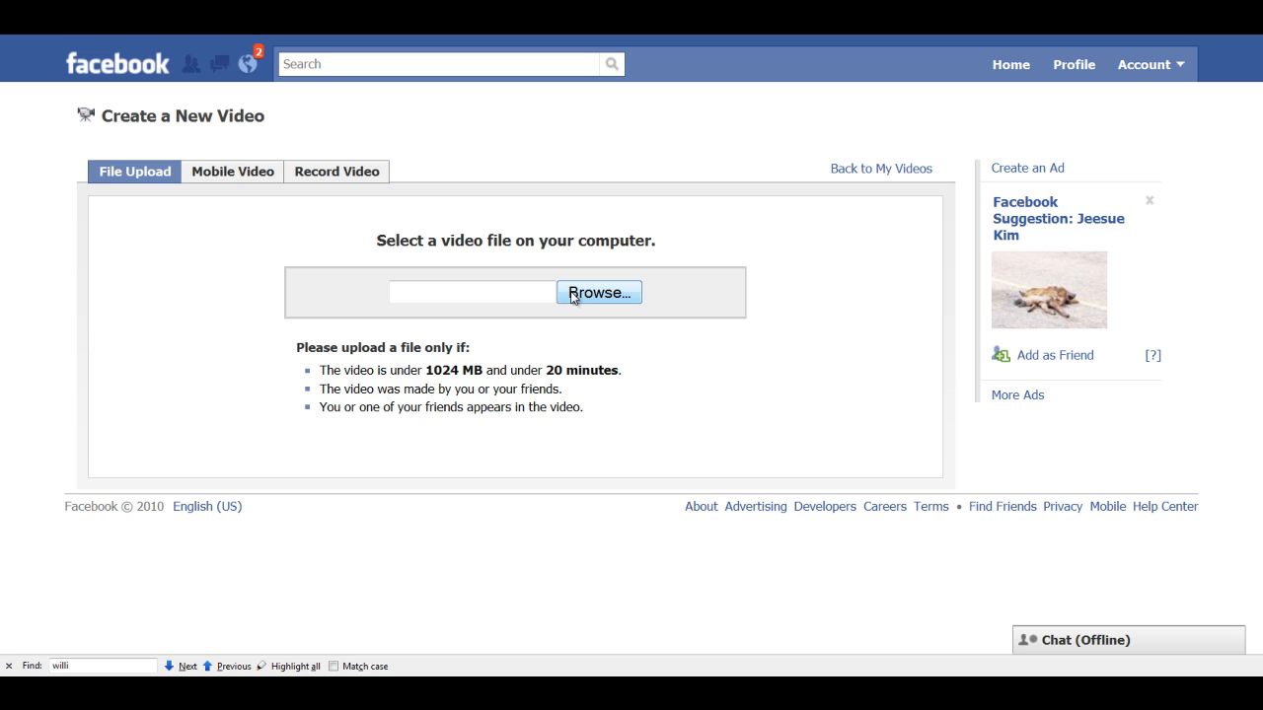
mouse_move(900, 158)
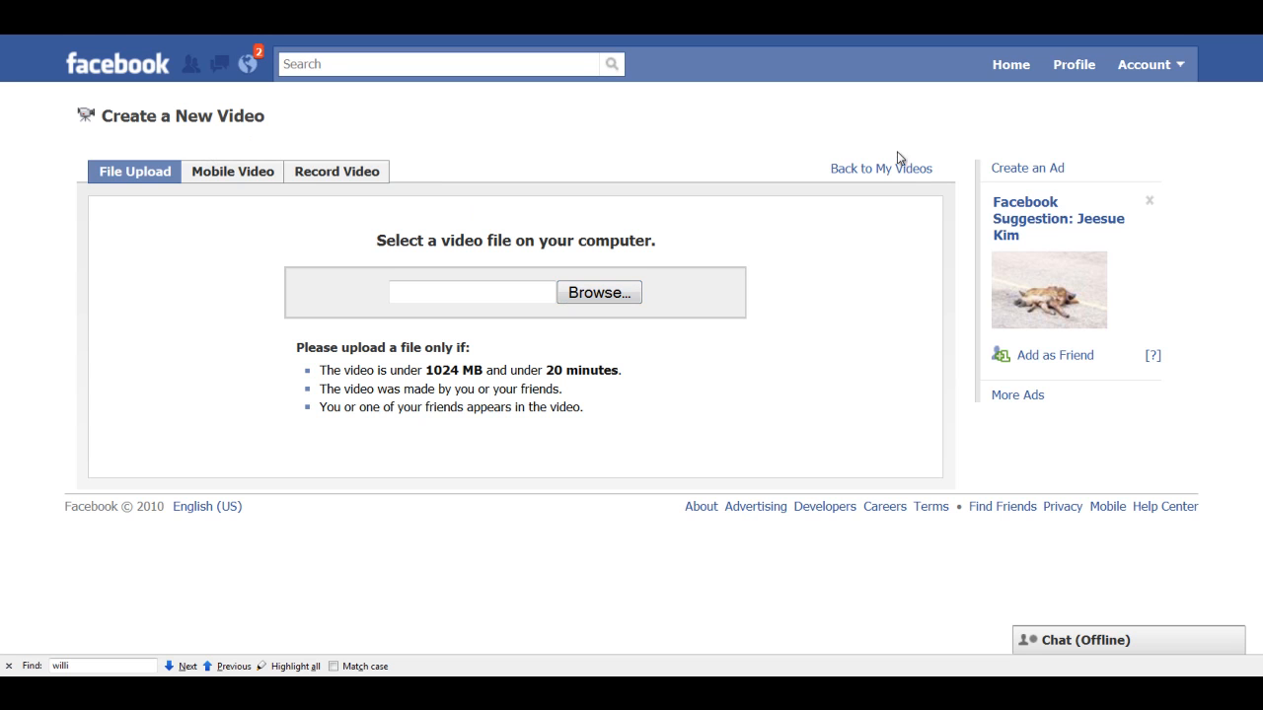
Return to the Your Videos list and look through the 45 uploaded videos.
left_click(880, 168)
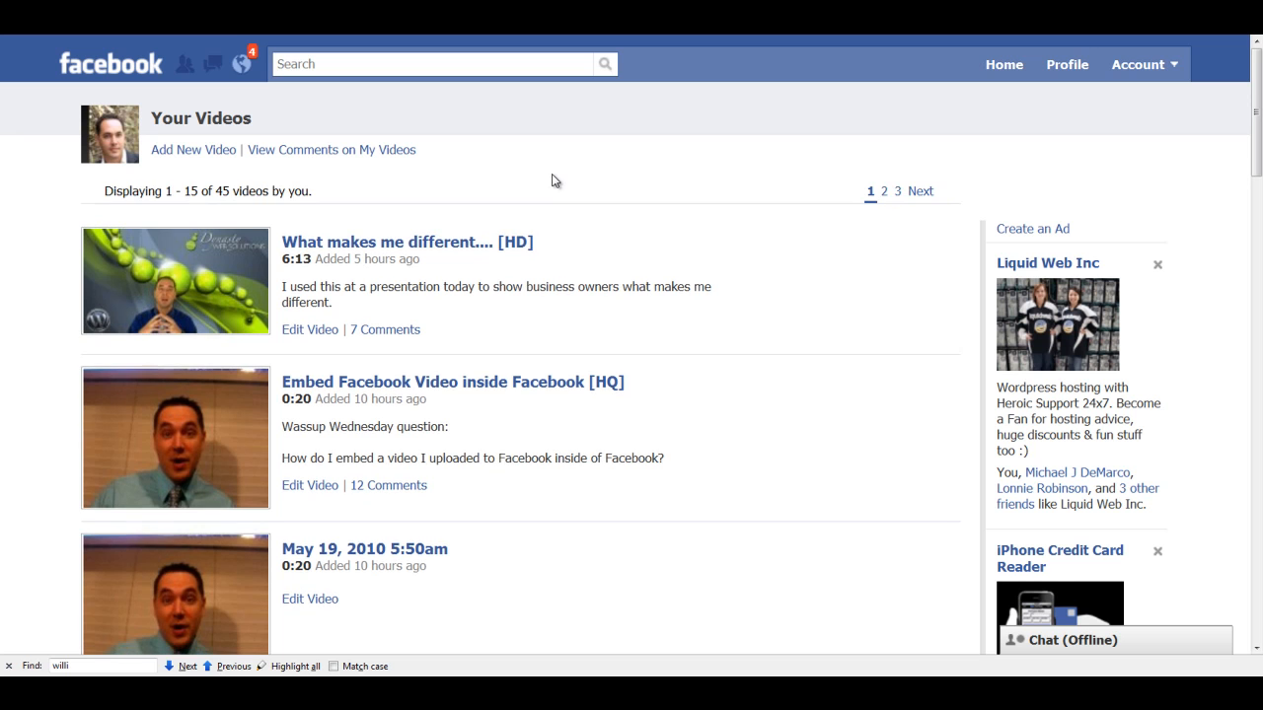
mouse_move(616, 177)
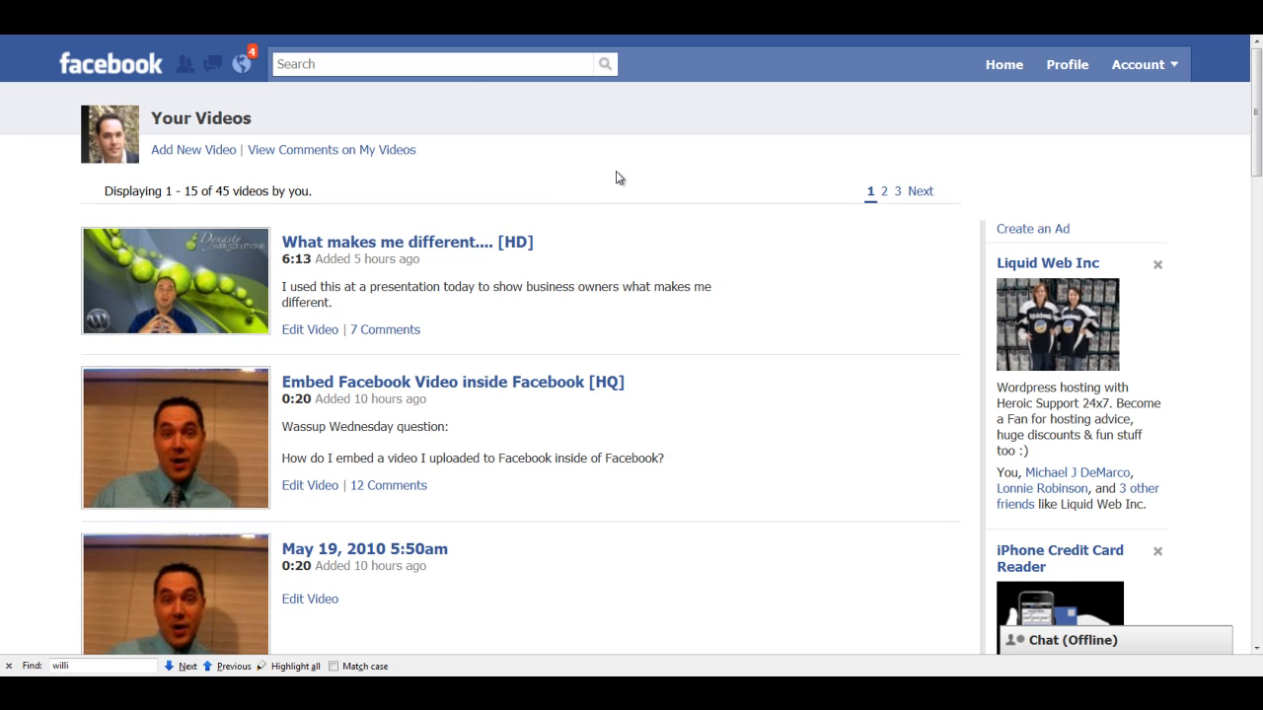
mouse_move(540, 138)
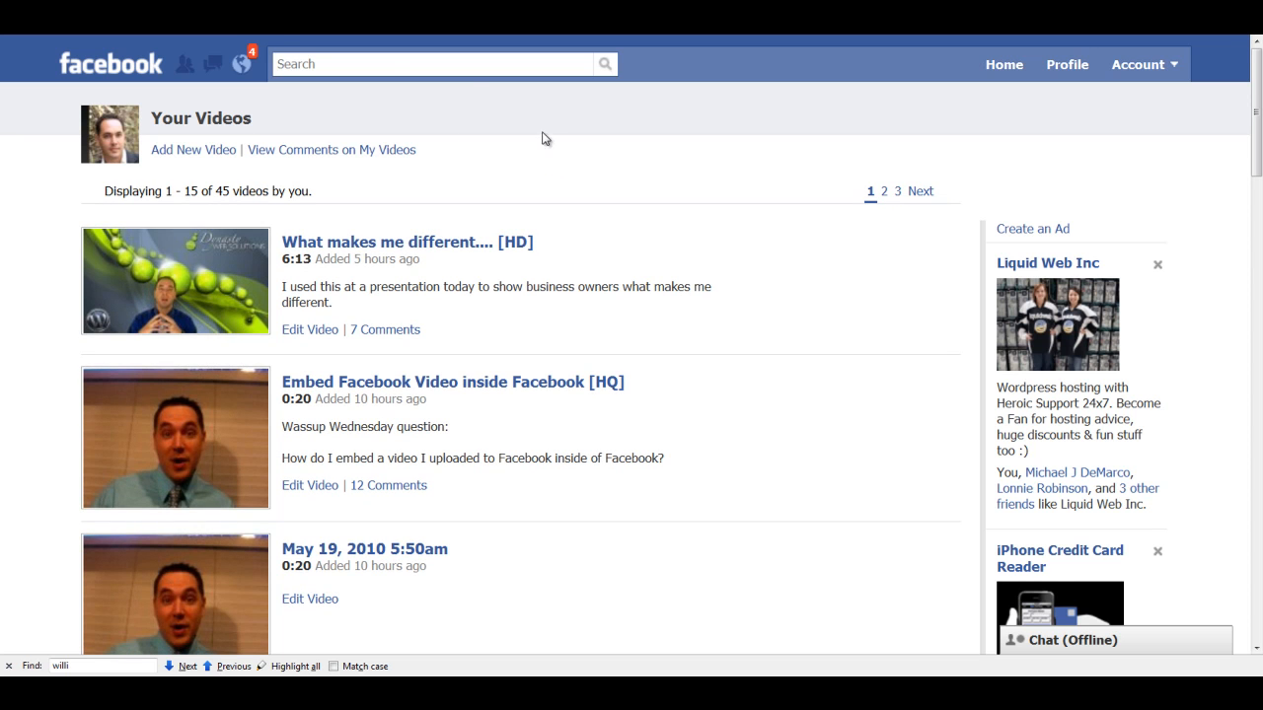
mouse_move(568, 174)
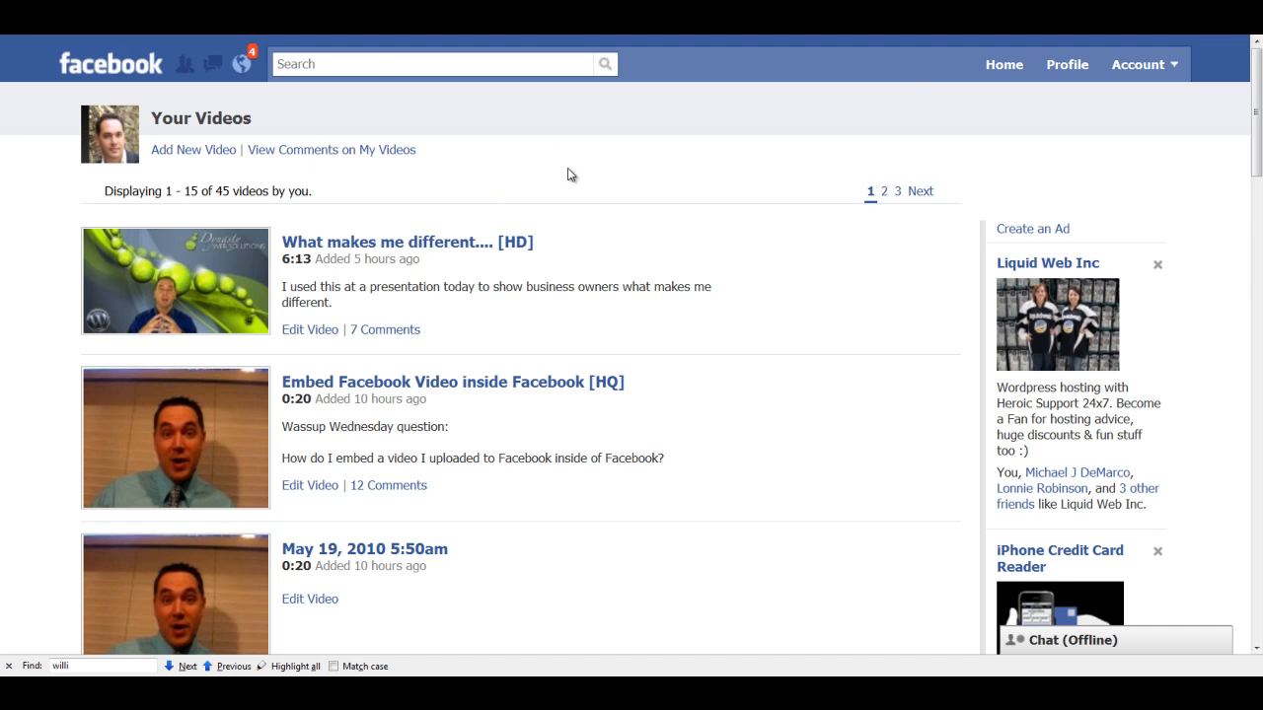
mouse_move(698, 221)
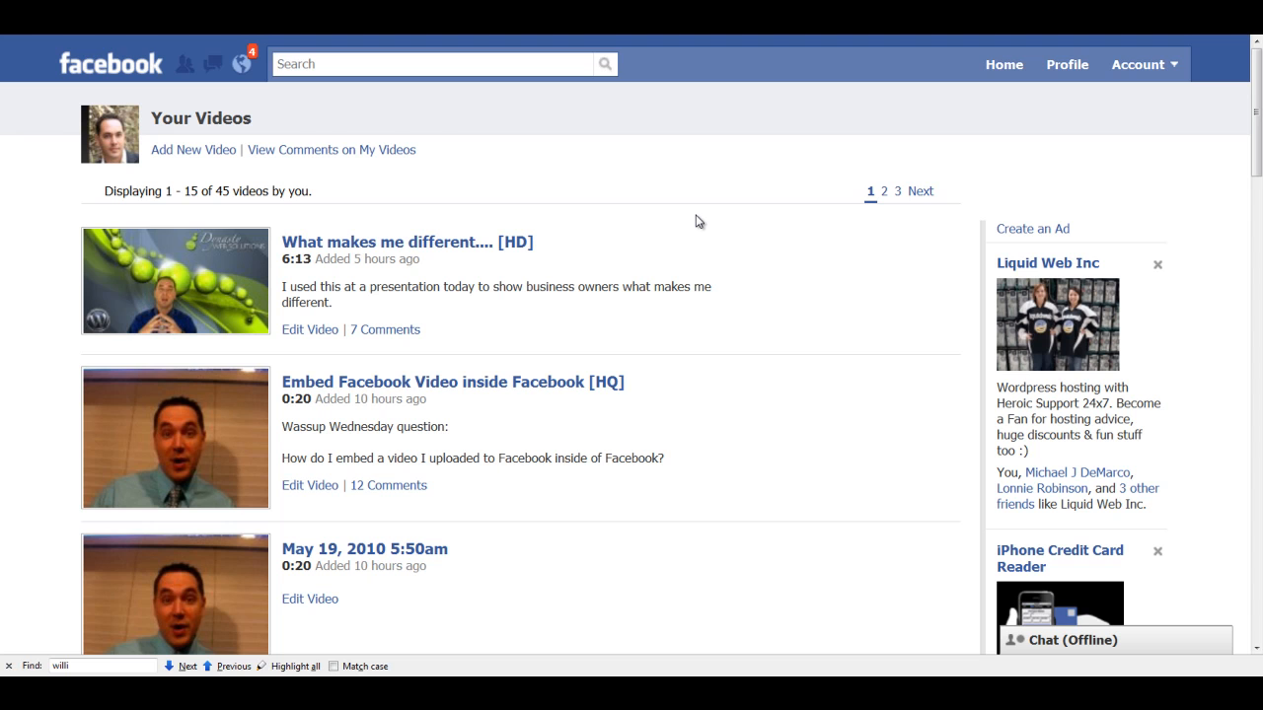
scroll("down", 3)
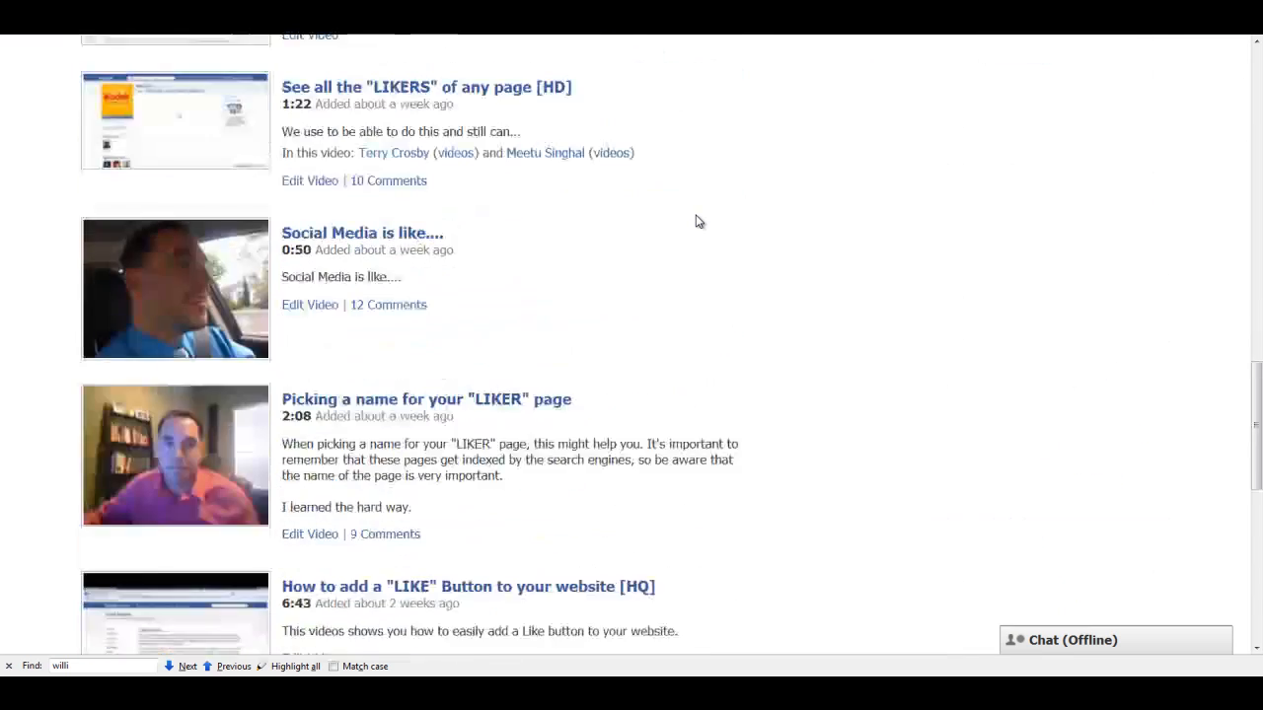
scroll("up", 3)
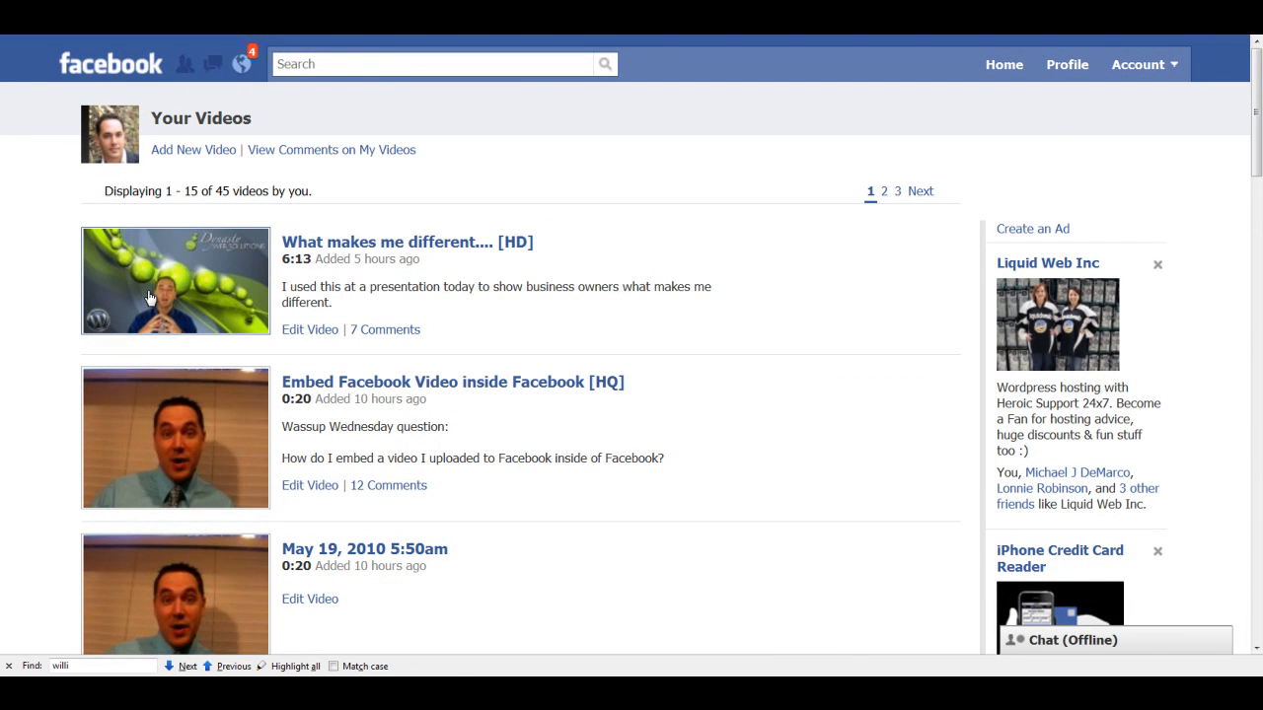
mouse_move(355, 241)
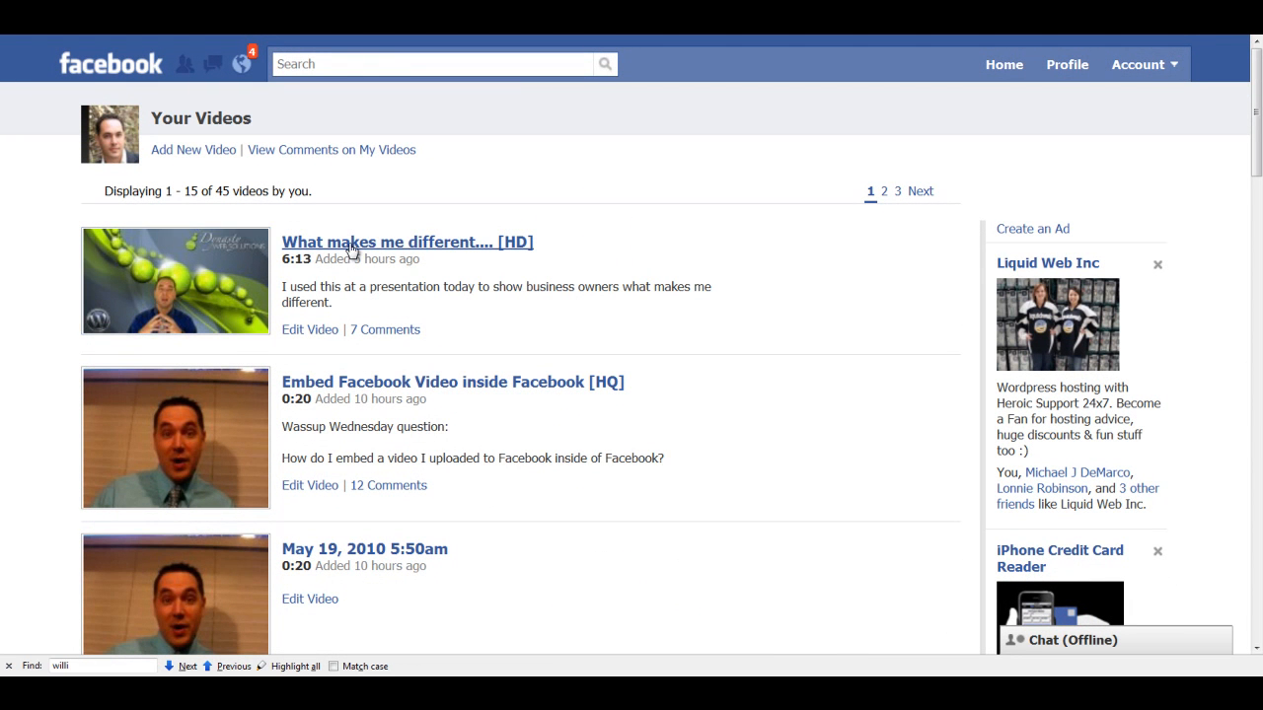
Copy the embed code of the 'What makes me different.... [HD]' video and close the dialog.
left_click(407, 241)
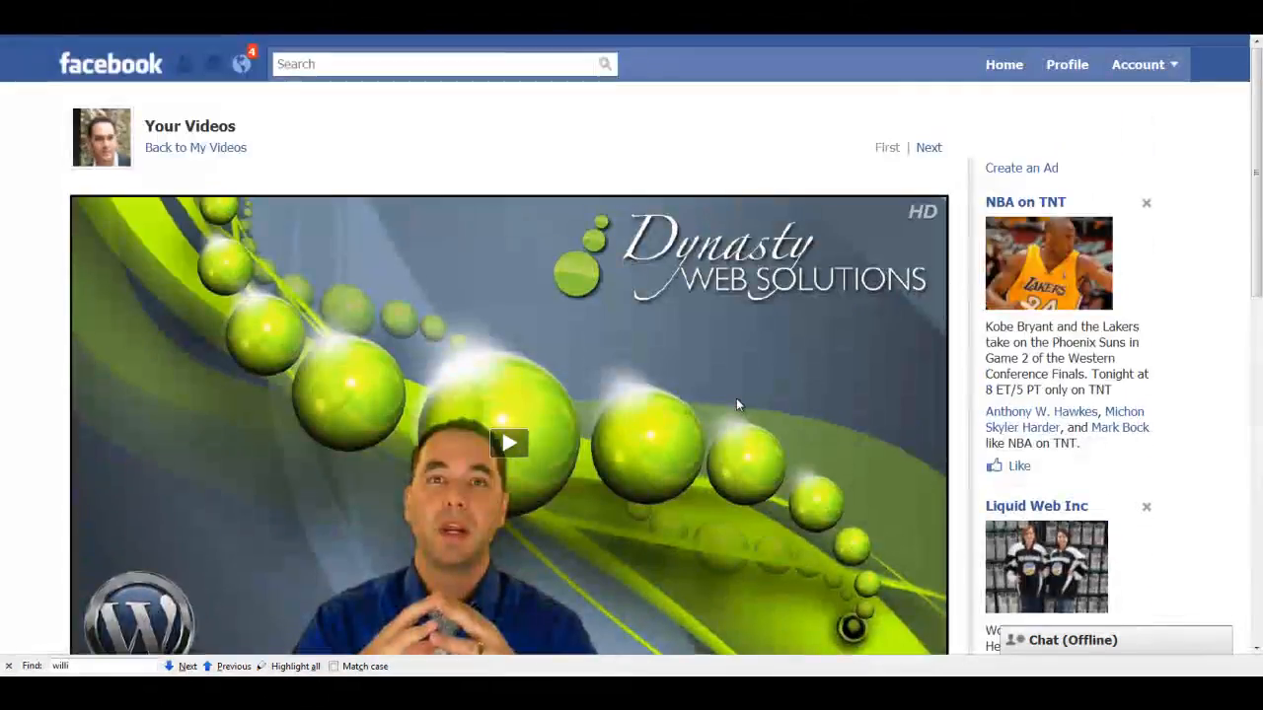
scroll("down", 3)
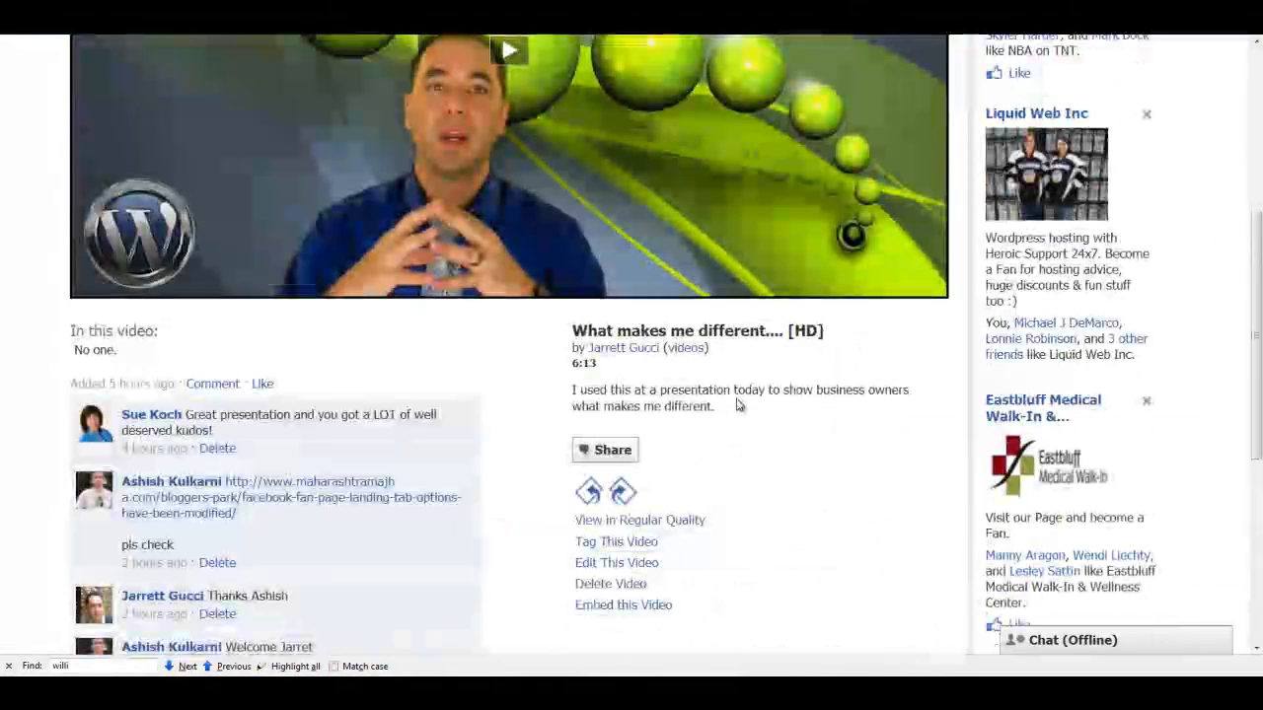
scroll("down", 3)
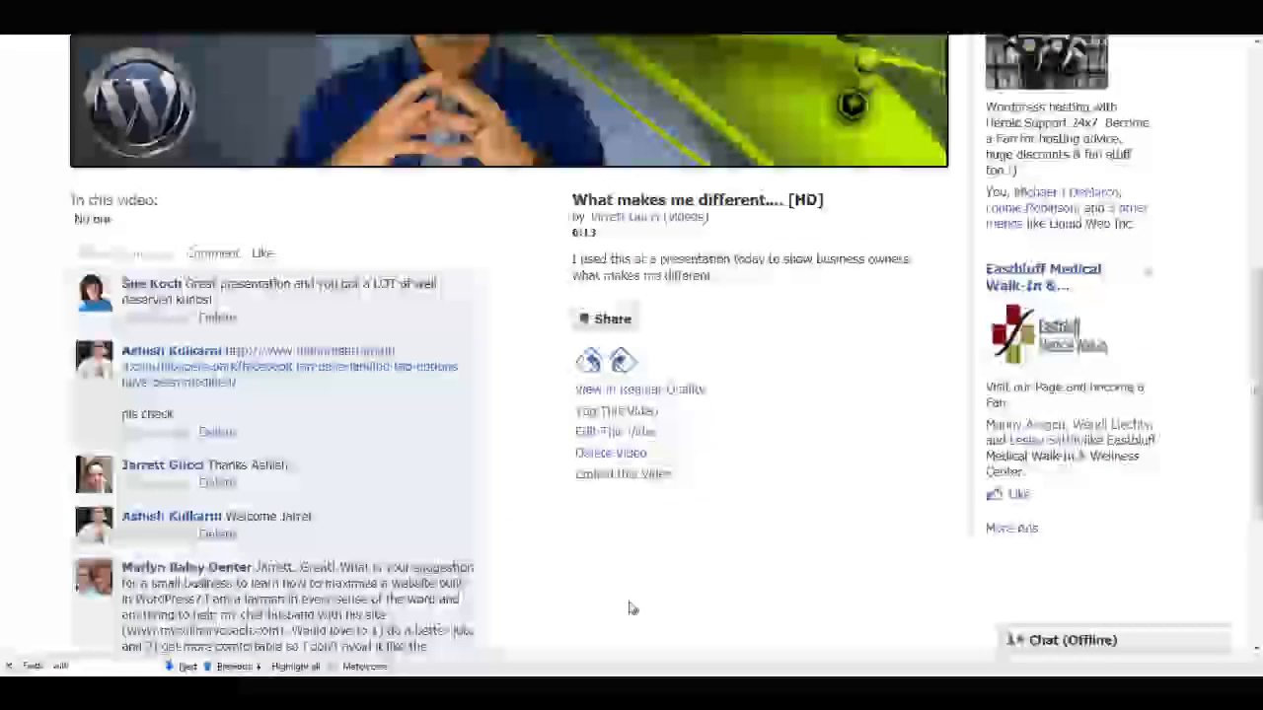
left_click(624, 474)
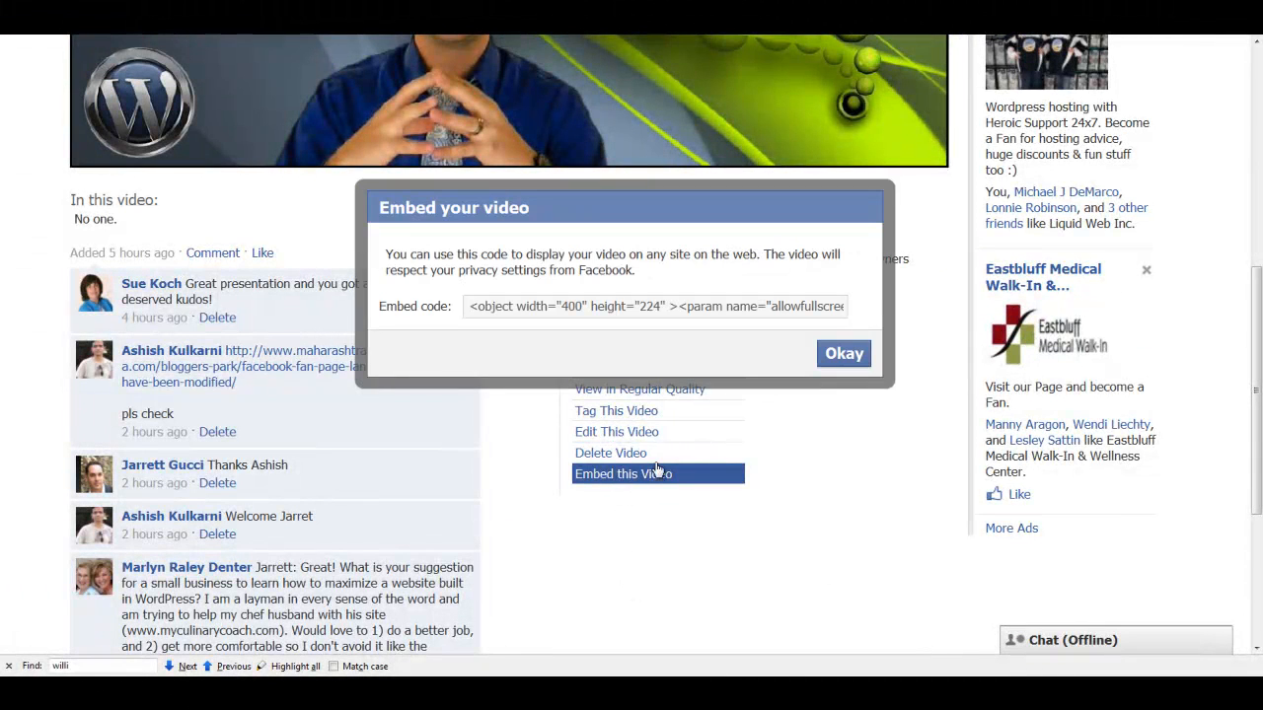
triple_click(655, 306)
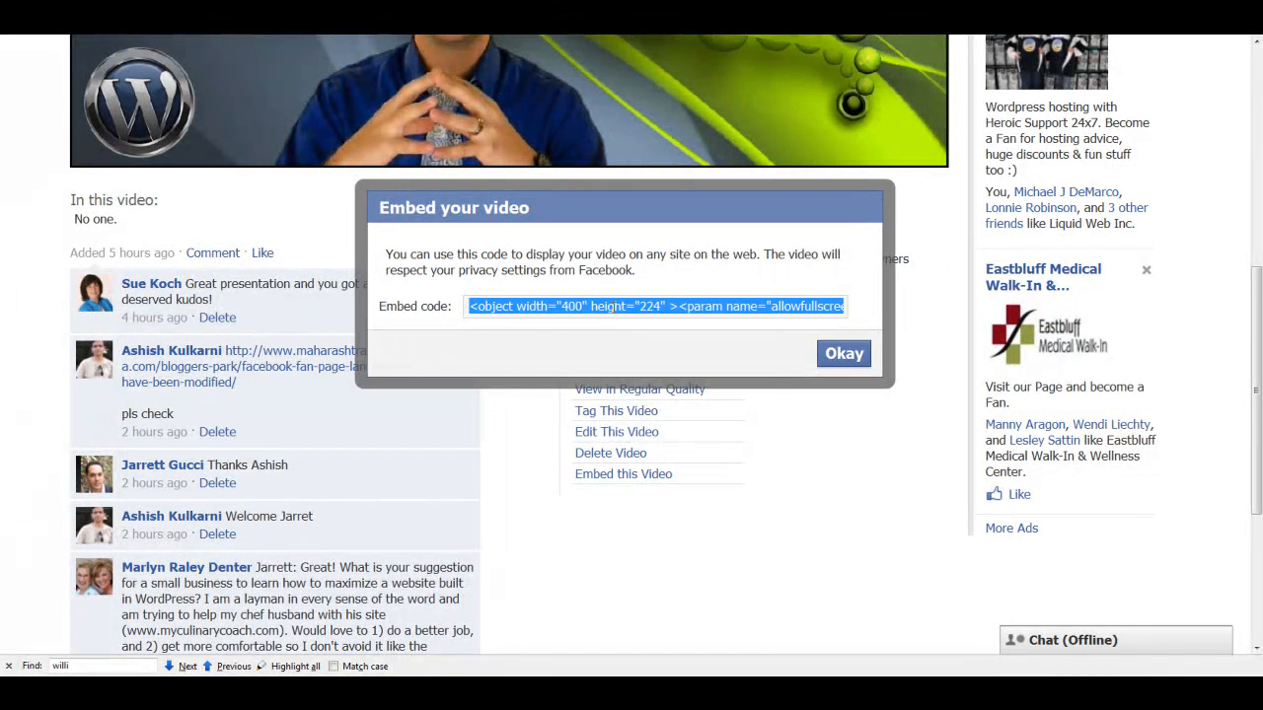
mouse_move(844, 354)
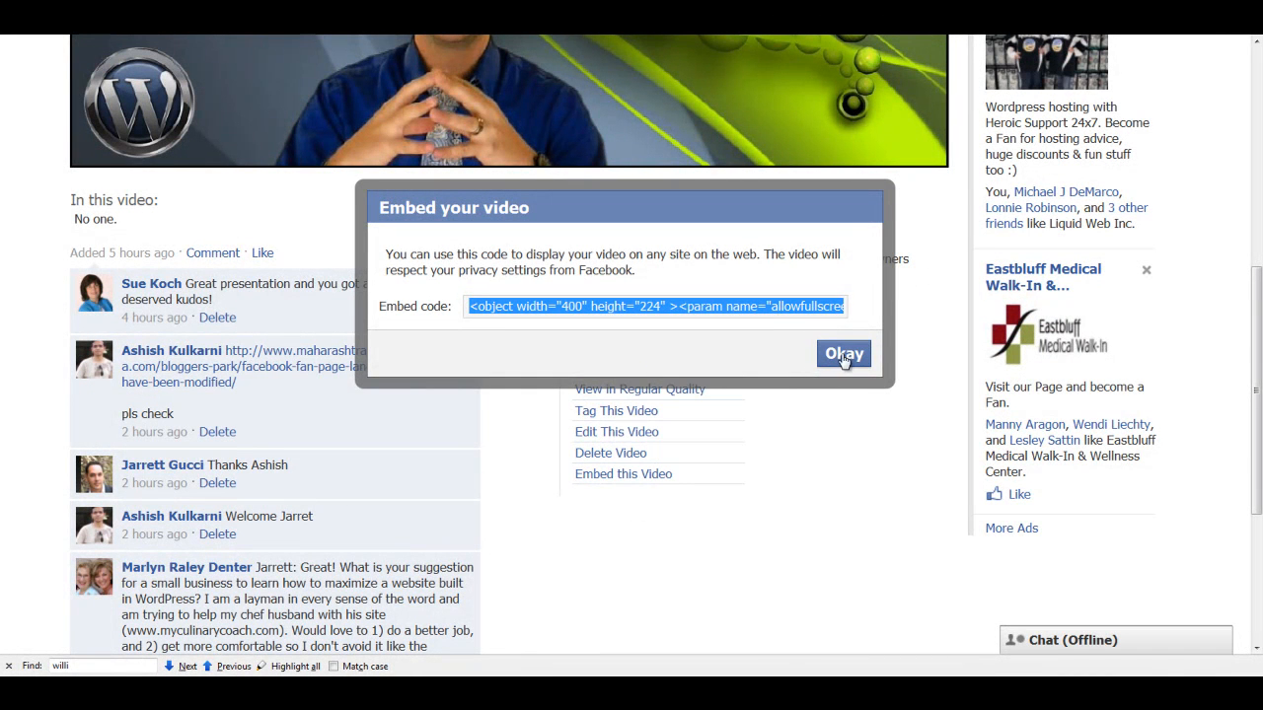
left_click(844, 353)
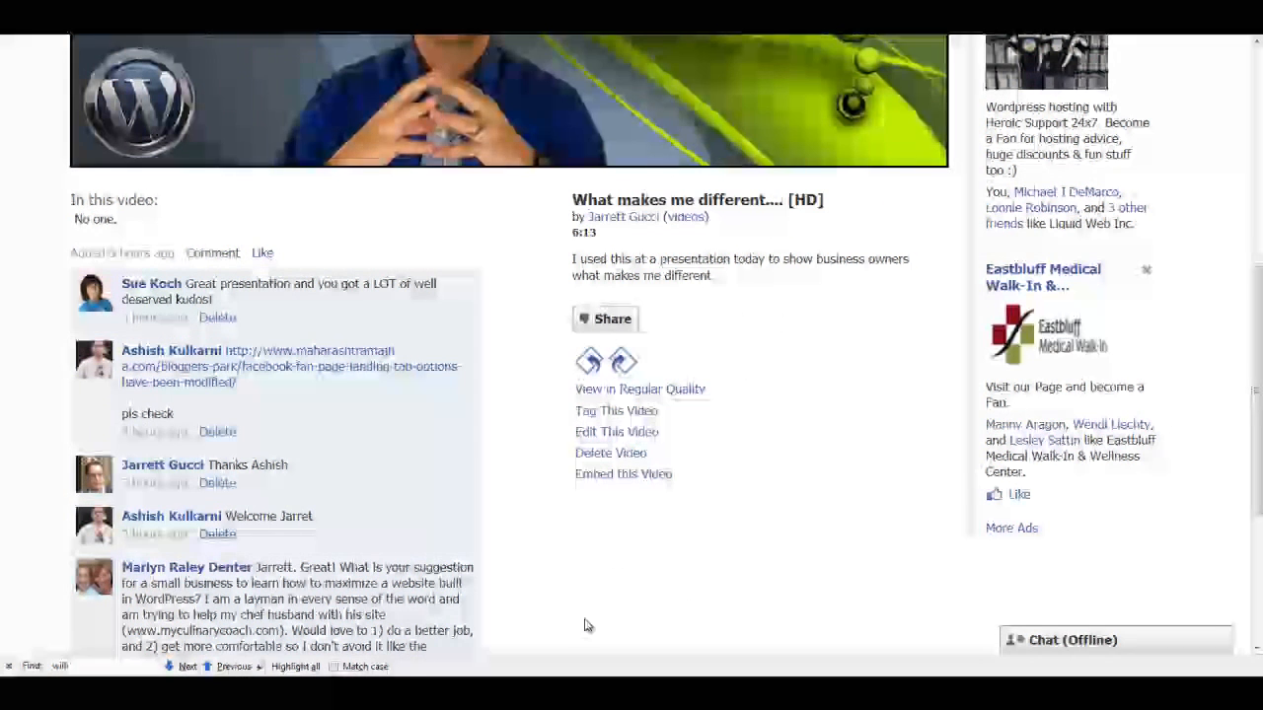
Paste the copied embed code into a new untitled Notepad document.
type("i")
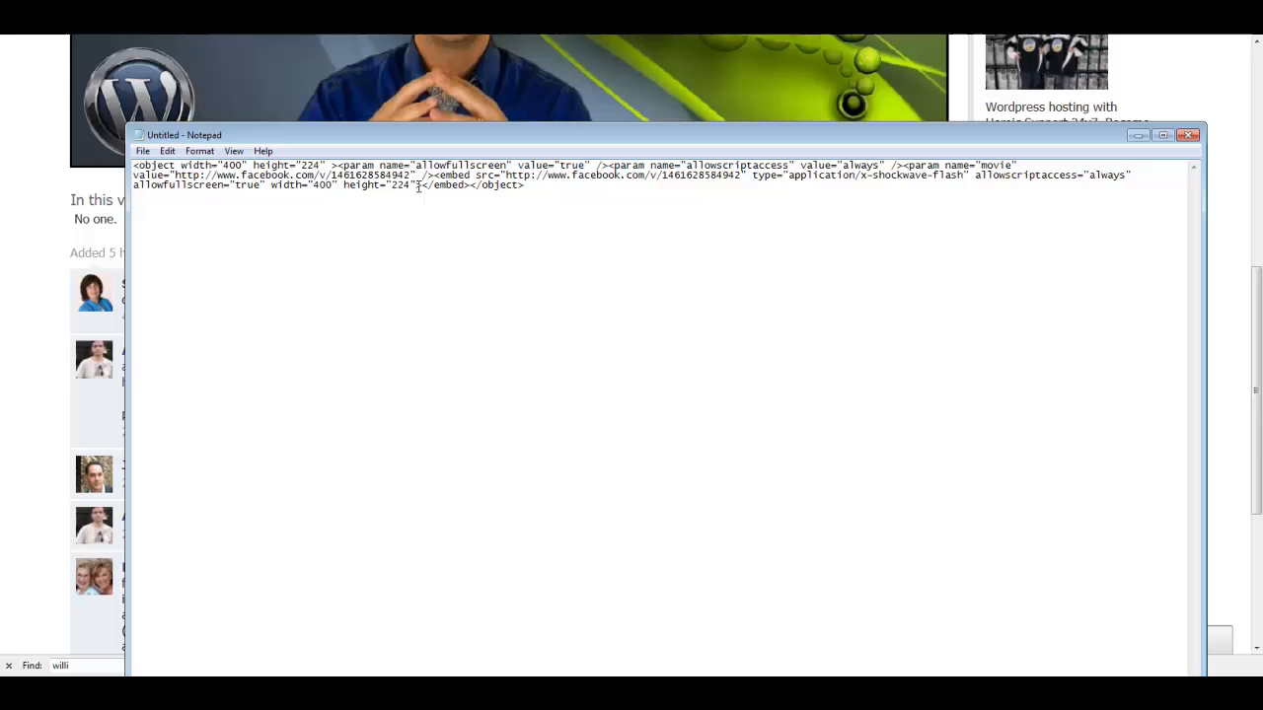
mouse_move(674, 316)
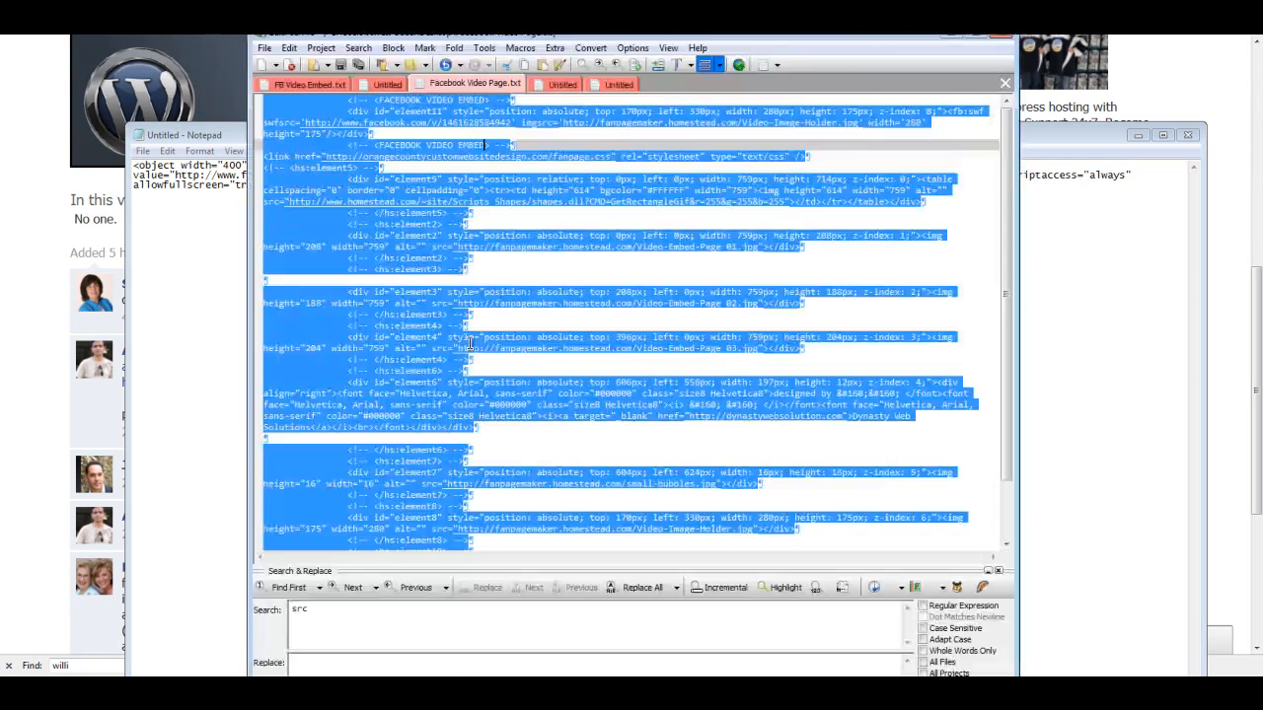
Copy the Facebook Video Page template and place it below the embed code in Notepad.
right_click(469, 286)
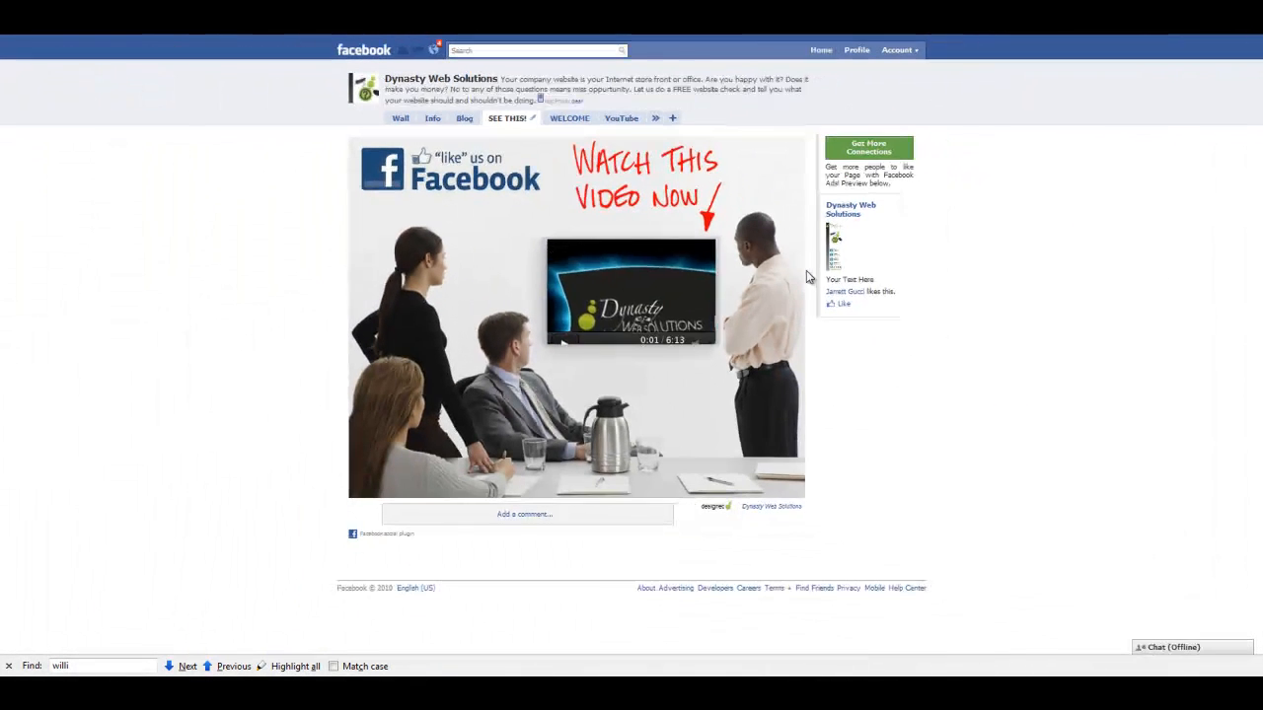
scroll("down", 3)
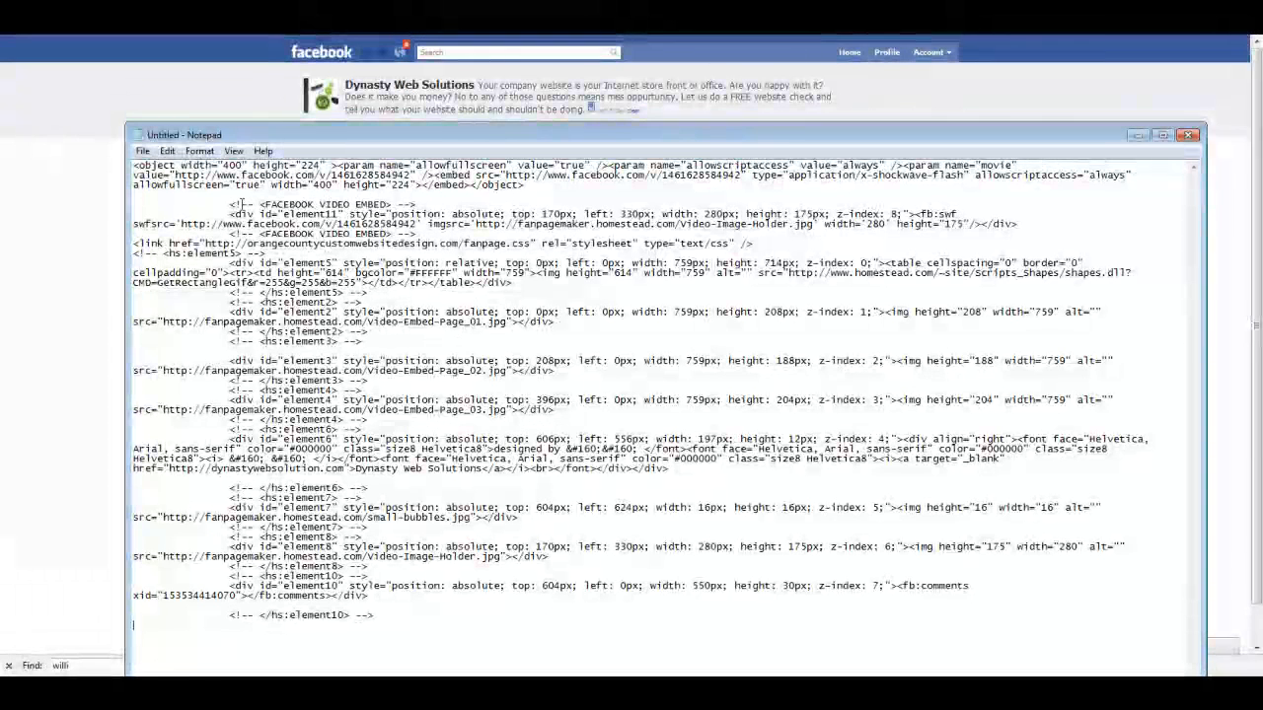
Select the numeric video ID in the embed code's movie value.
double_click(245, 204)
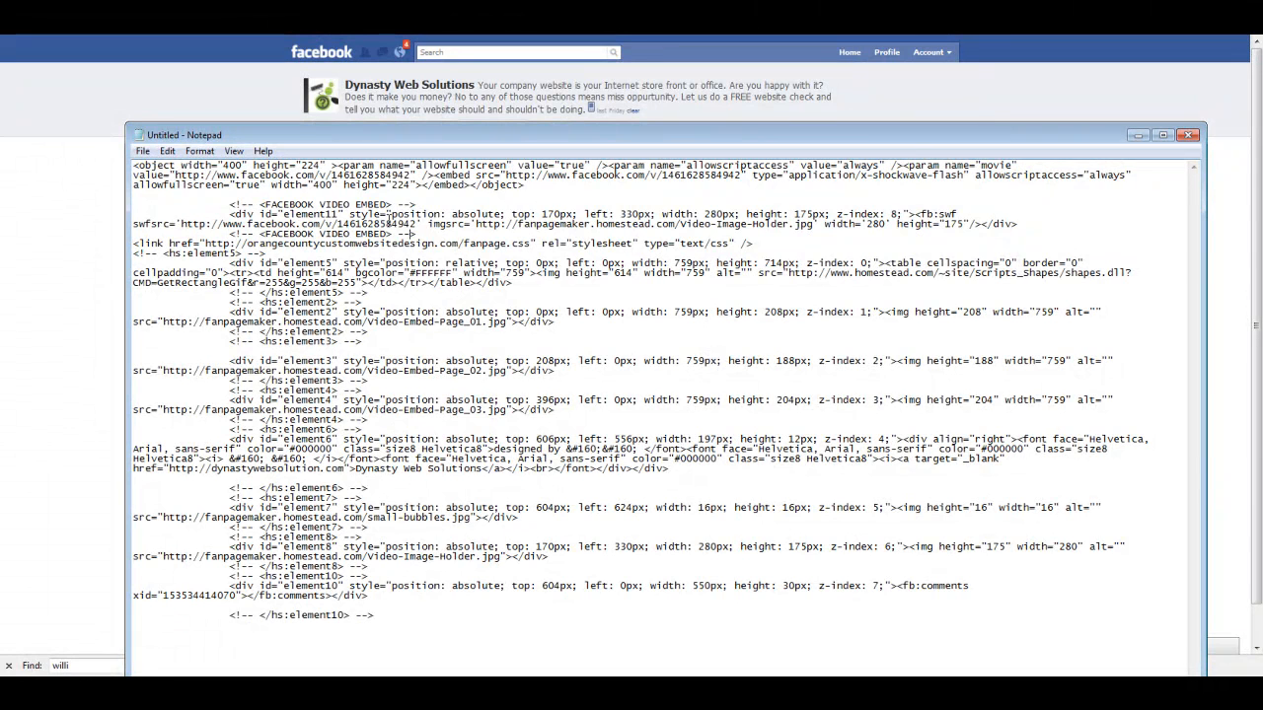
left_click(232, 149)
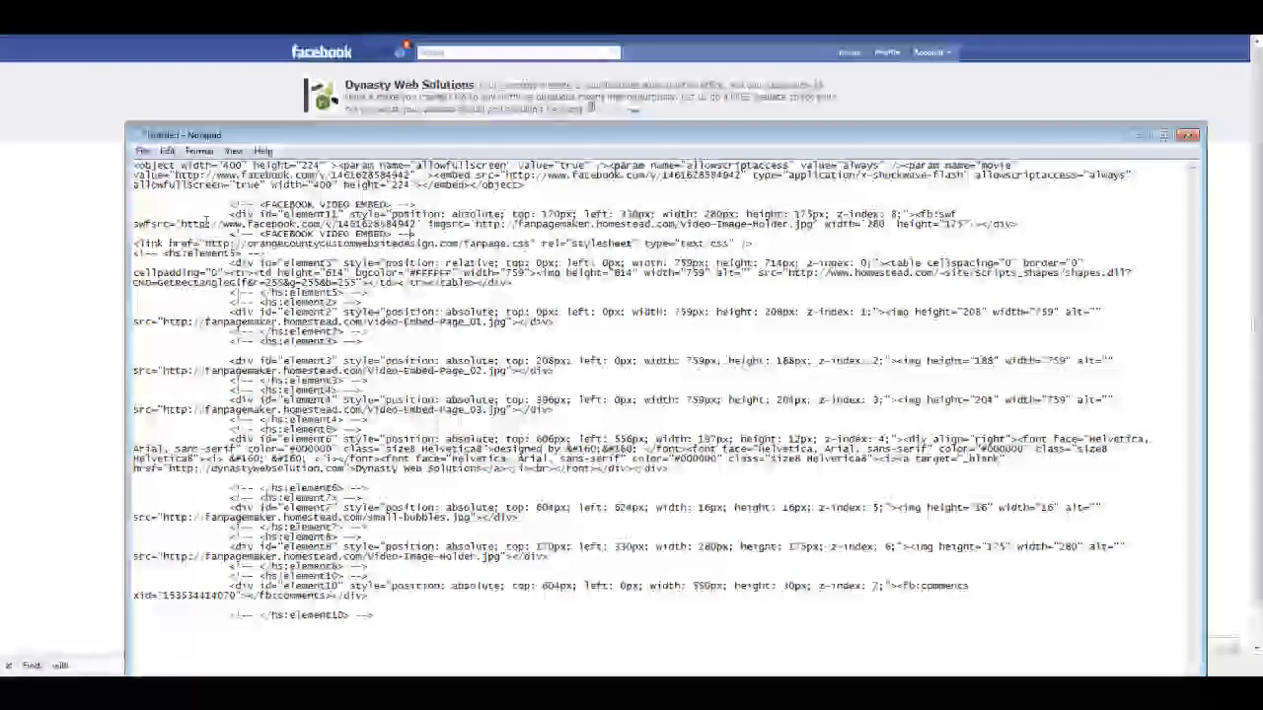
double_click(207, 223)
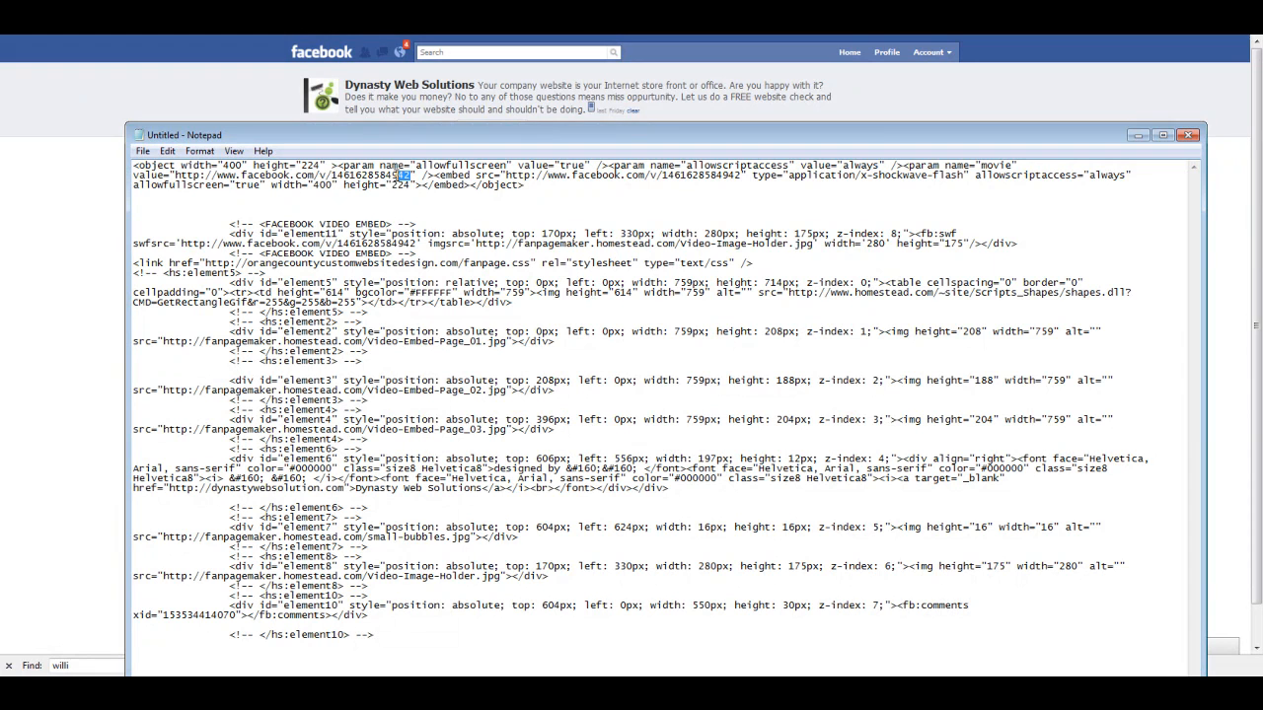
Copy the selected video ID and return to the video's Facebook page comments.
right_click(340, 178)
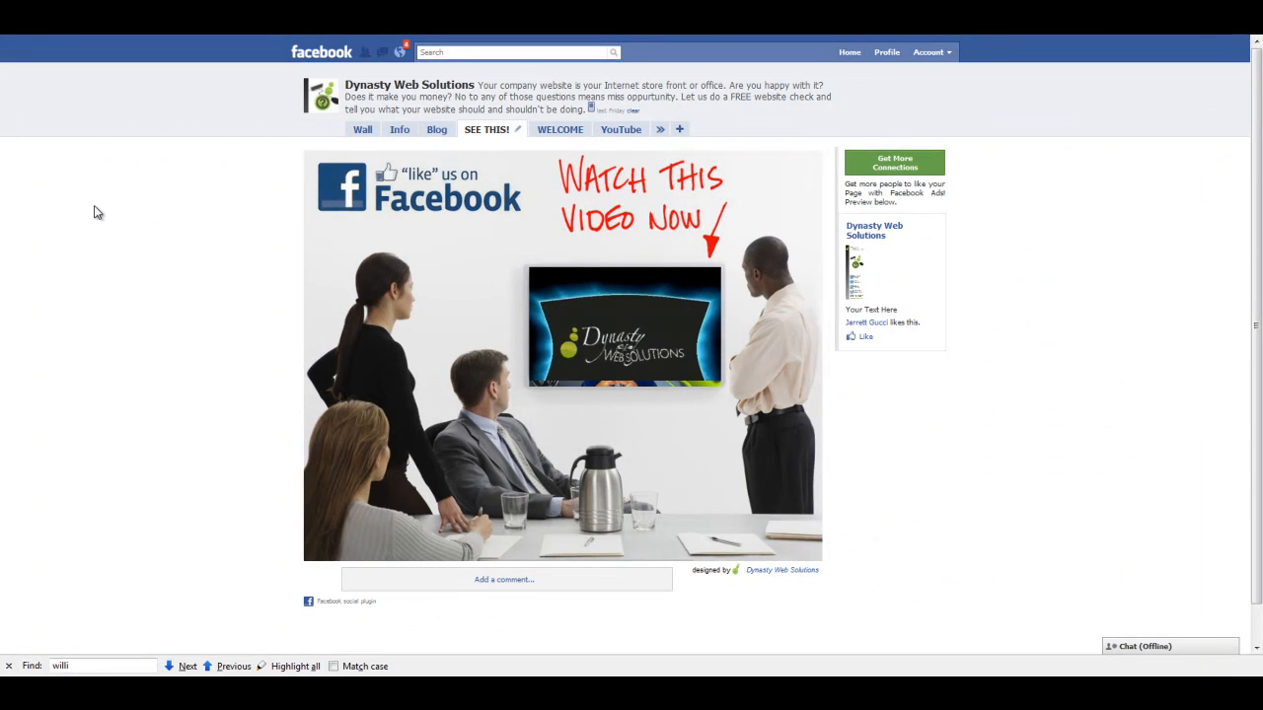
mouse_move(344, 139)
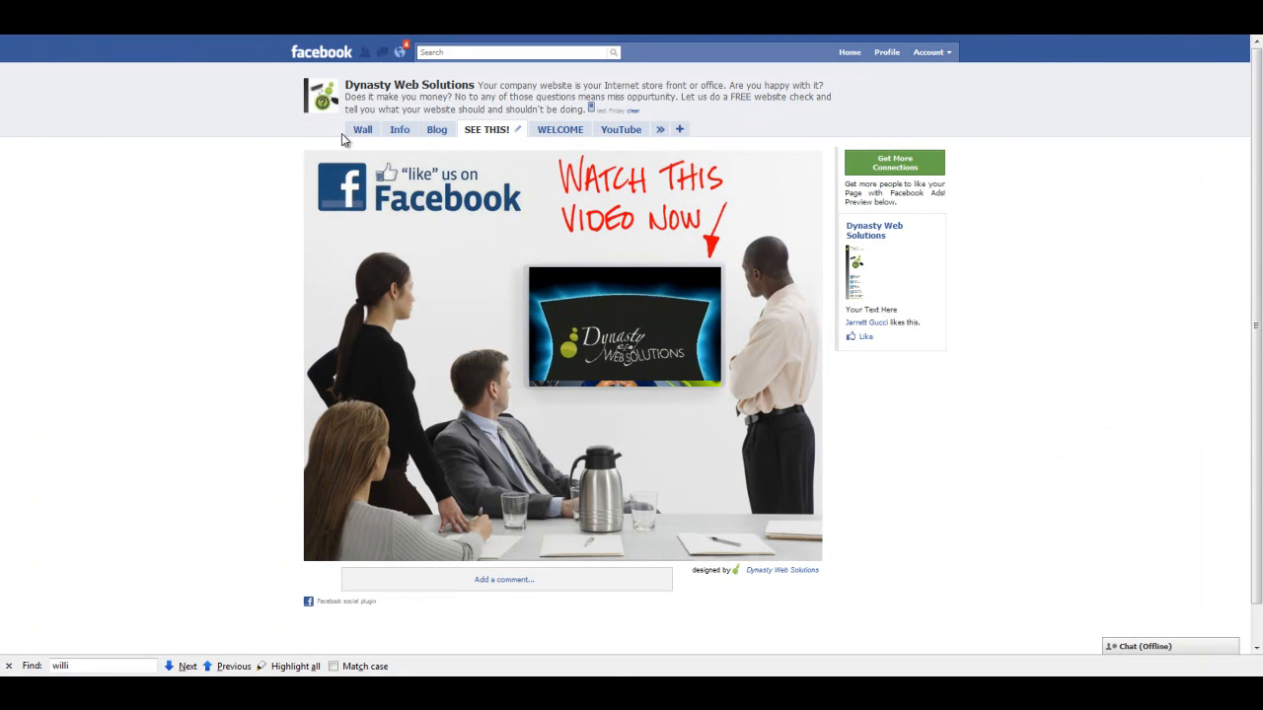
left_click(623, 326)
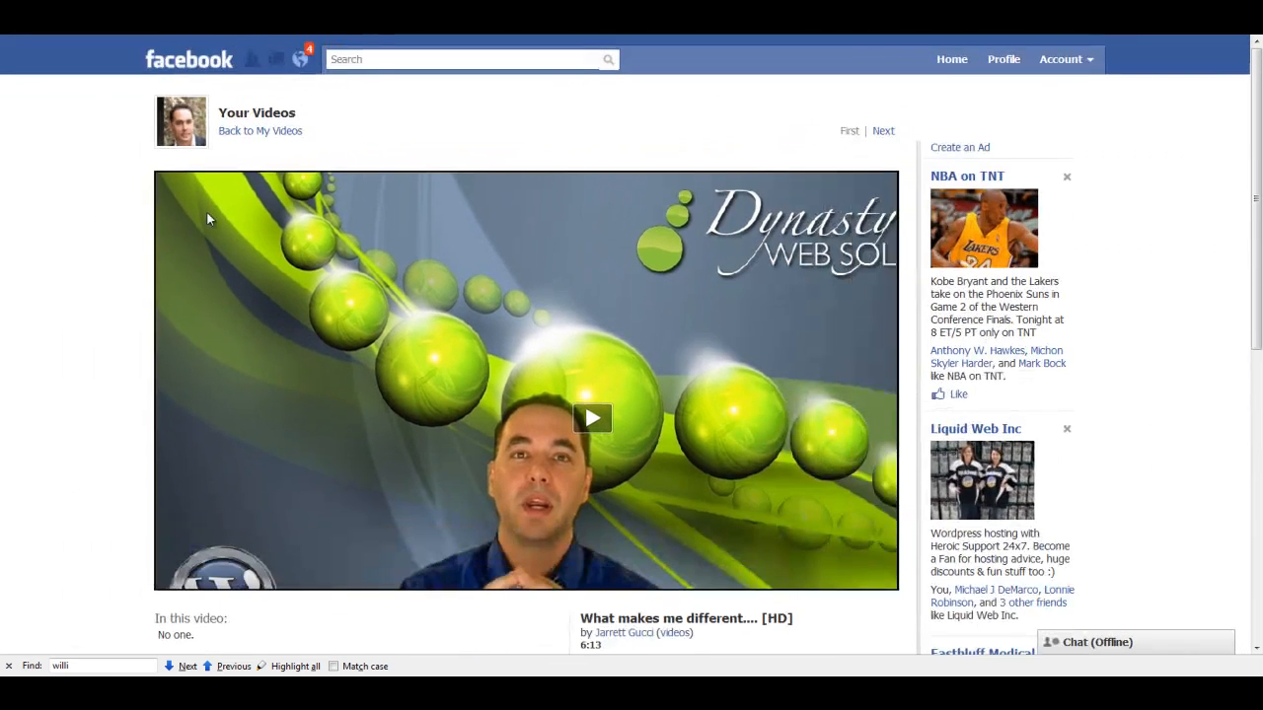
scroll("down", 3)
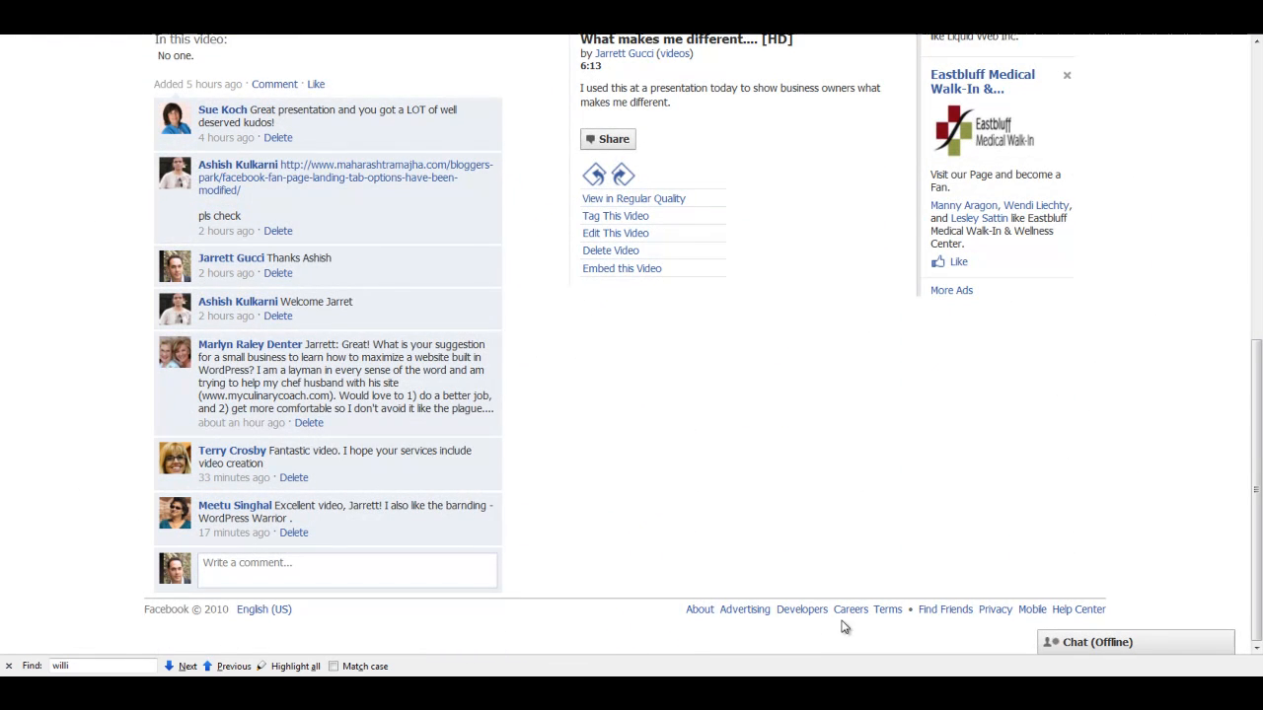
mouse_move(746, 607)
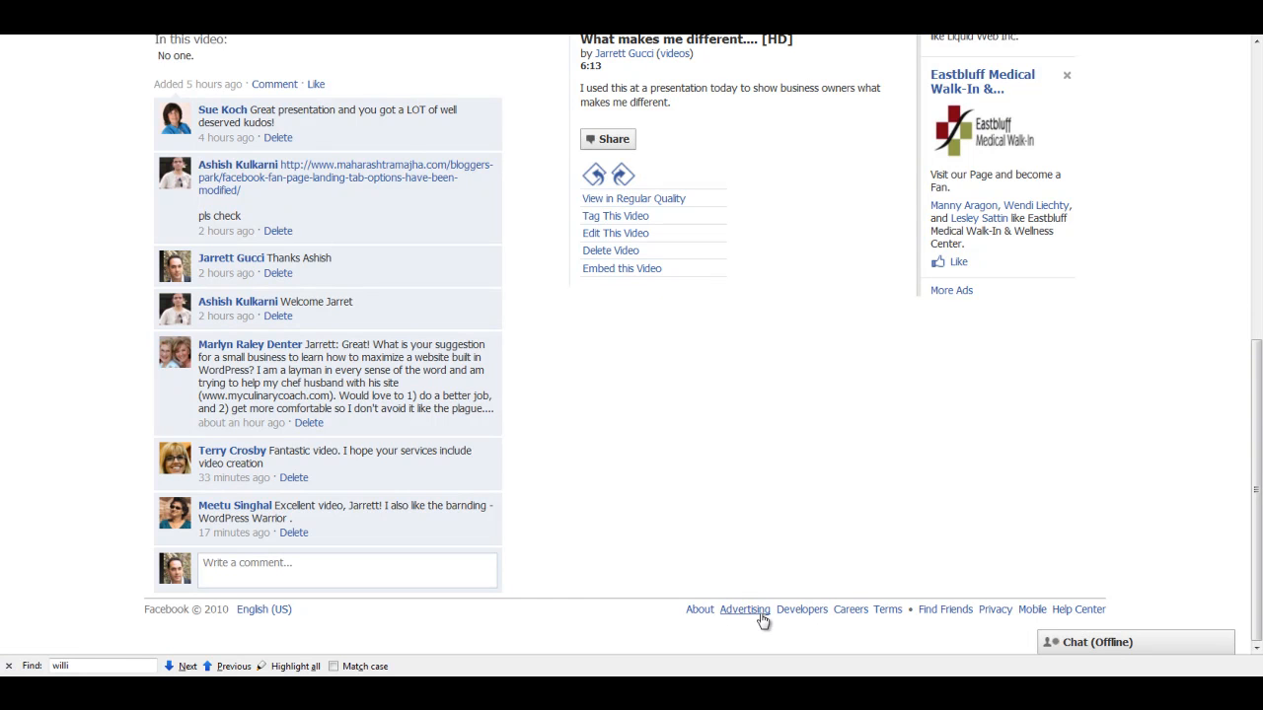
Reach the Create a Page screen via Advertising and Pages, then search for Static FBML.
left_click(744, 608)
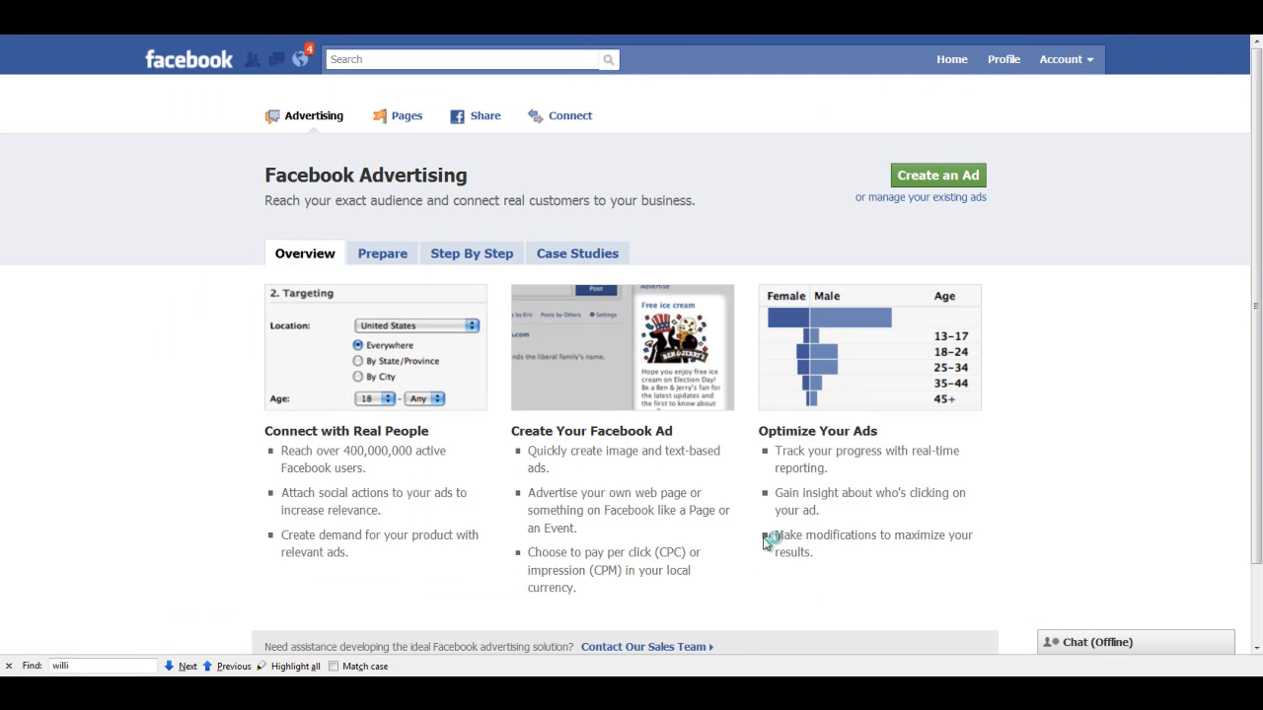
mouse_move(773, 545)
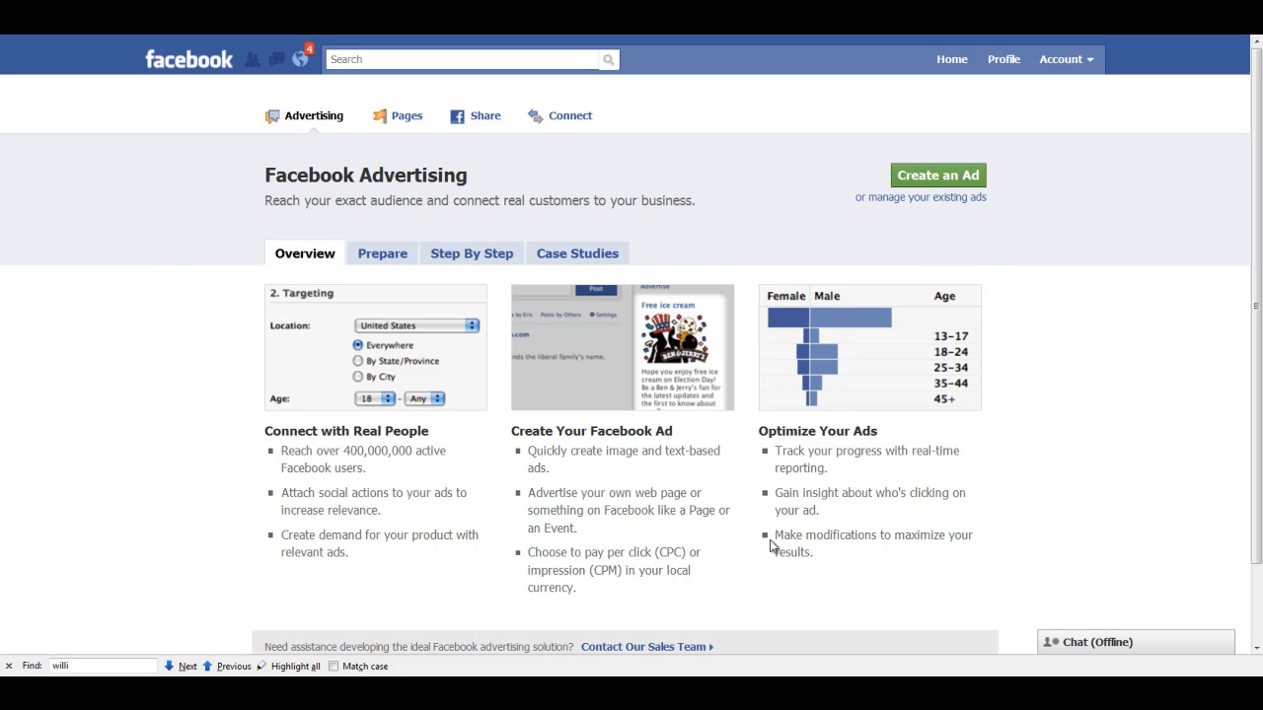
mouse_move(403, 119)
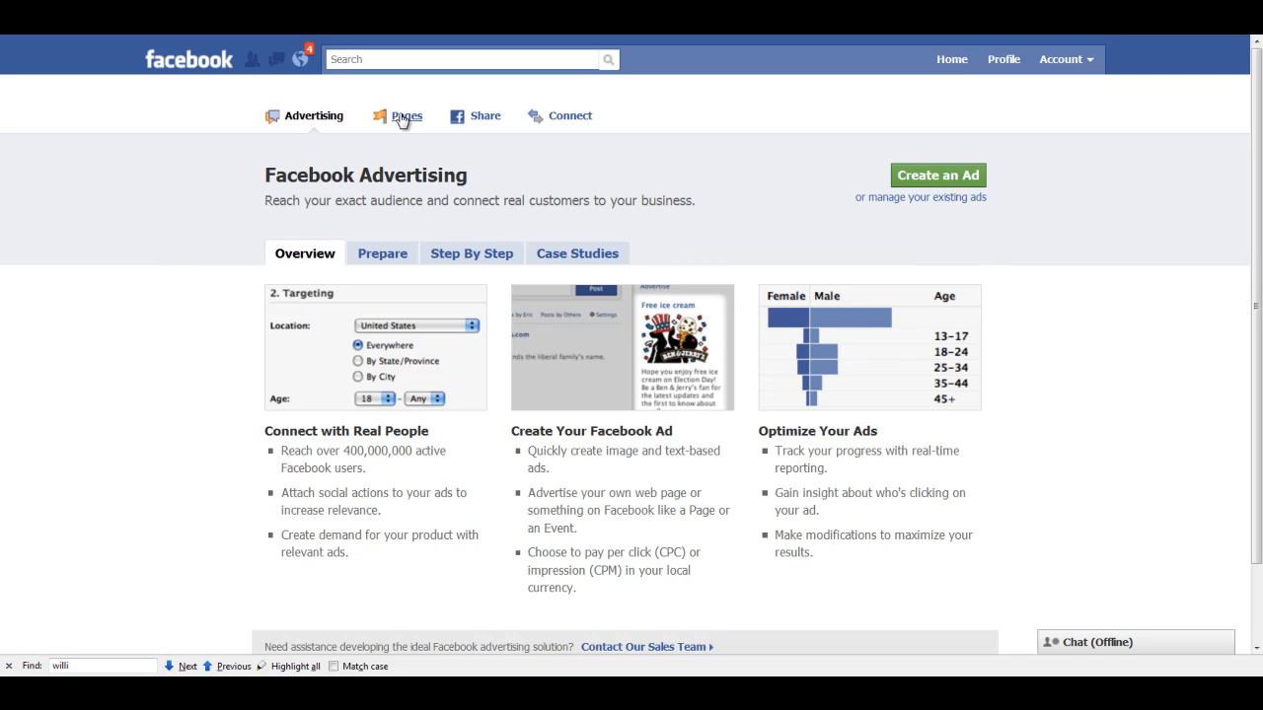
left_click(406, 102)
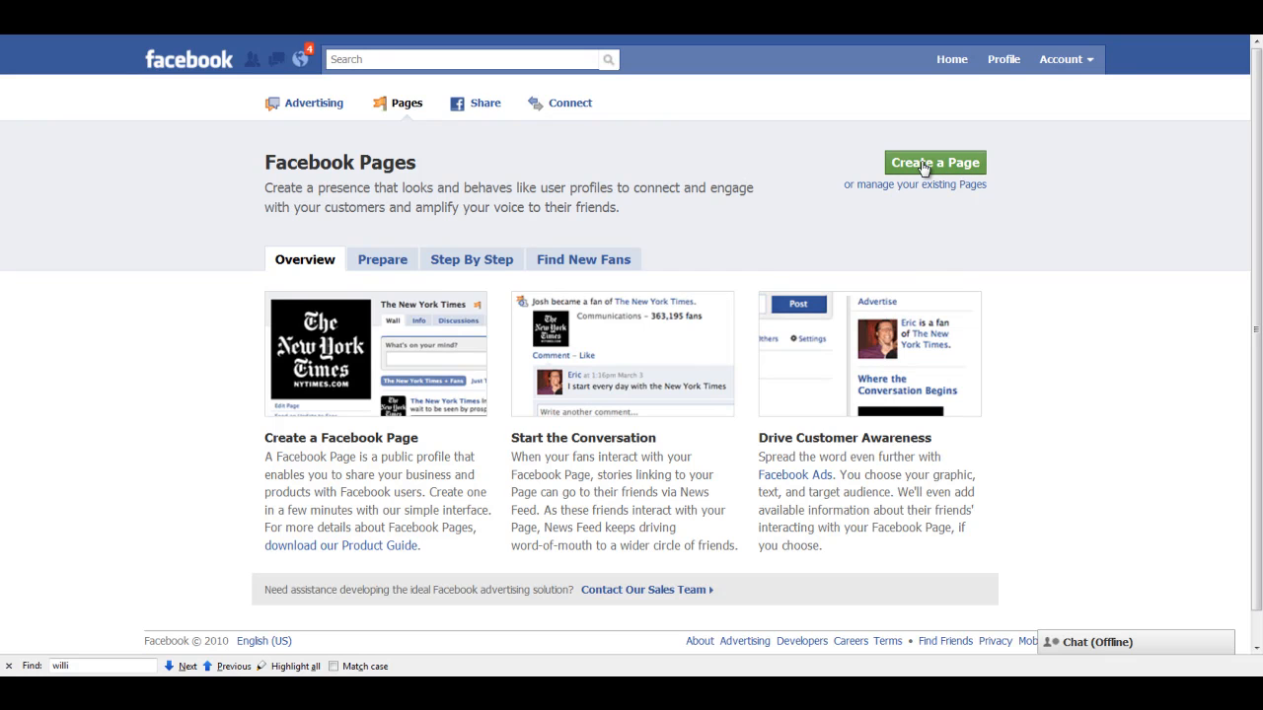
left_click(933, 161)
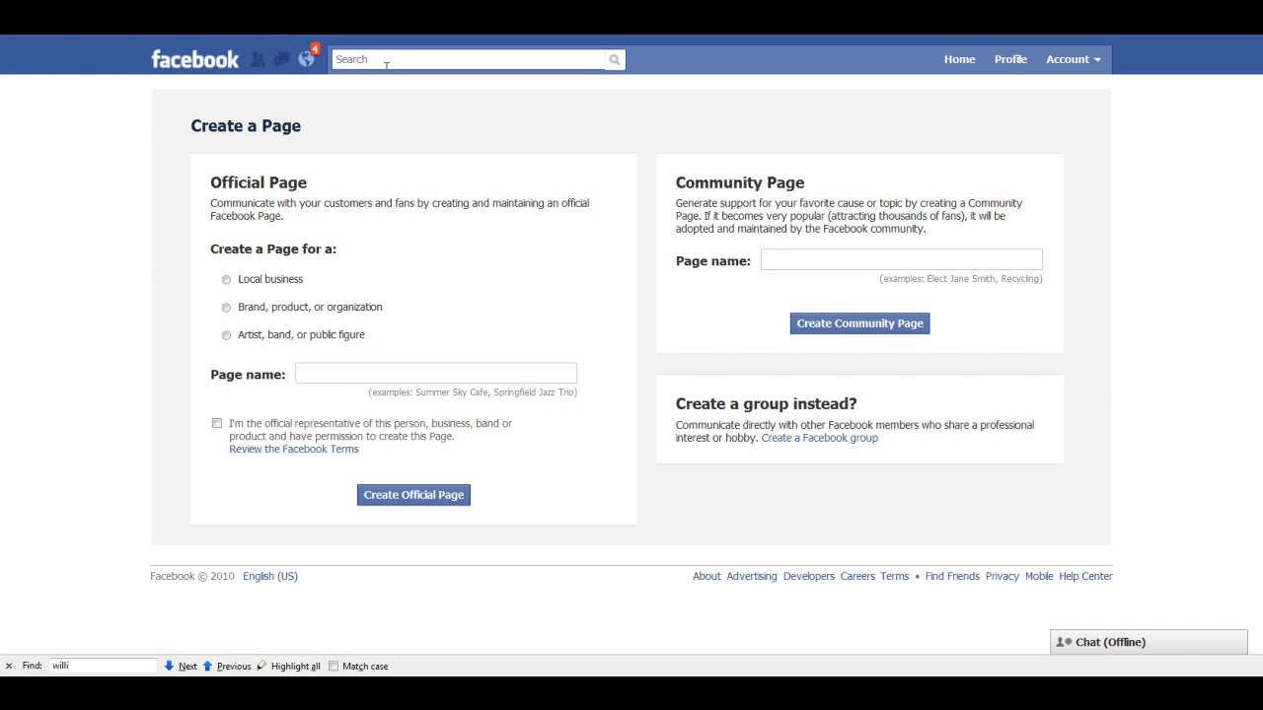
left_click(474, 59)
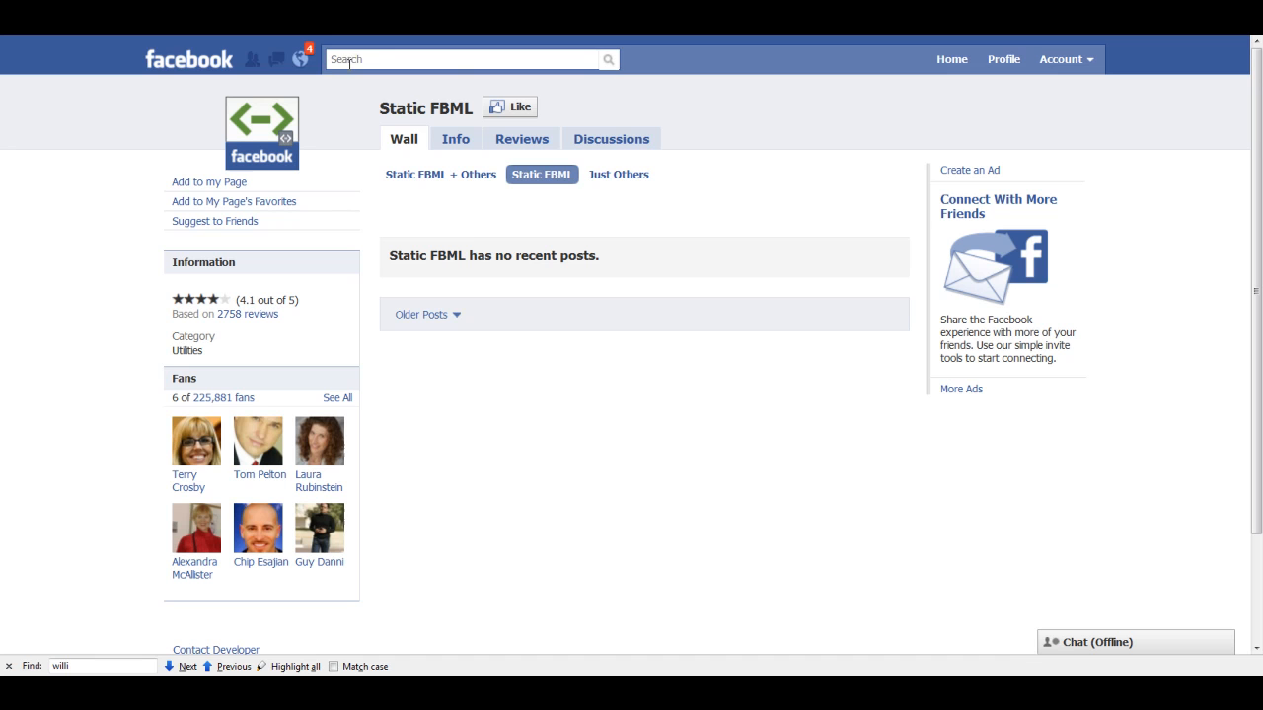
Add Static FBML to the Attivia IT Services & Consulting page and close the page list.
left_click(464, 59)
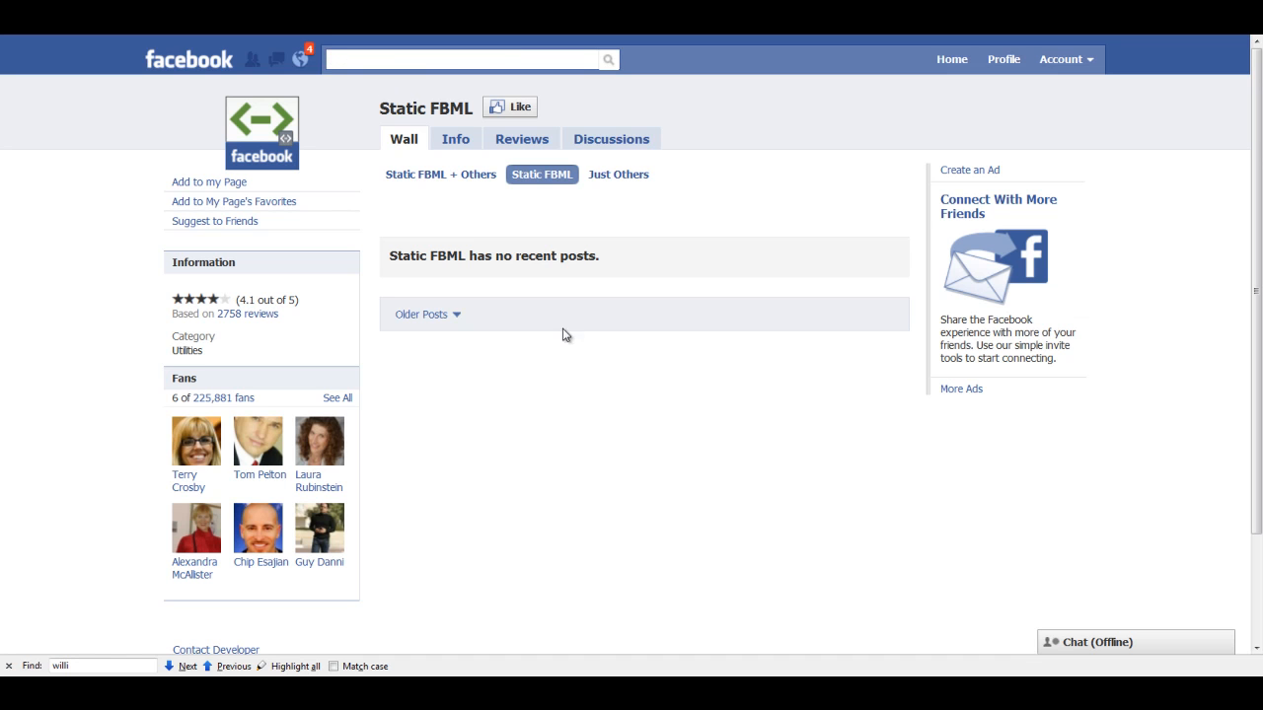
mouse_move(209, 182)
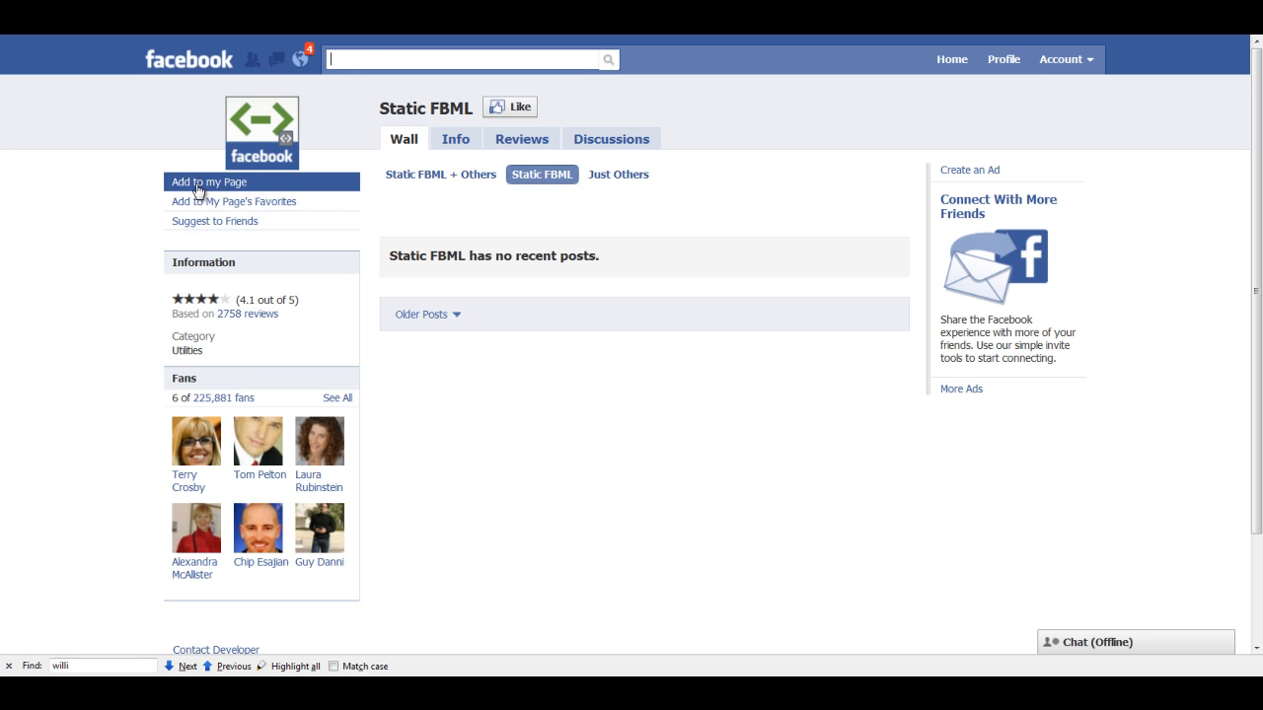
left_click(209, 182)
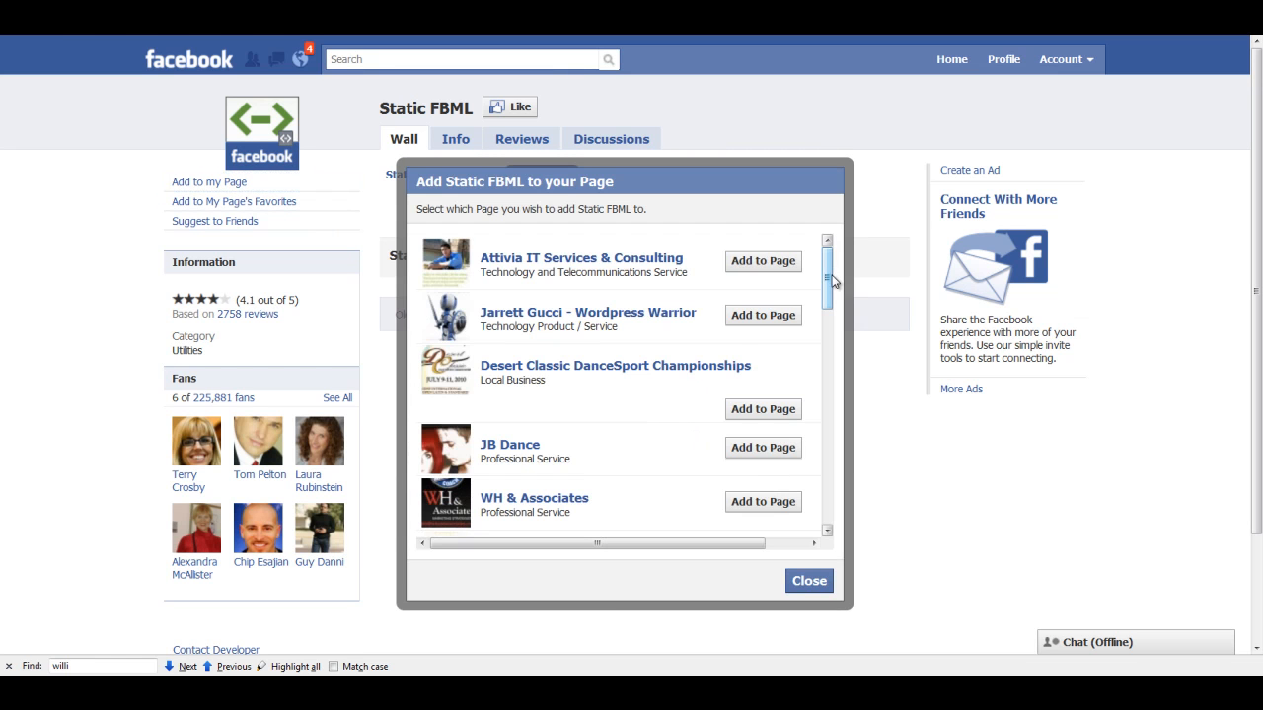
scroll("down", 3)
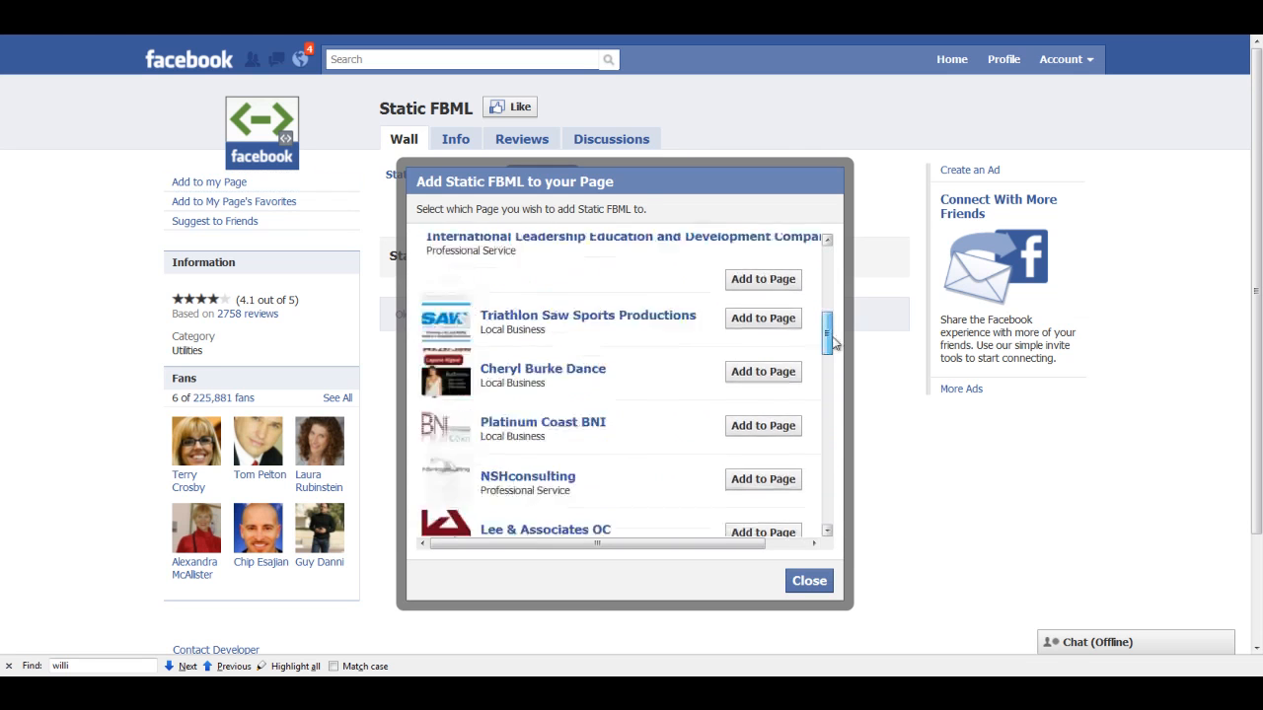
scroll("down", 3)
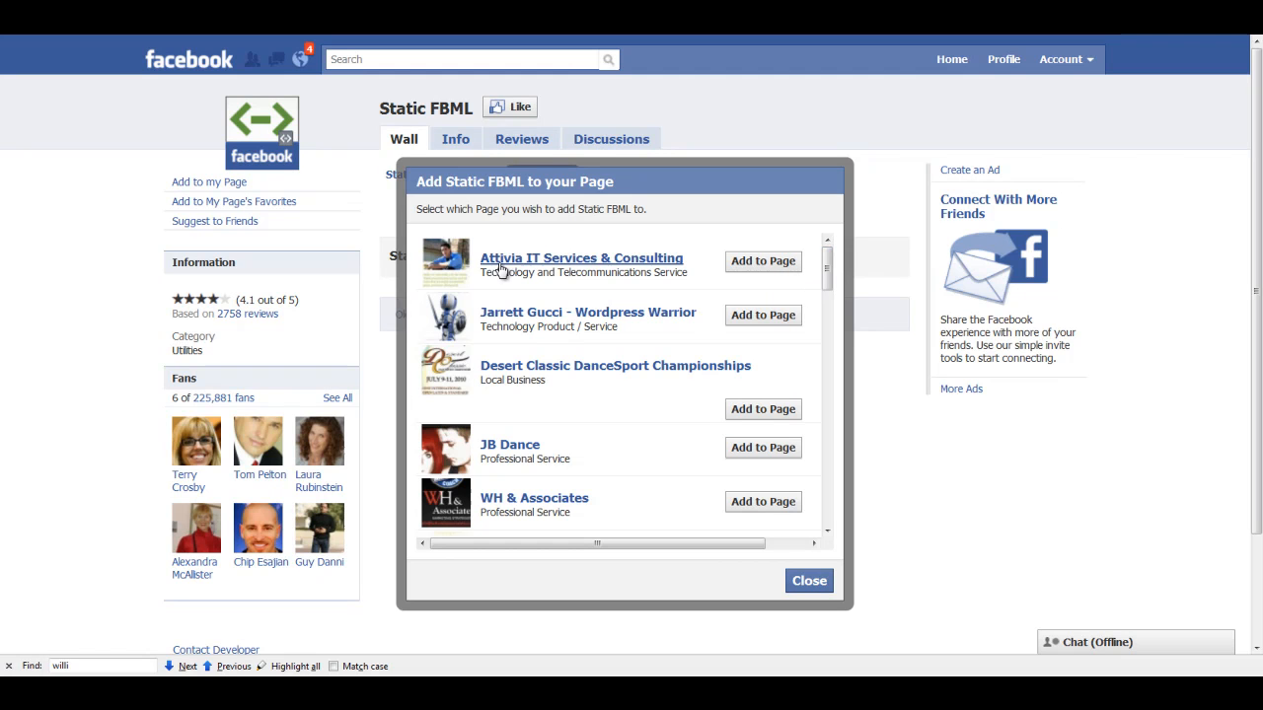
mouse_move(762, 260)
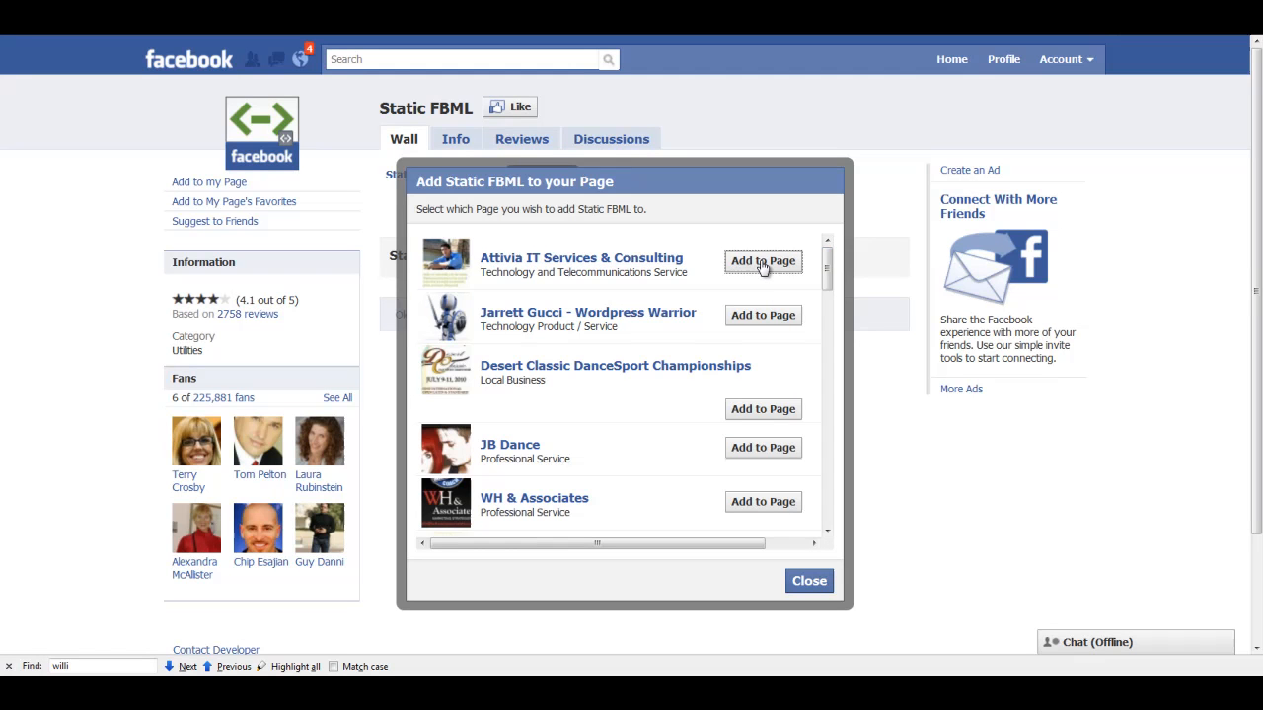
scroll("down", 3)
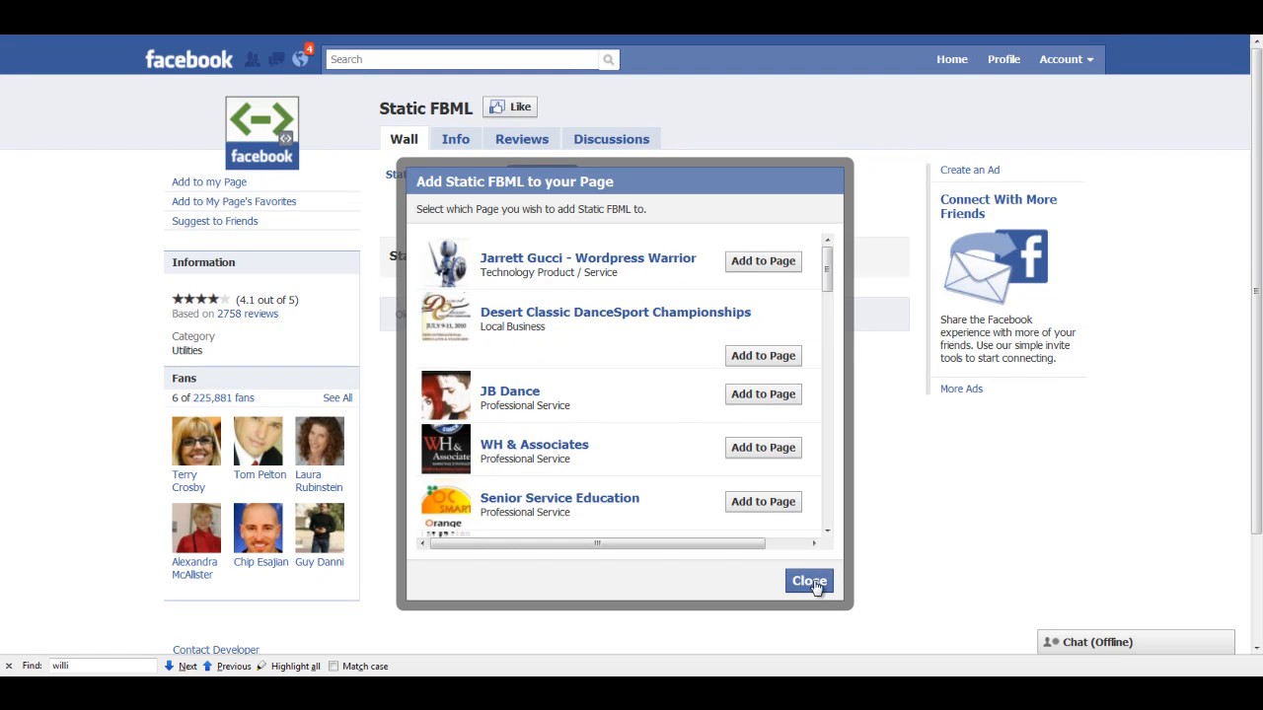
left_click(809, 580)
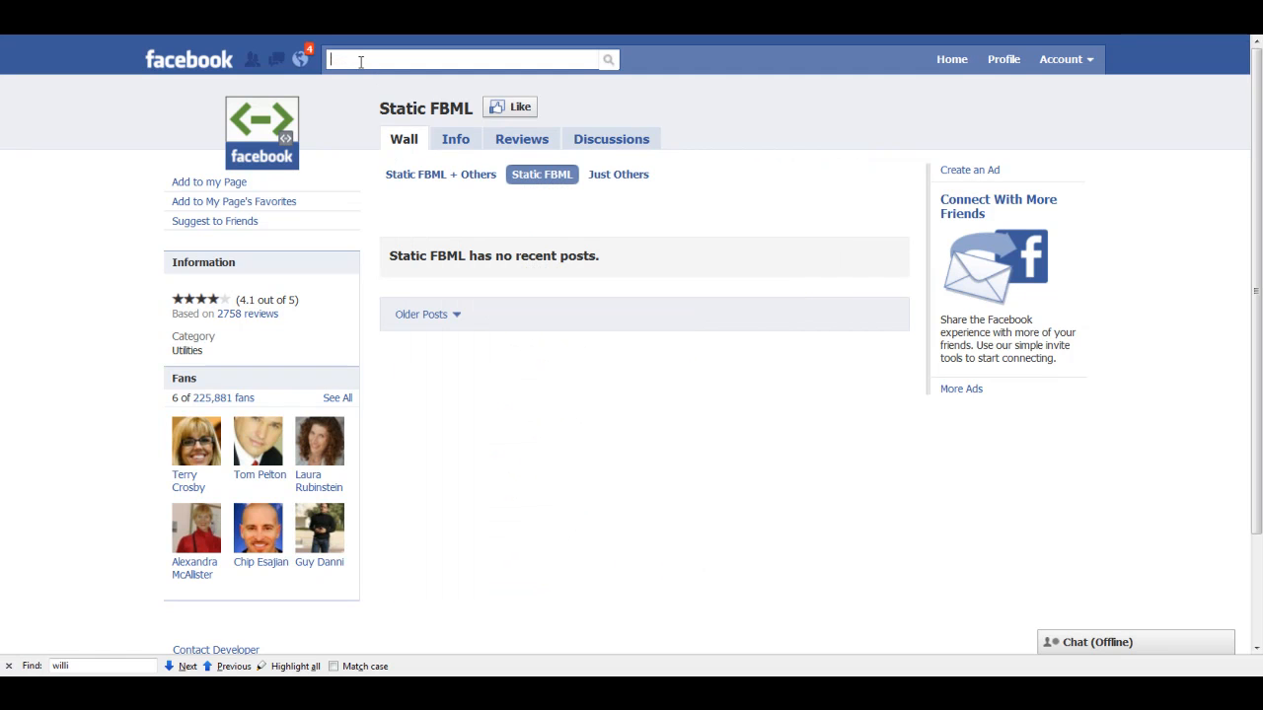
type("att")
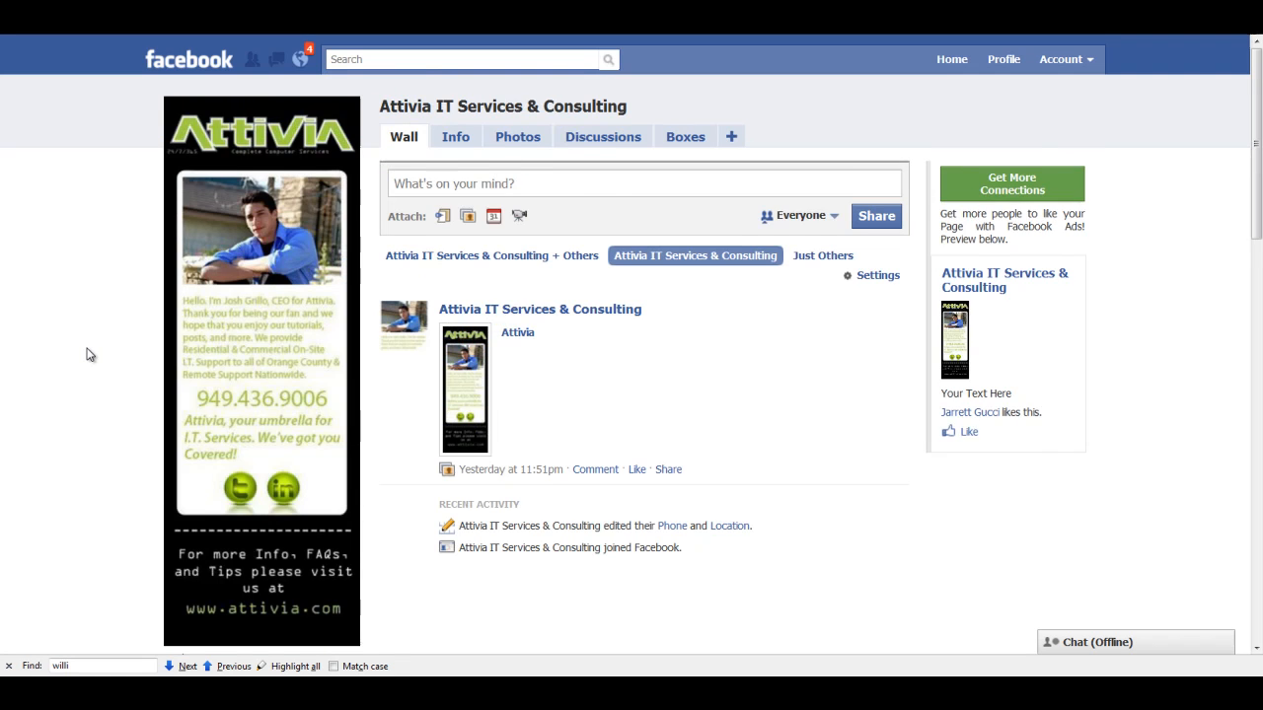
Enter the Attivia page's Edit Page screen and locate FBML - FBML in the Applications list.
scroll("down", 3)
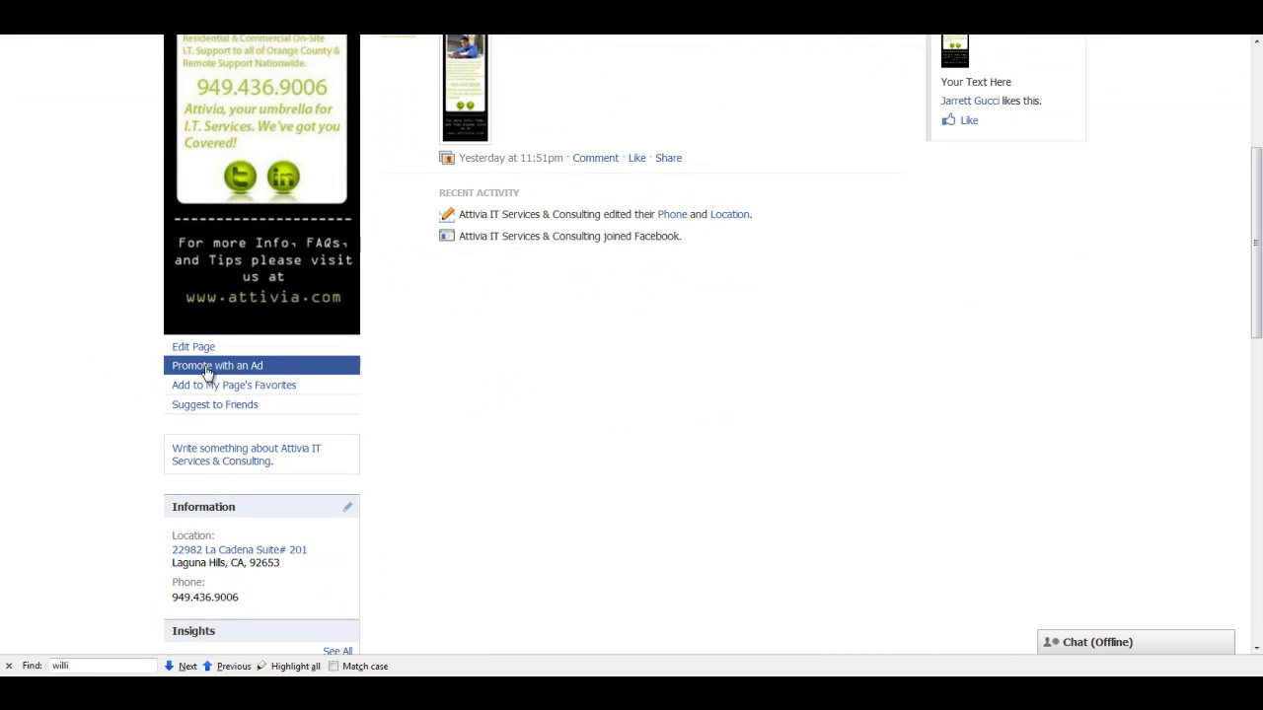
left_click(193, 347)
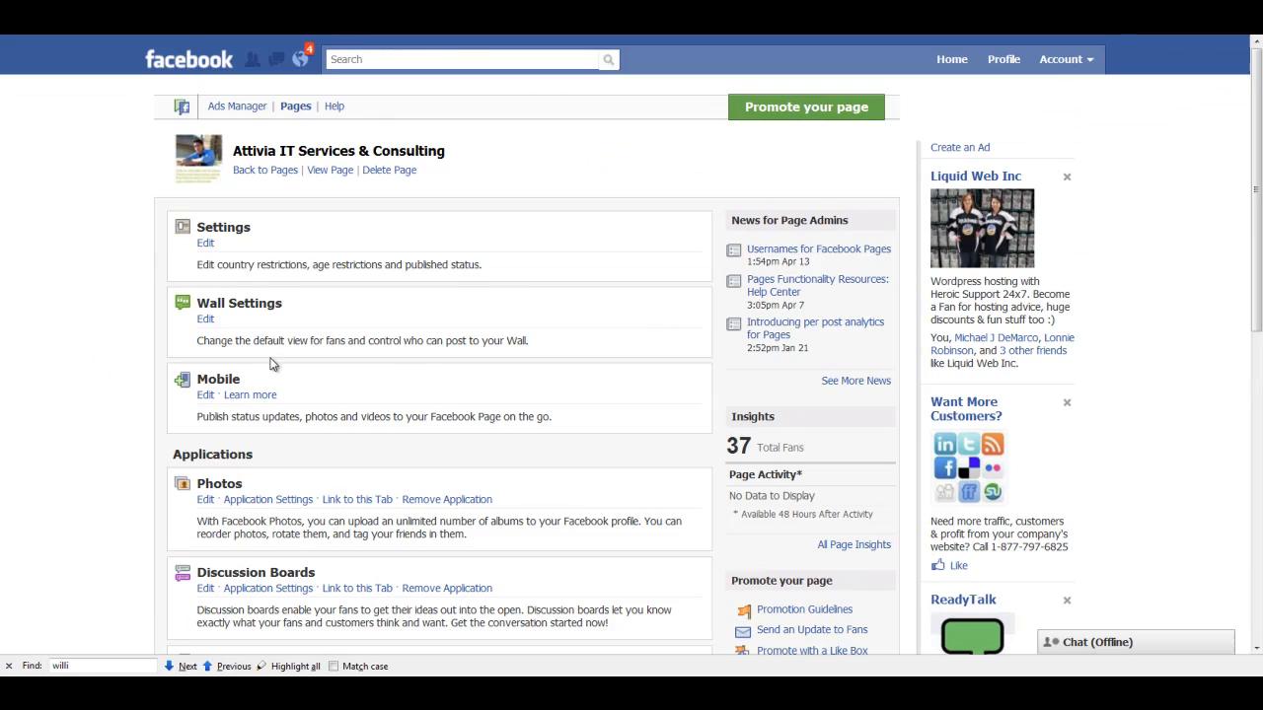
scroll("down", 3)
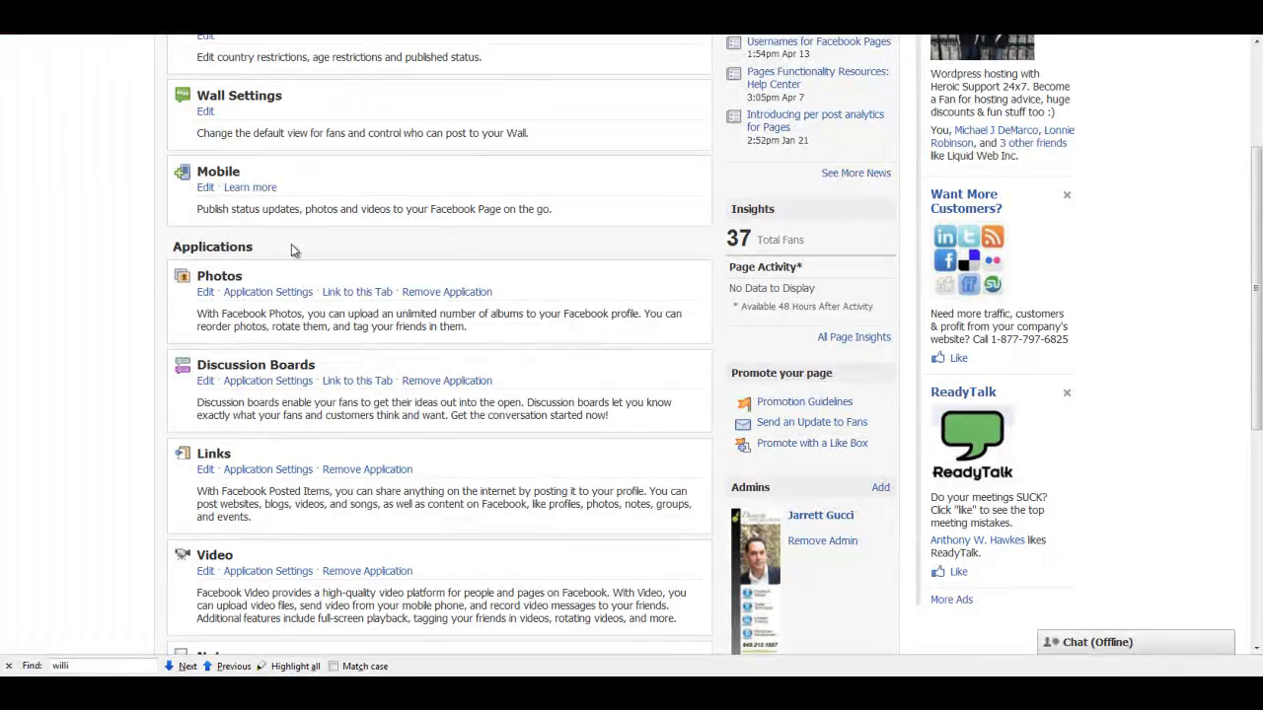
scroll("down", 3)
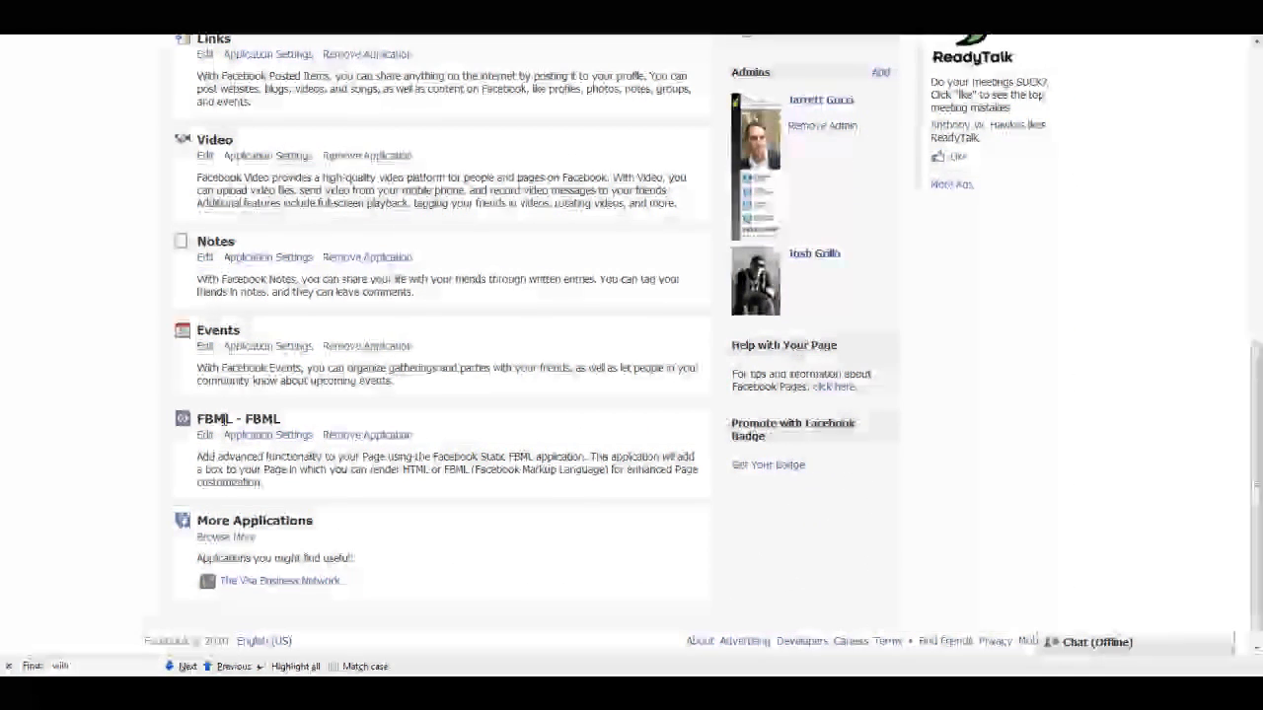
scroll("up", 3)
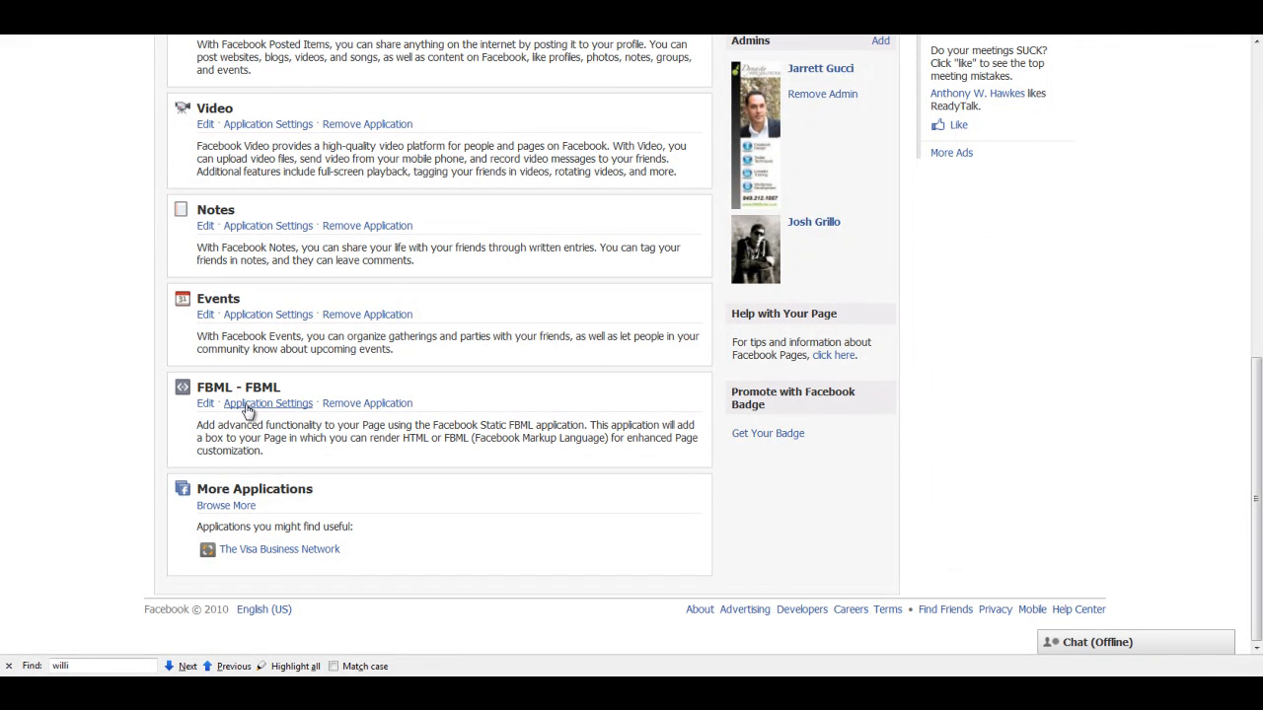
Switch FBML from profile Box to page Tab in Application Settings, then start editing it.
left_click(269, 403)
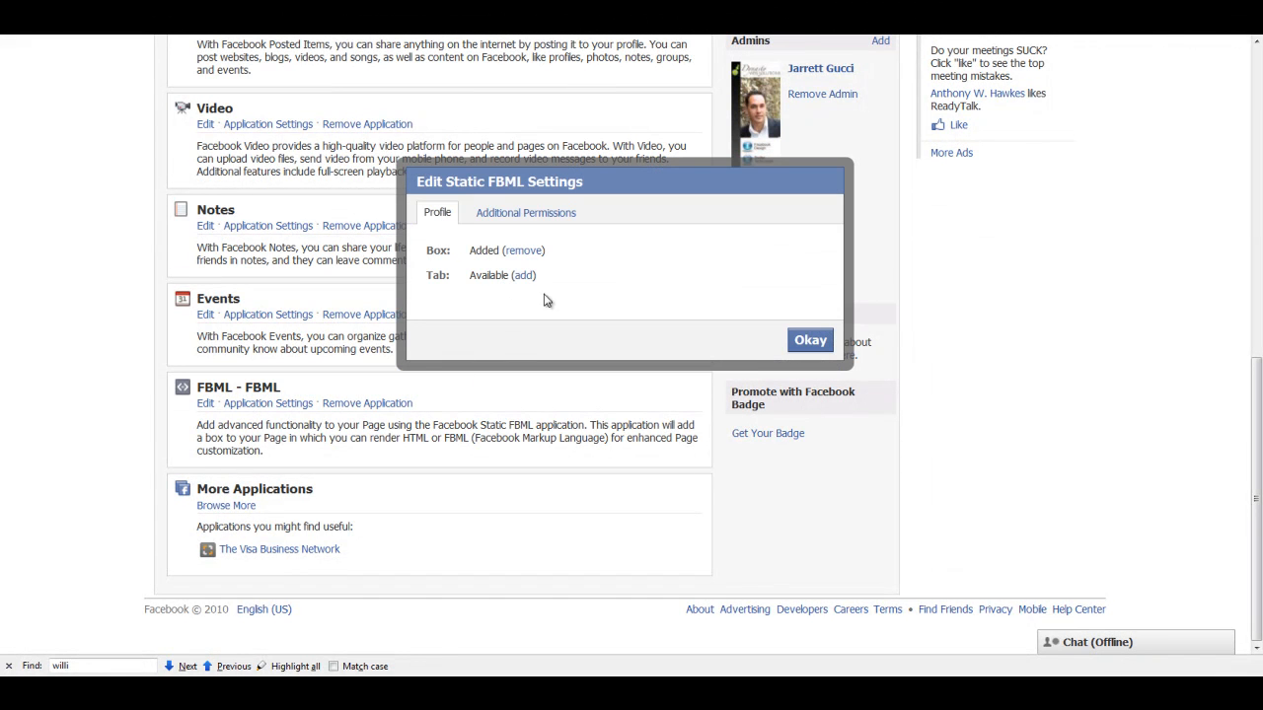
left_click(522, 248)
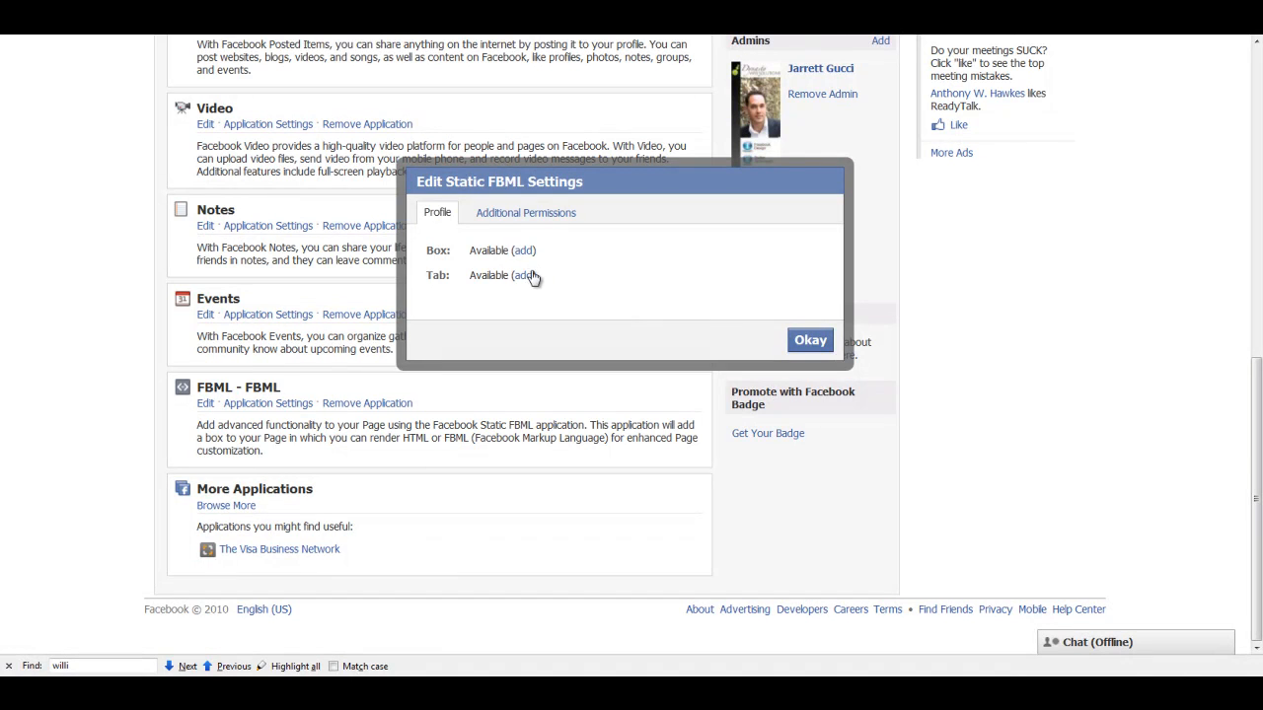
left_click(524, 277)
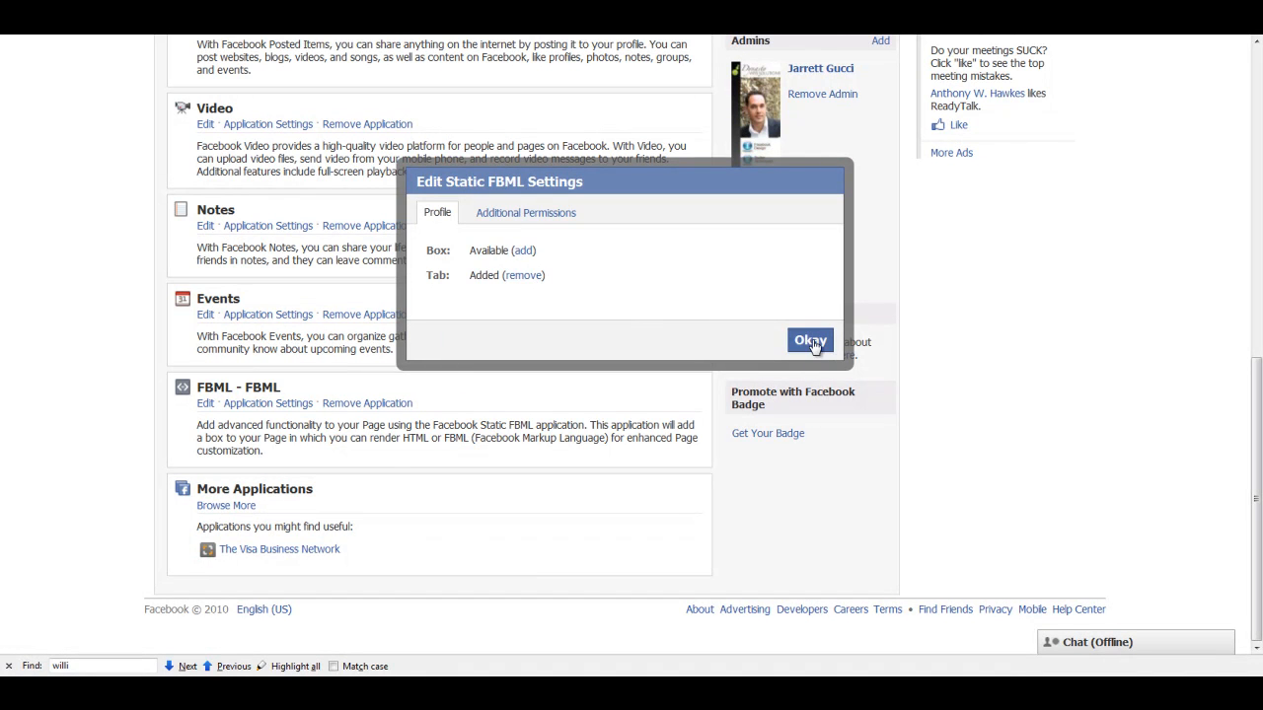
left_click(808, 339)
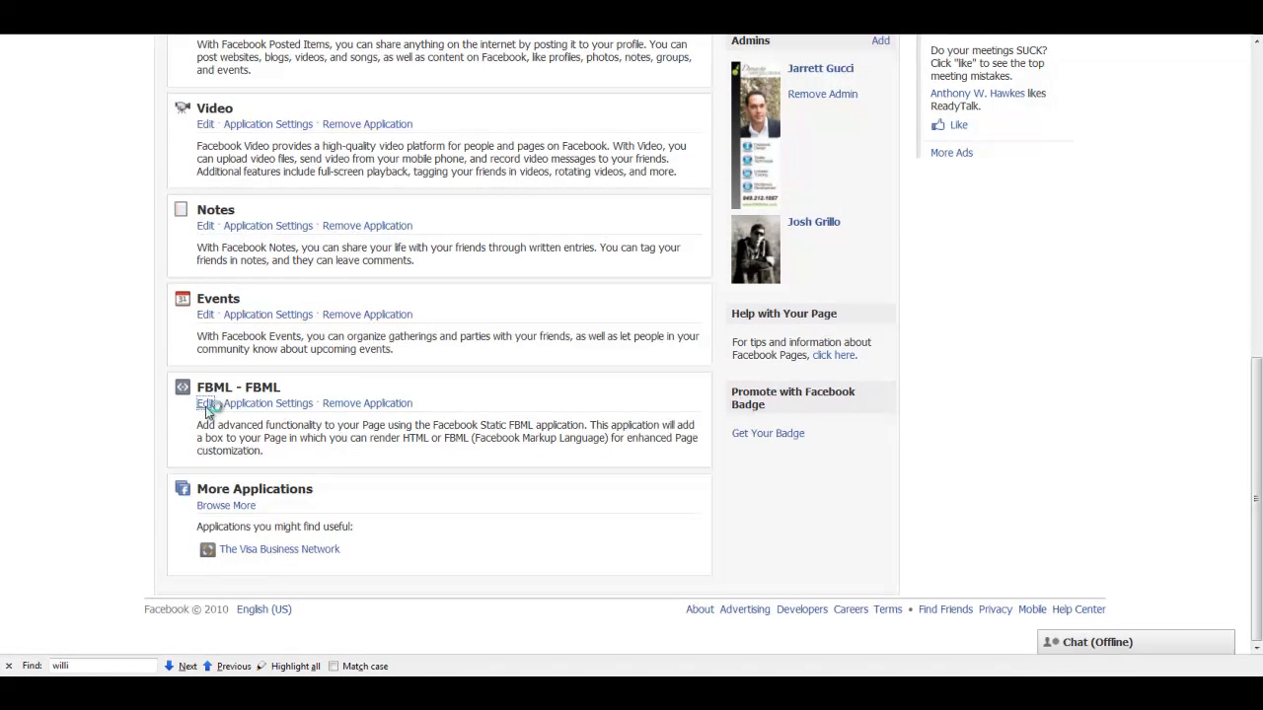
left_click(205, 402)
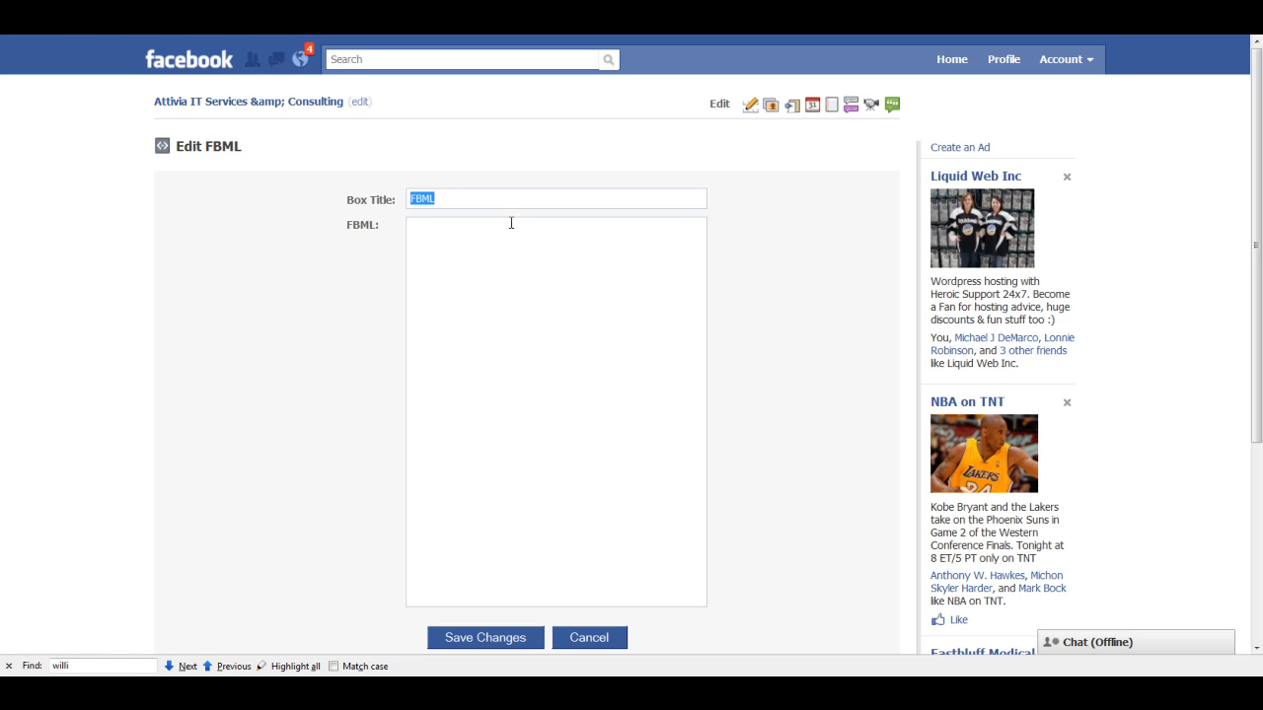
Save the box title 'SEE THIS!!!' with the Notepad embed code pasted as the FBML content.
type("SEE THIS!!!")
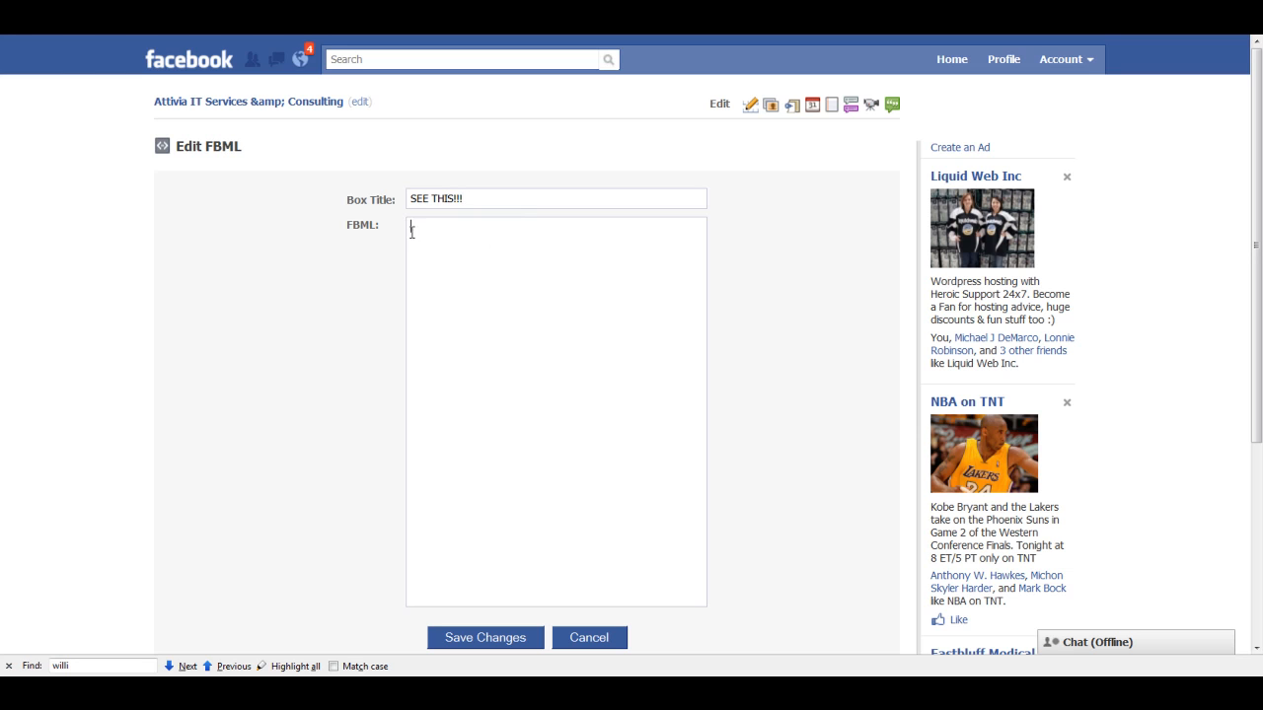
mouse_move(392, 247)
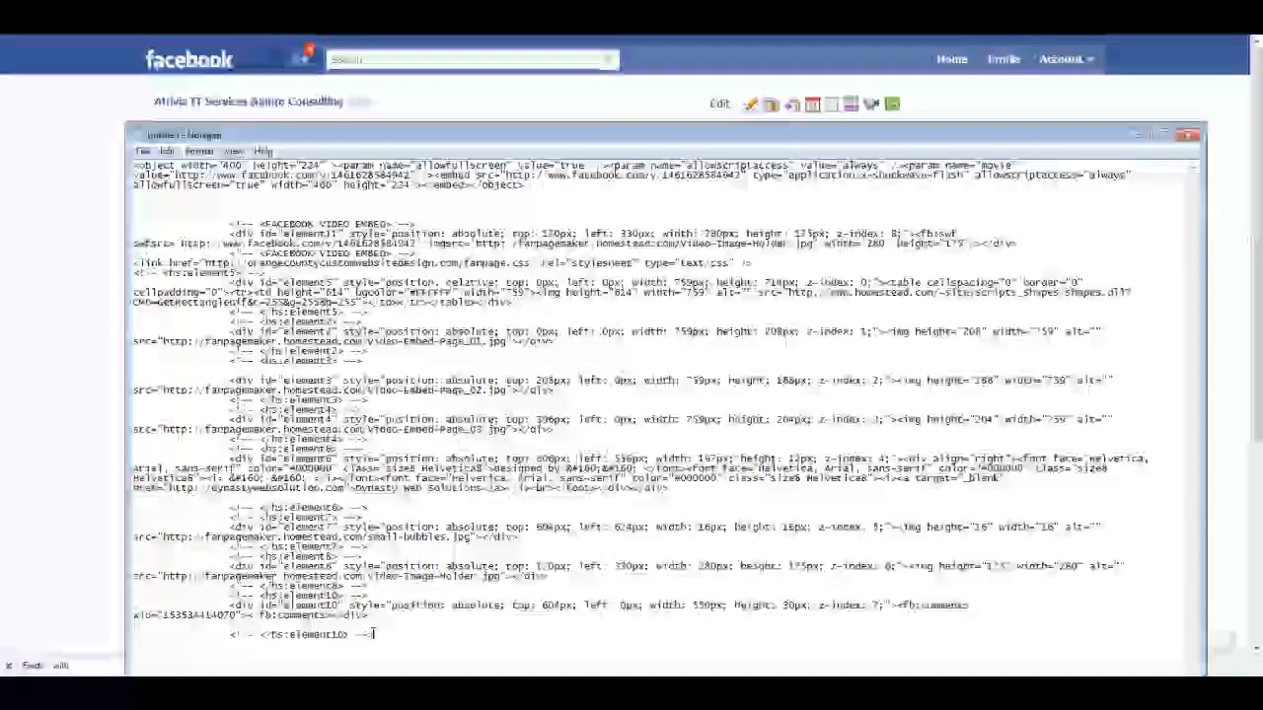
key("ctrl+a")
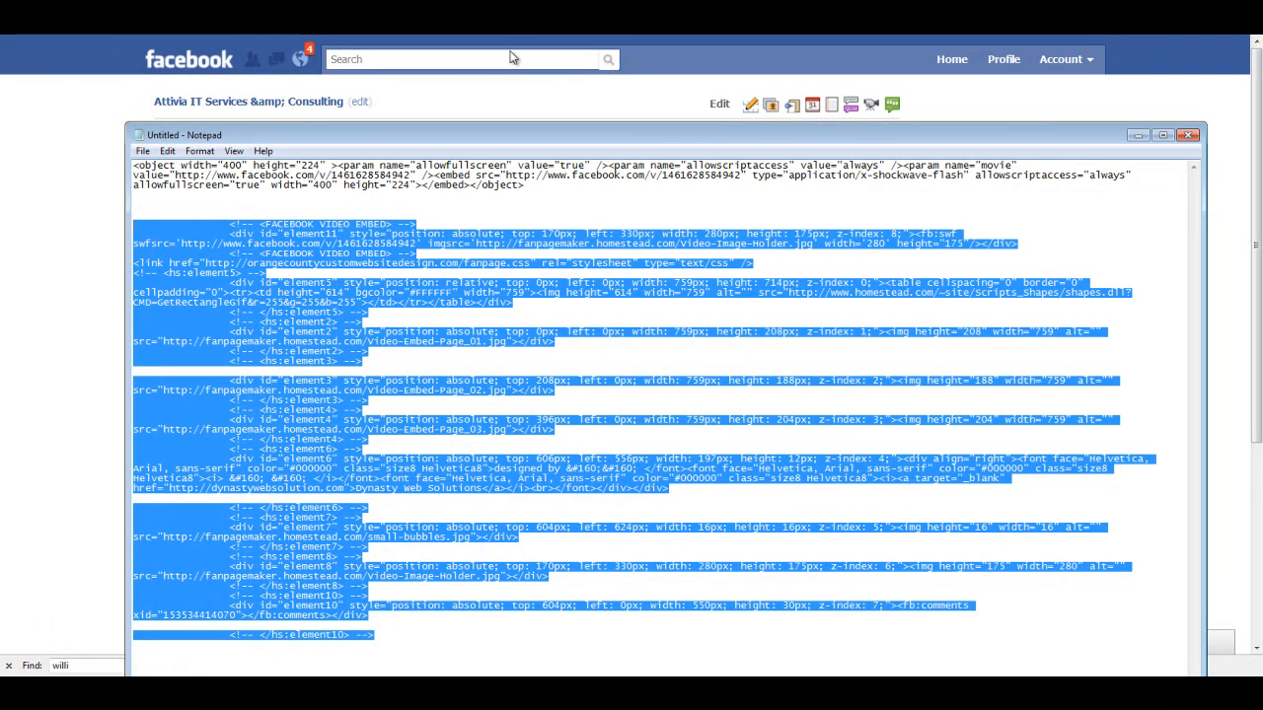
left_click(1188, 134)
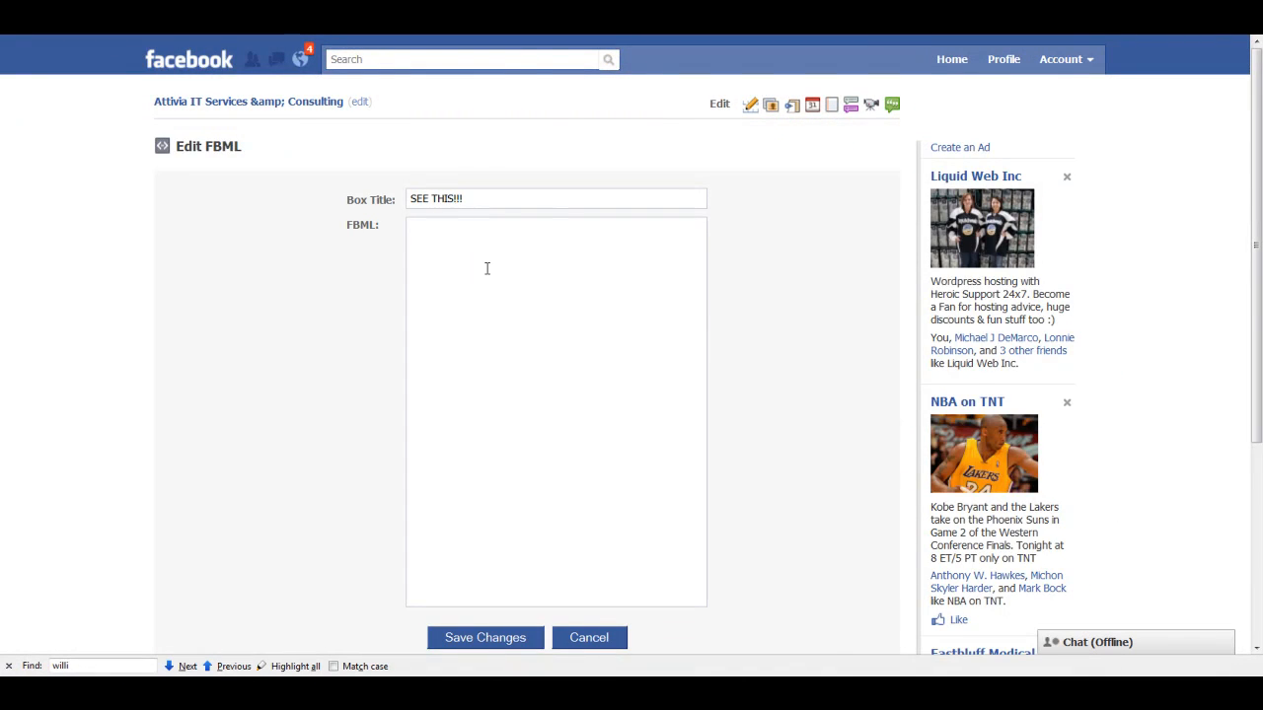
scroll("down", 3)
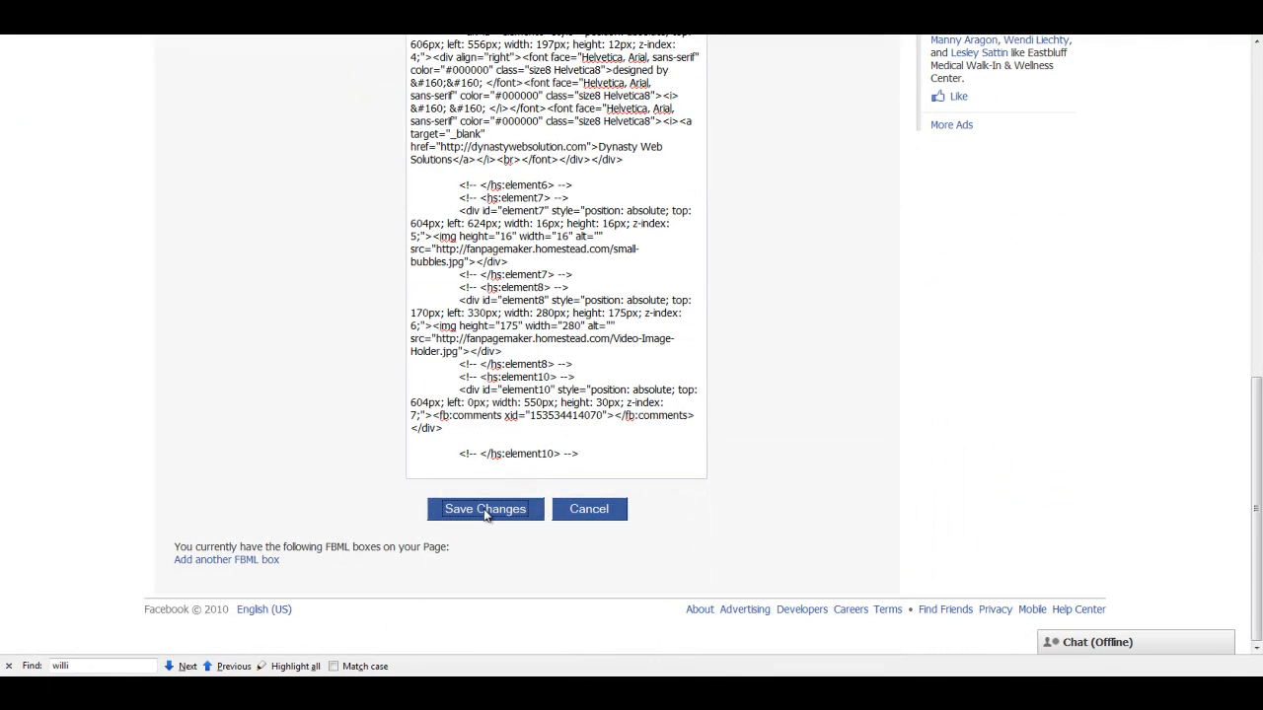
left_click(485, 509)
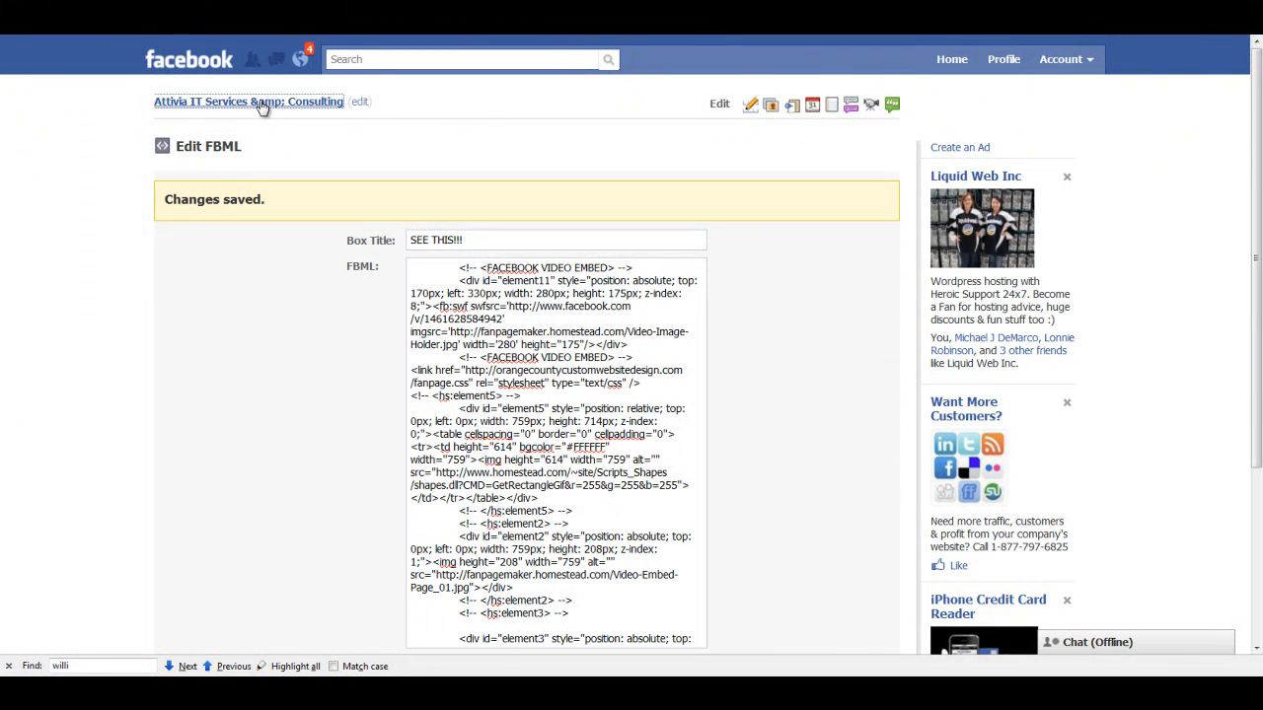
Return to the Attivia wall, view the SEE THIS!!! tab and start a comment below the video.
left_click(248, 102)
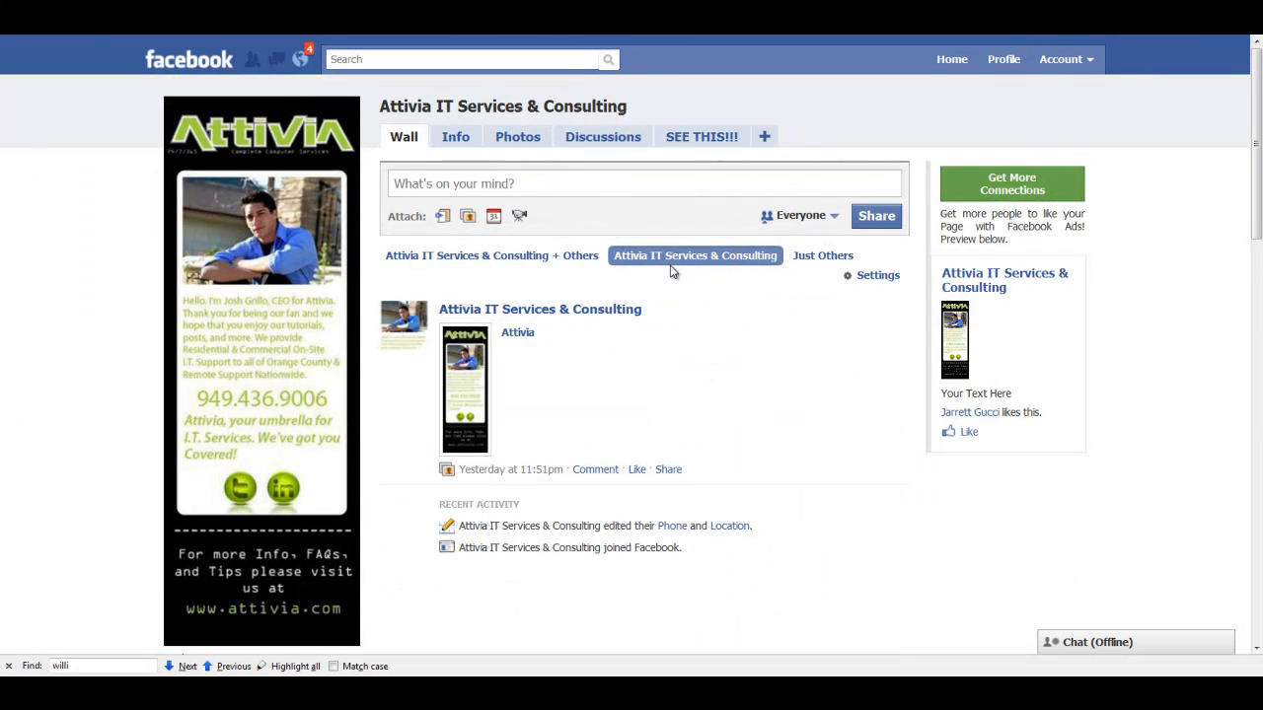
mouse_move(696, 169)
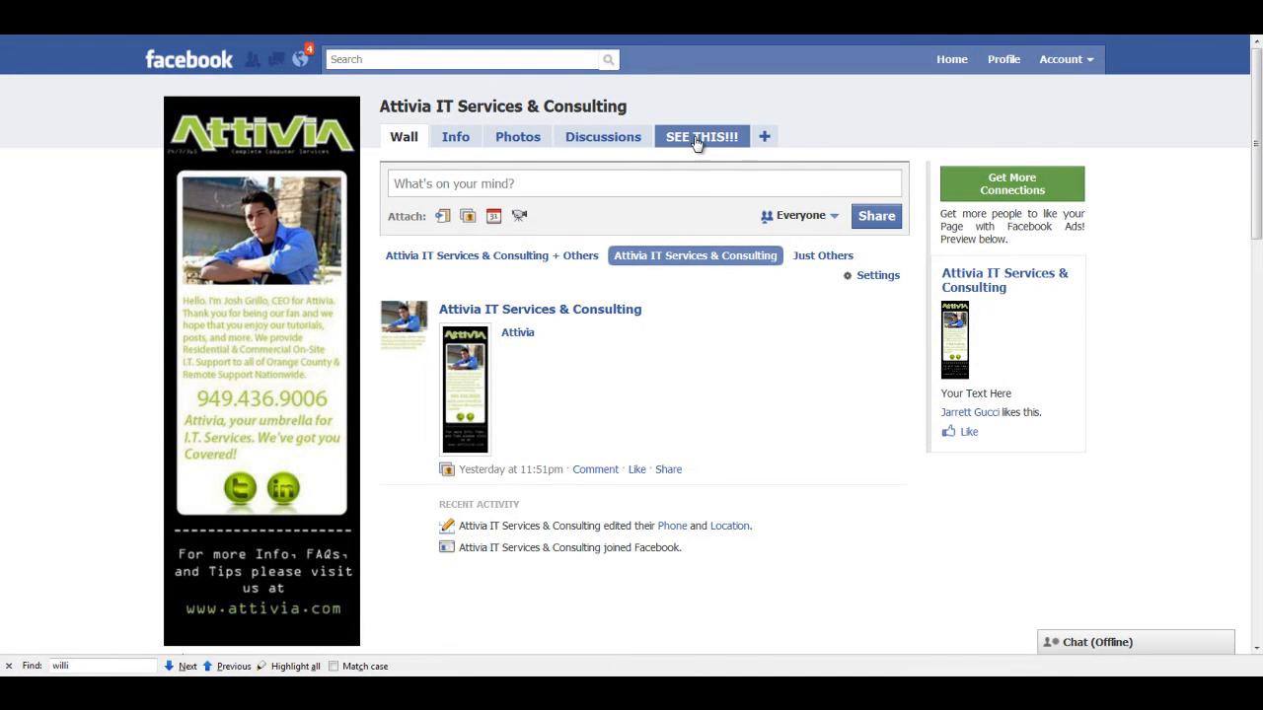
left_click(703, 136)
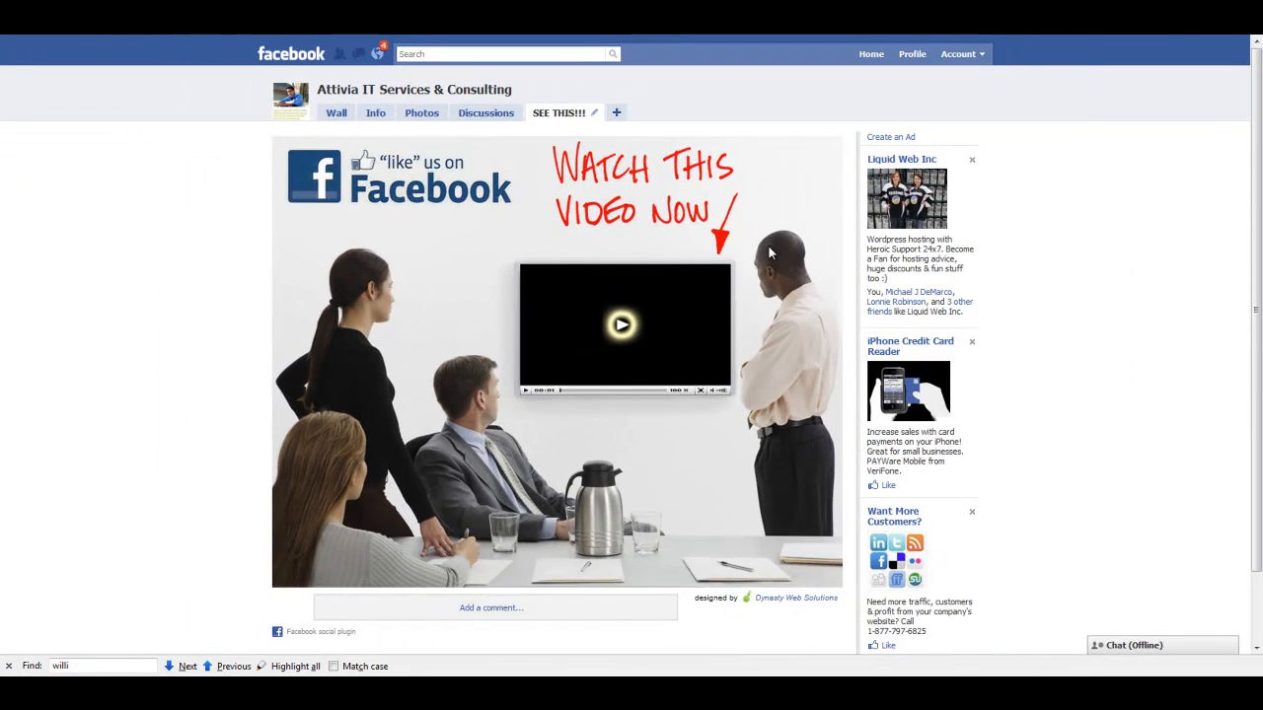
mouse_move(493, 611)
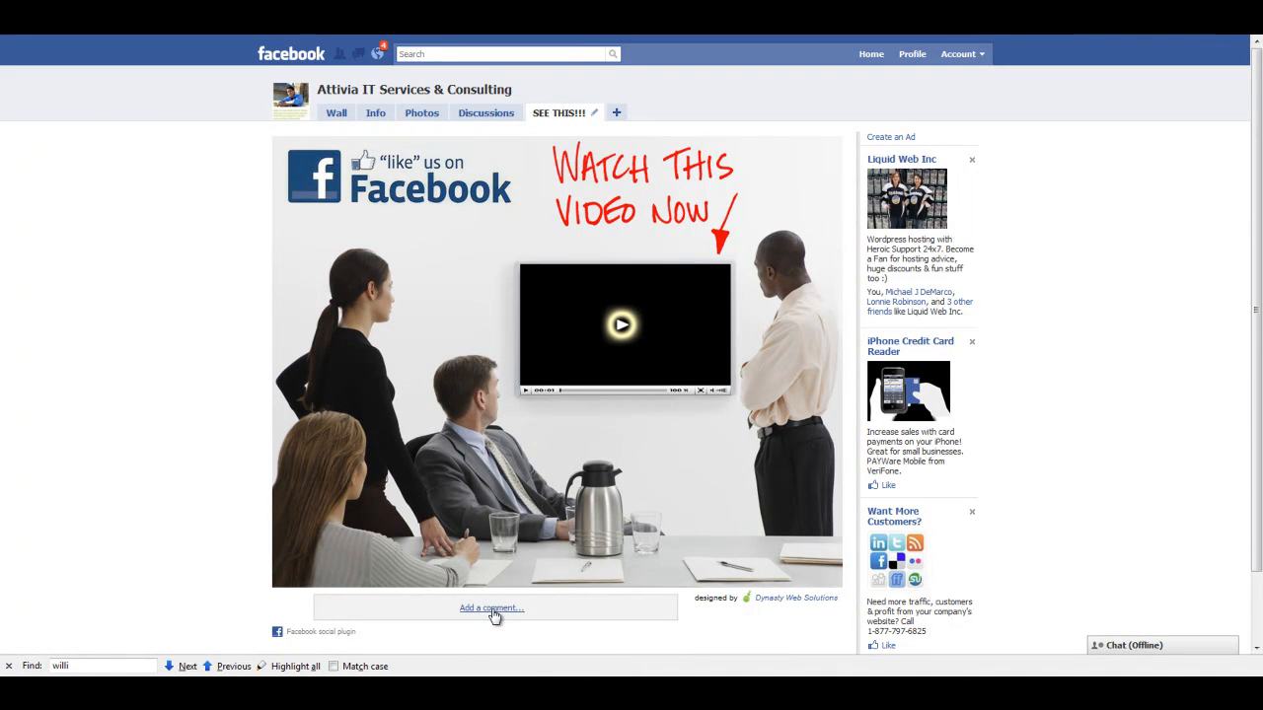
left_click(491, 608)
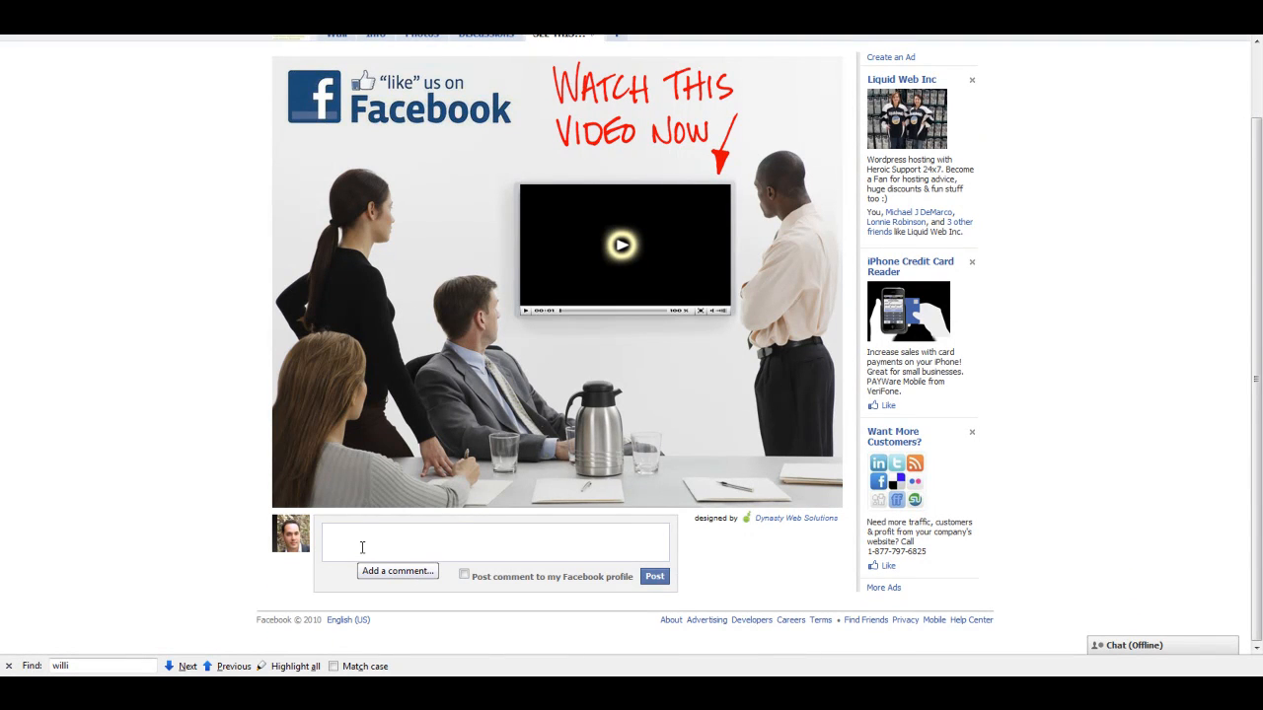
scroll("up", 3)
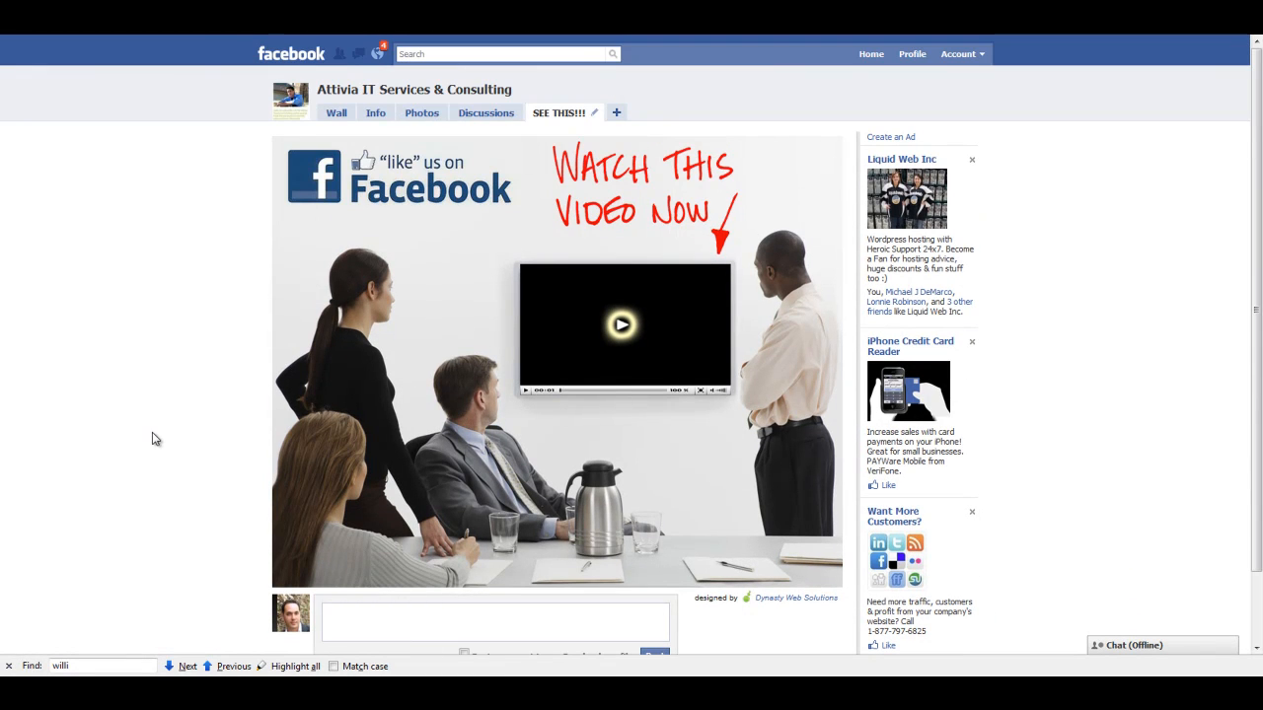
left_click(493, 619)
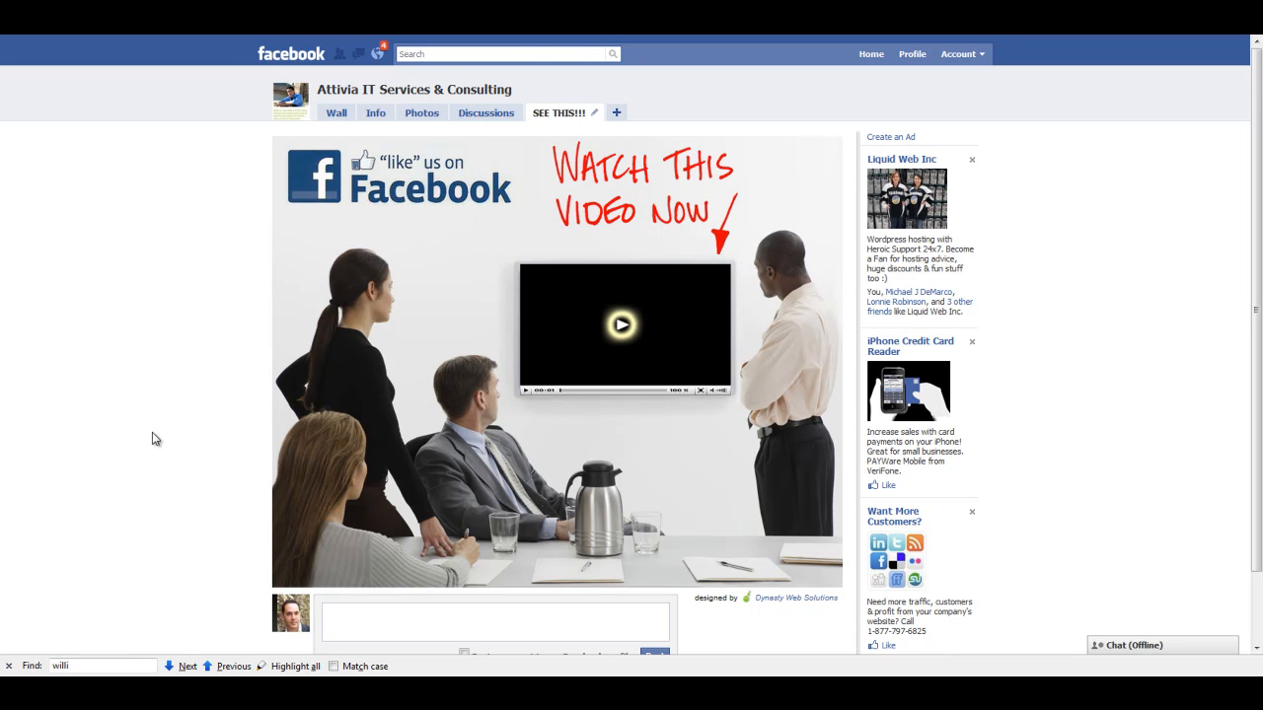
mouse_move(107, 465)
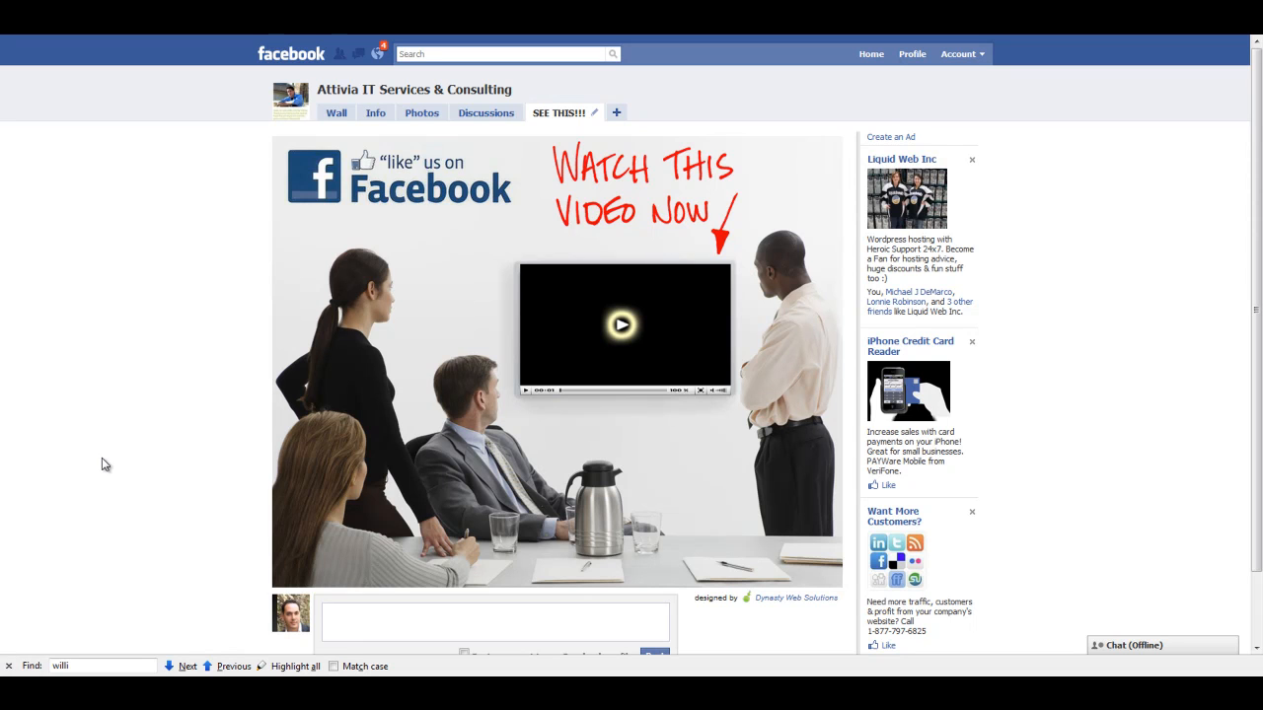
left_click(493, 621)
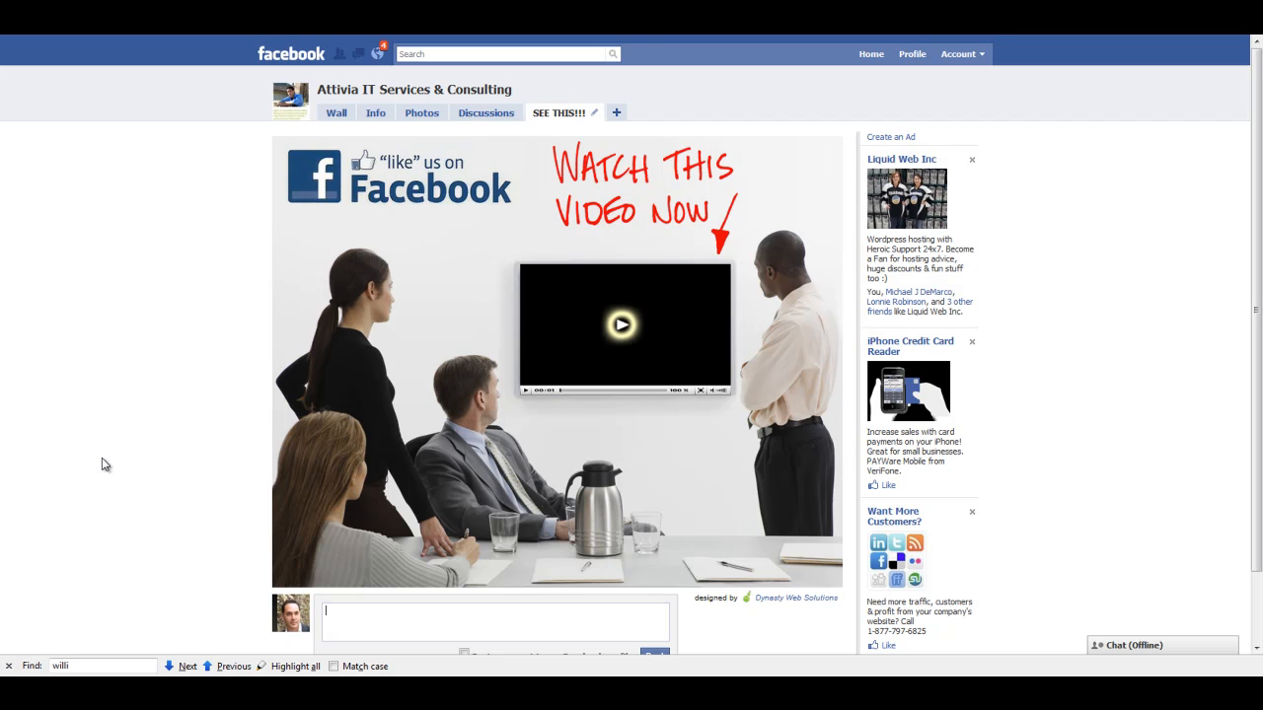
mouse_move(126, 463)
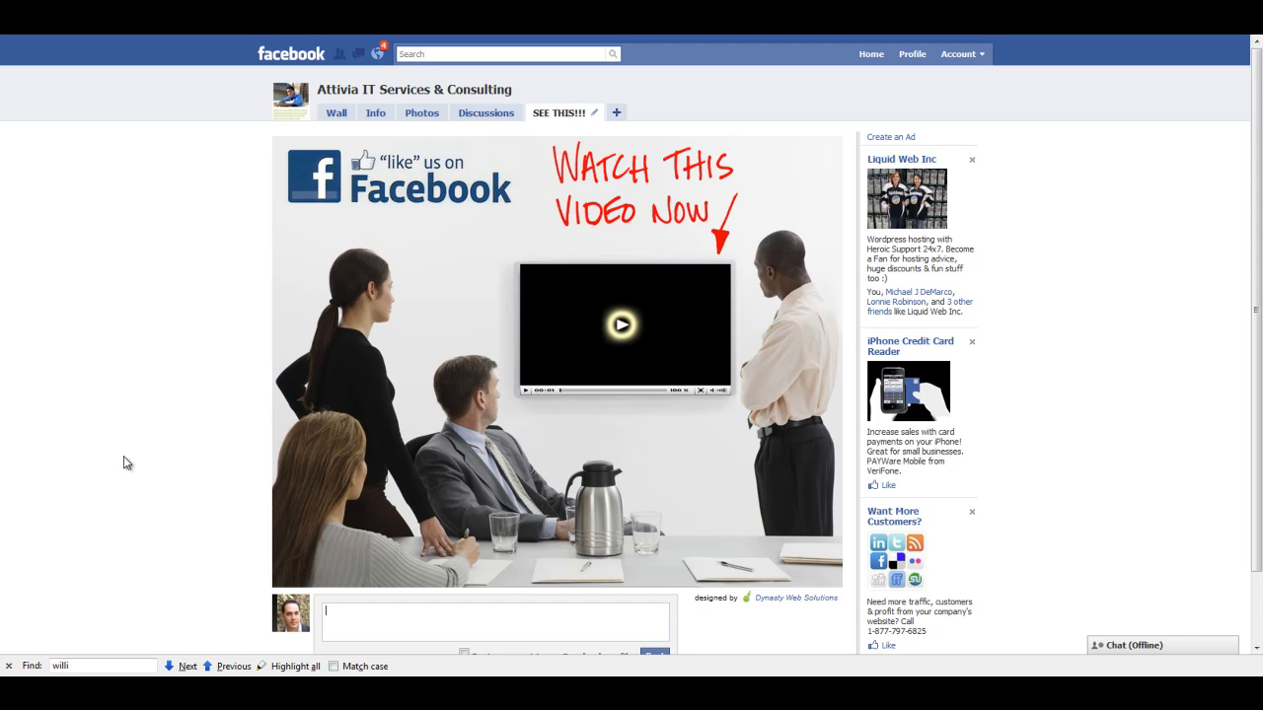
mouse_move(161, 642)
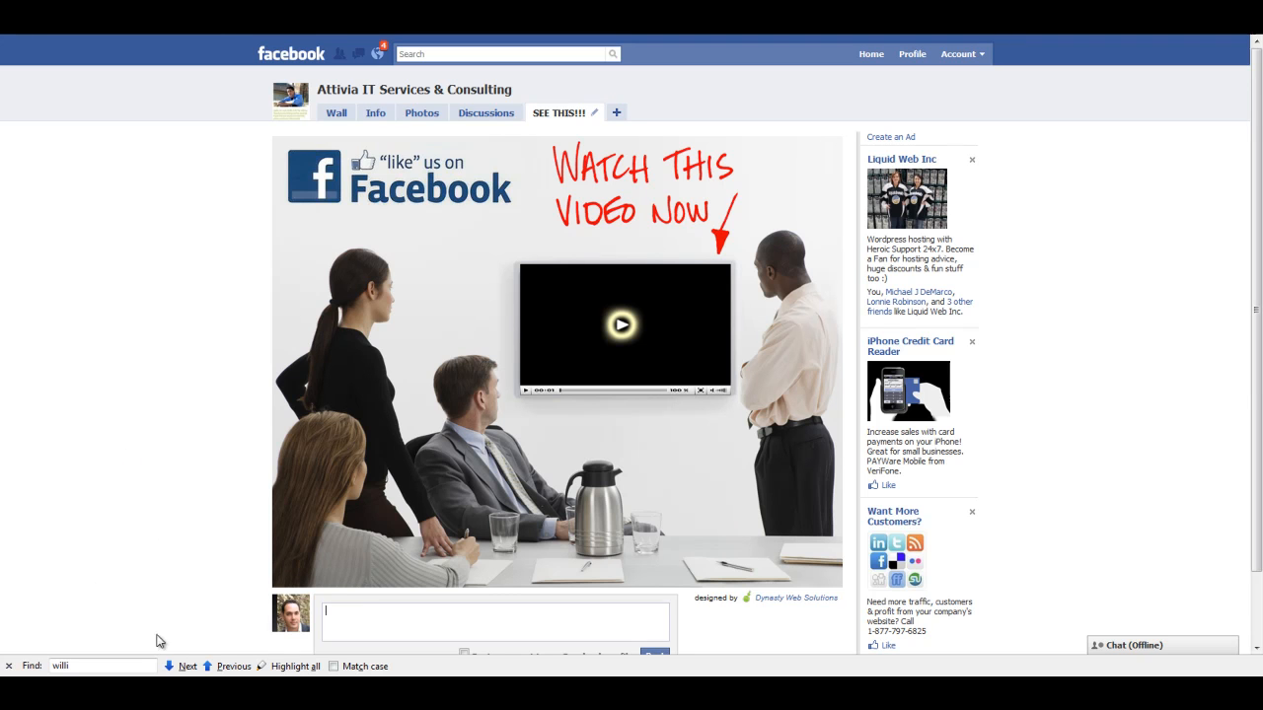